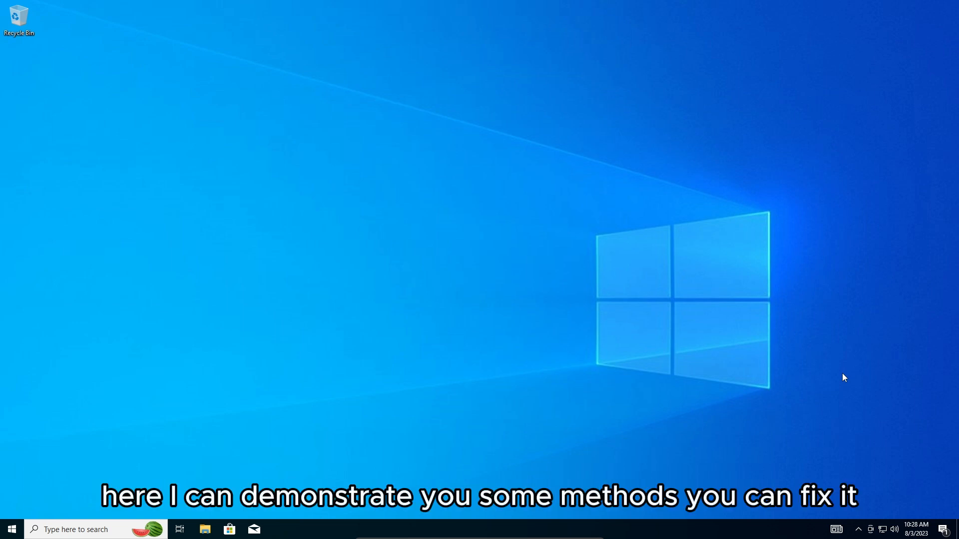
mouse_move(718, 458)
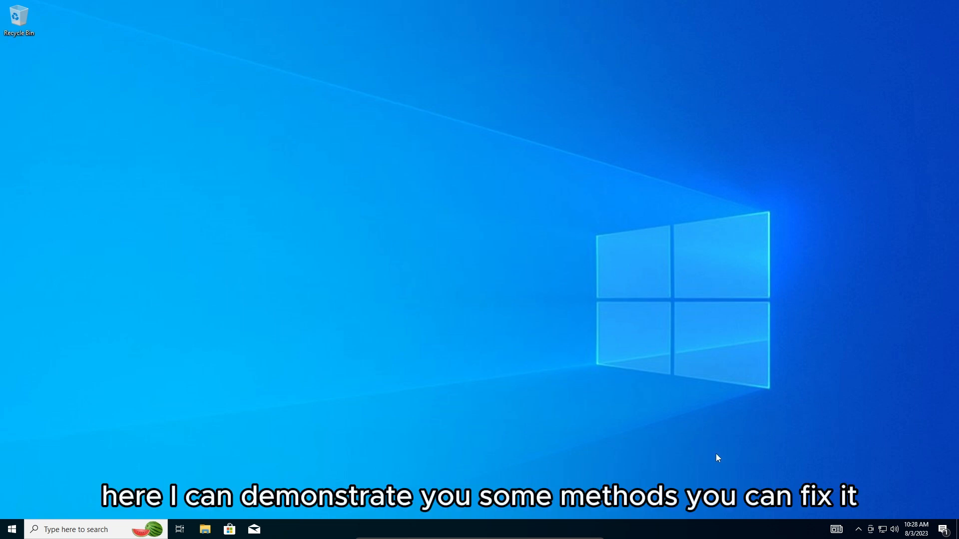
mouse_move(718, 453)
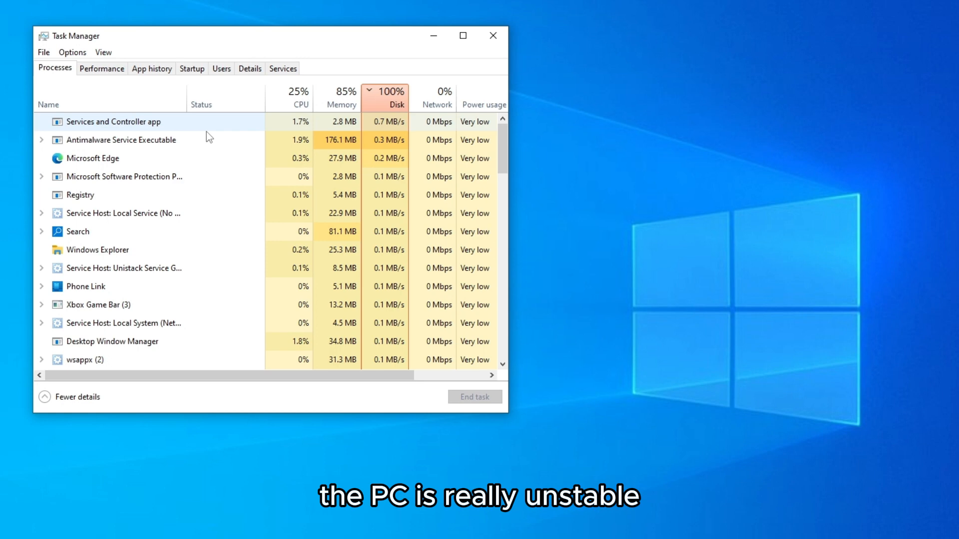
Toggle Task Manager between Fewer and More details to confirm 100% disk usage, then close it.
left_click(45, 397)
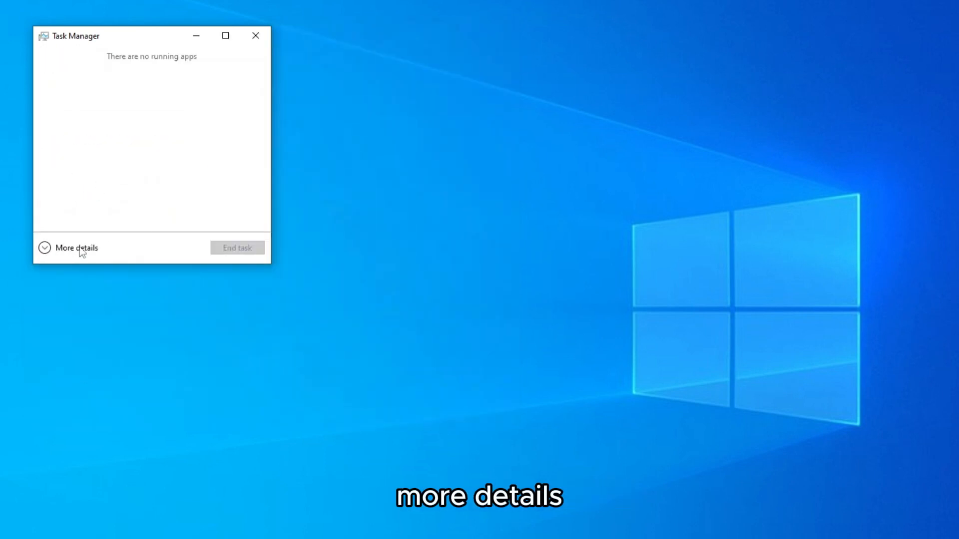
left_click(76, 248)
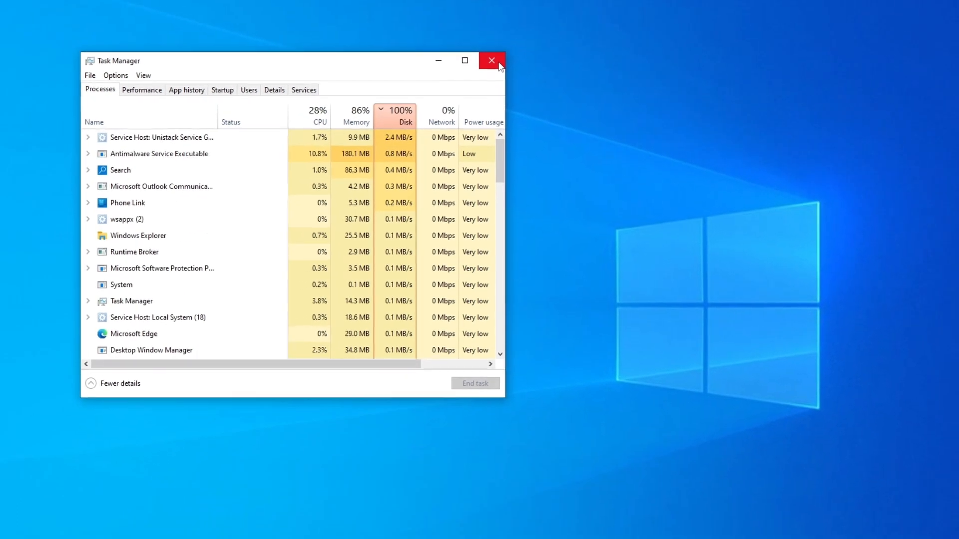
left_click(492, 61)
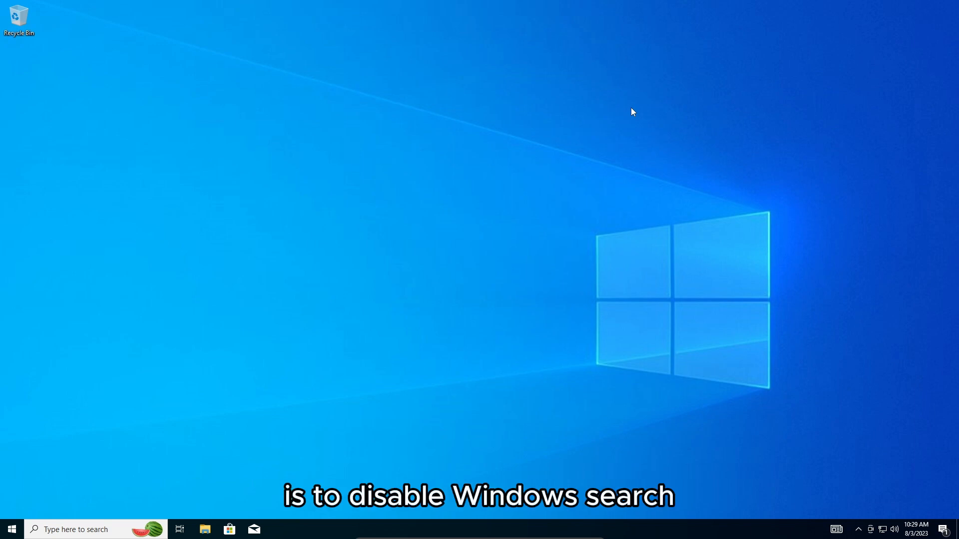
mouse_move(250, 441)
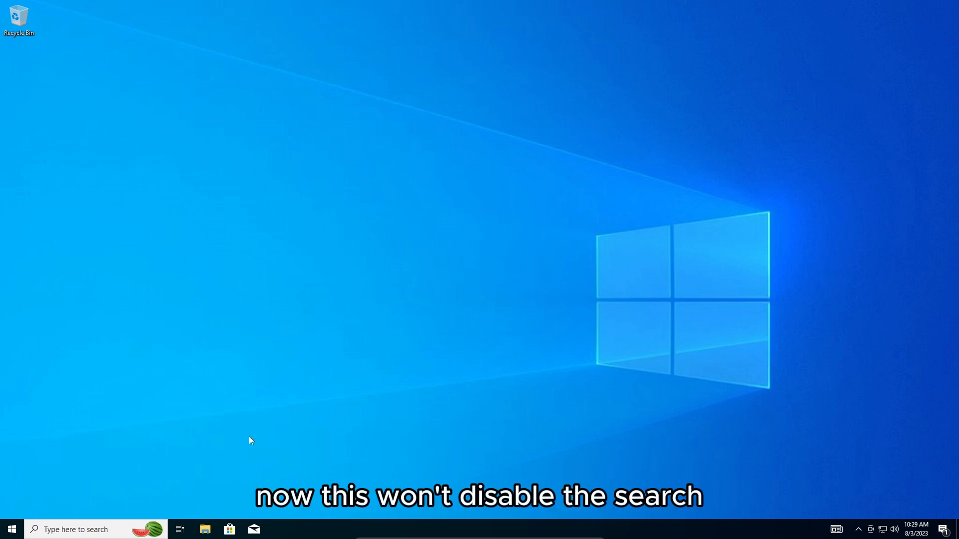
mouse_move(253, 442)
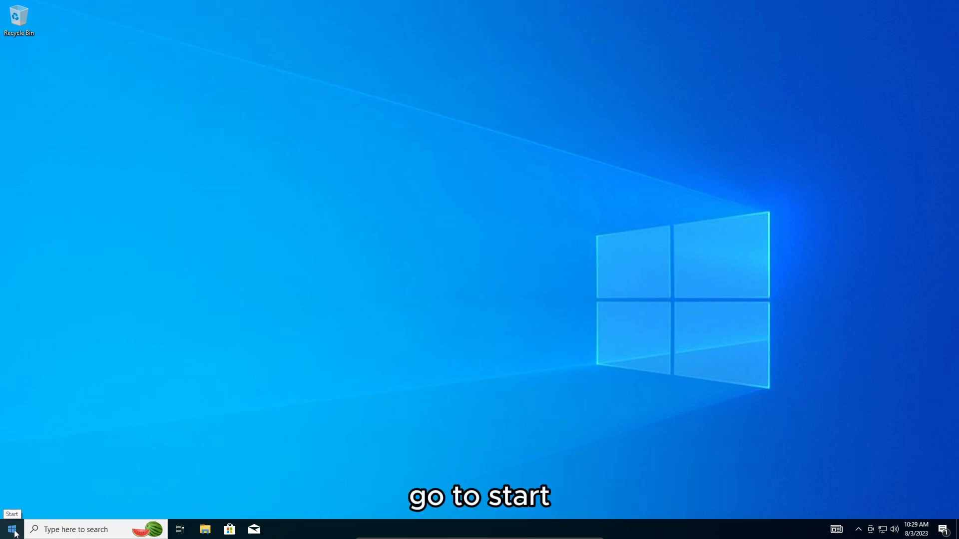
Search the Start menu for 'services' so the Services app appears as best match.
left_click(11, 529)
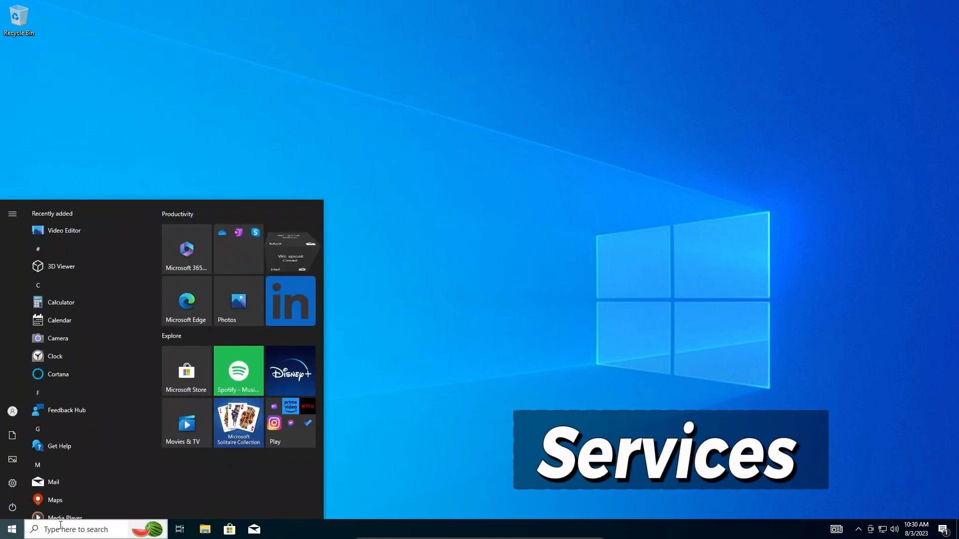
left_click(11, 529)
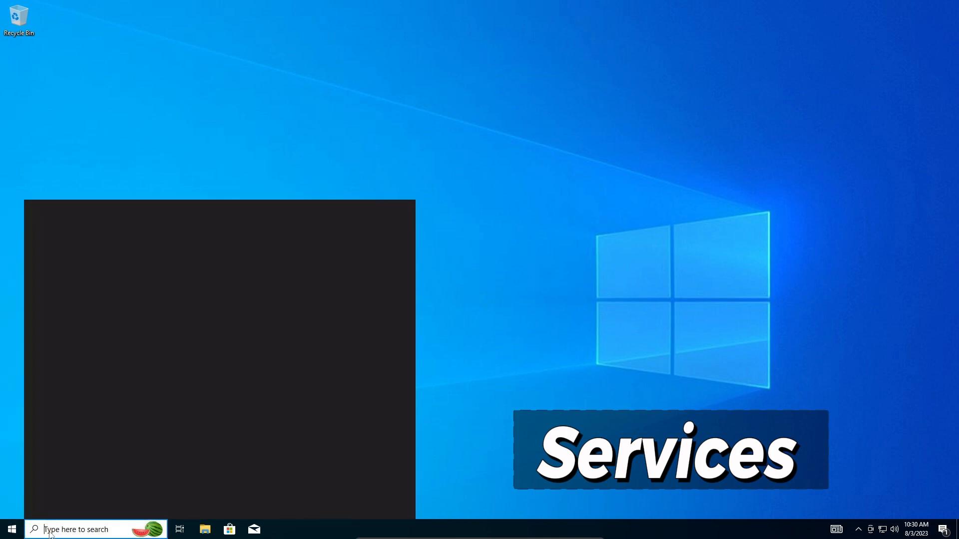
type("services")
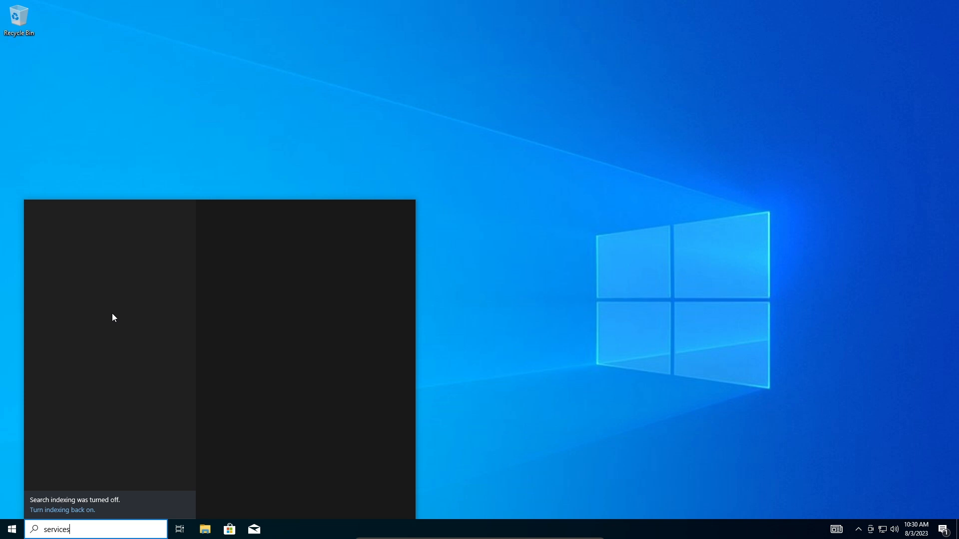
type("services")
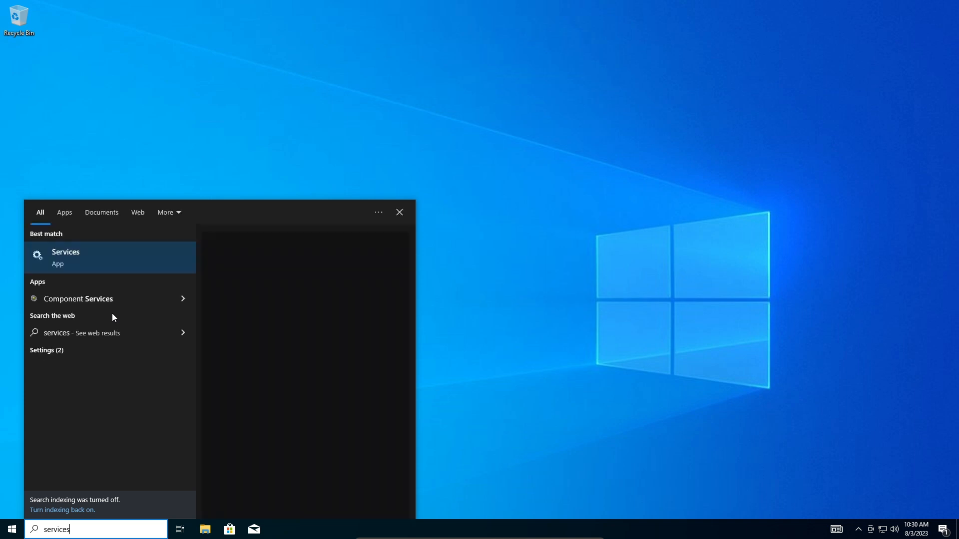
left_click(65, 257)
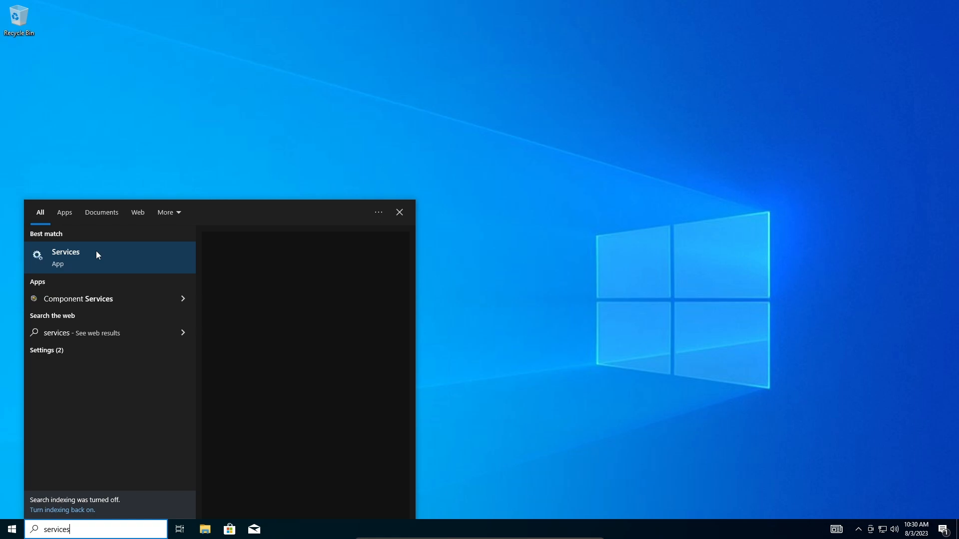
Launch the Services app and select the Windows Search service in the list.
left_click(65, 257)
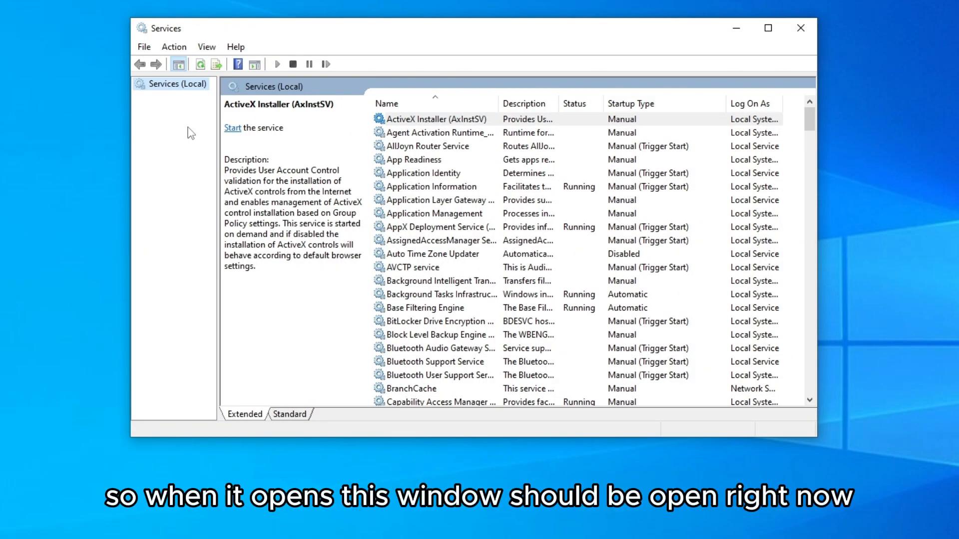
mouse_move(330, 141)
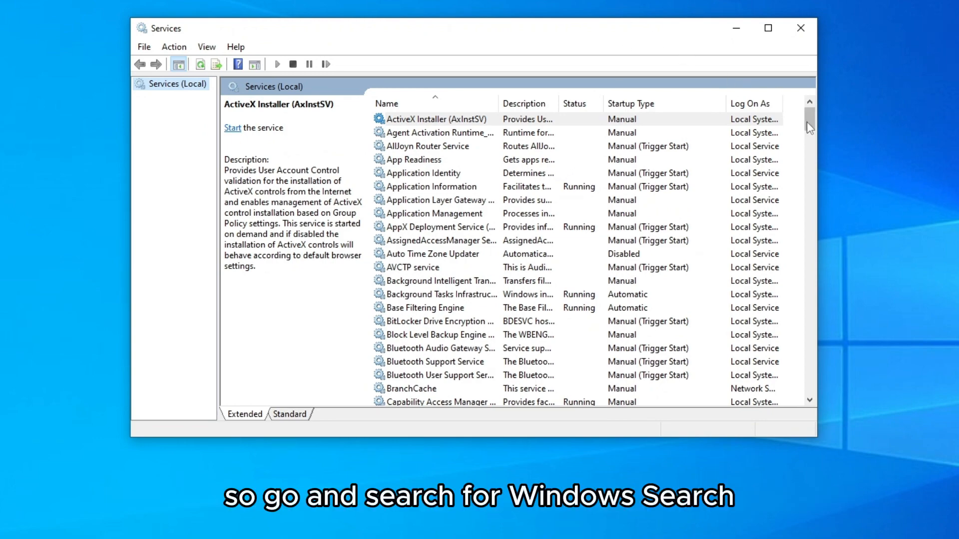
scroll("down", 3)
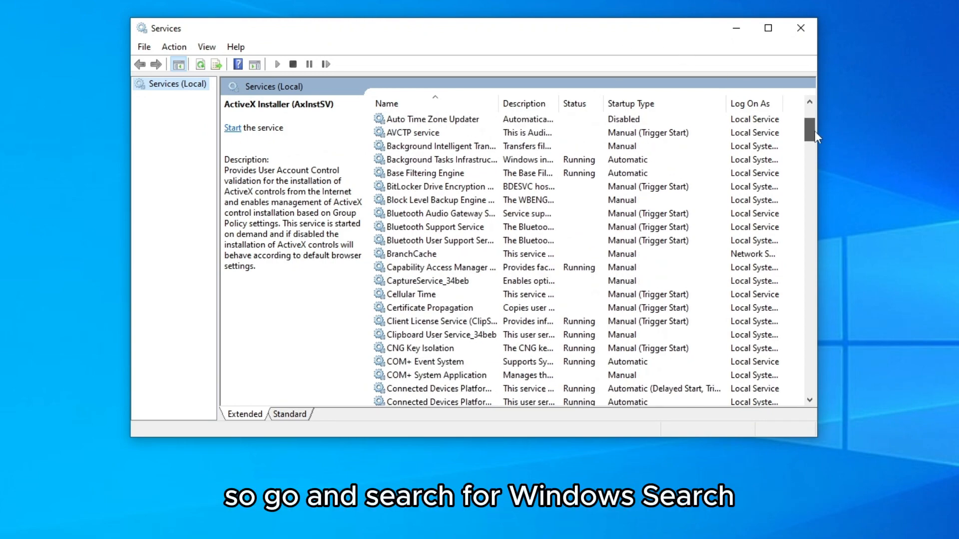
scroll("down", 3)
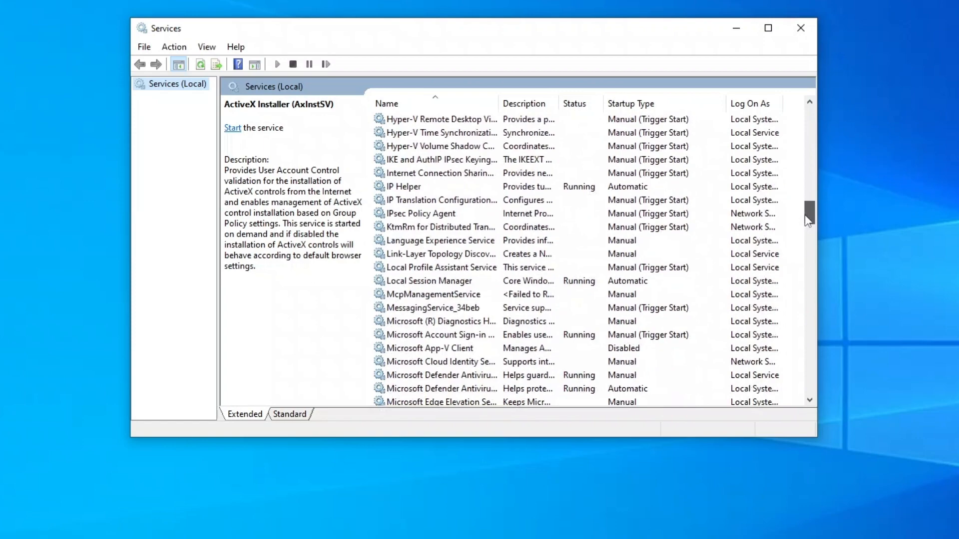
scroll("down", 3)
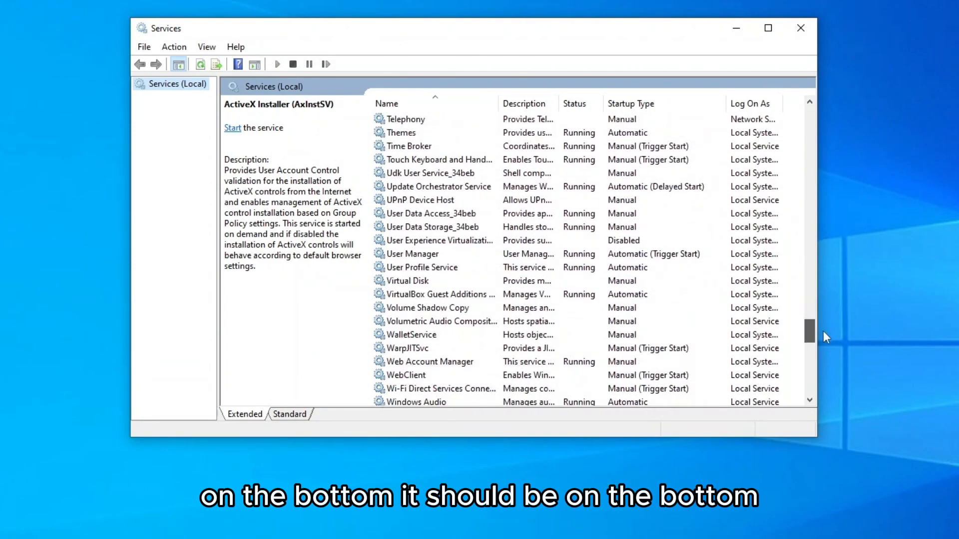
scroll("down", 3)
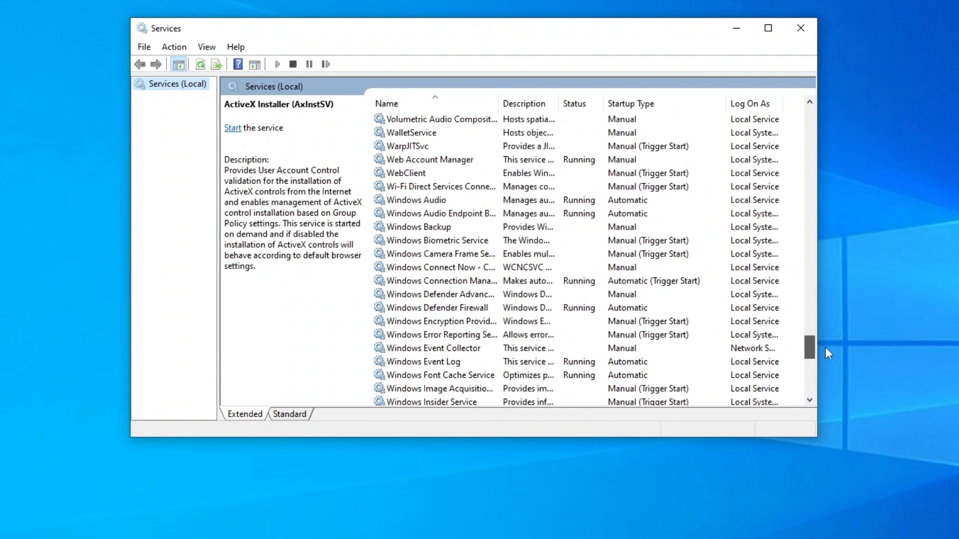
scroll("down", 3)
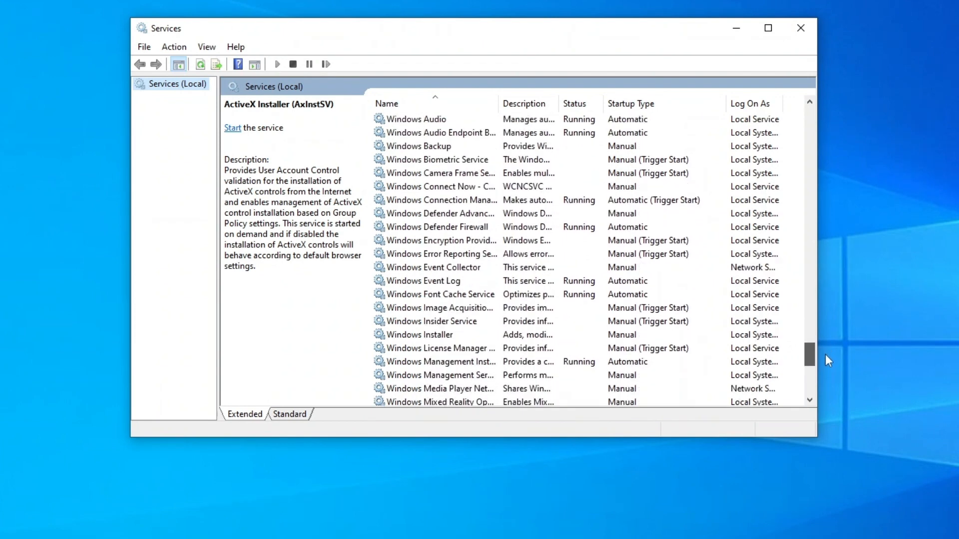
scroll("down", 3)
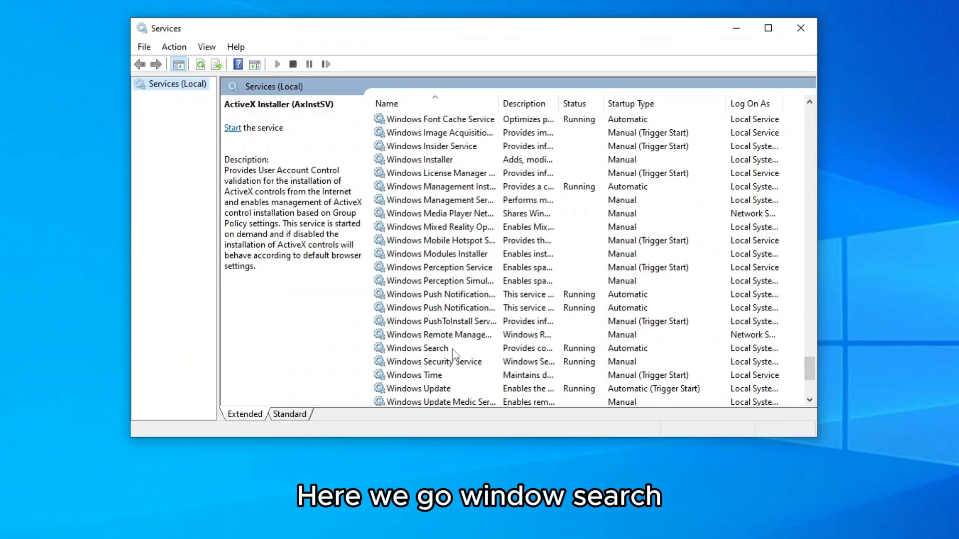
left_click(417, 347)
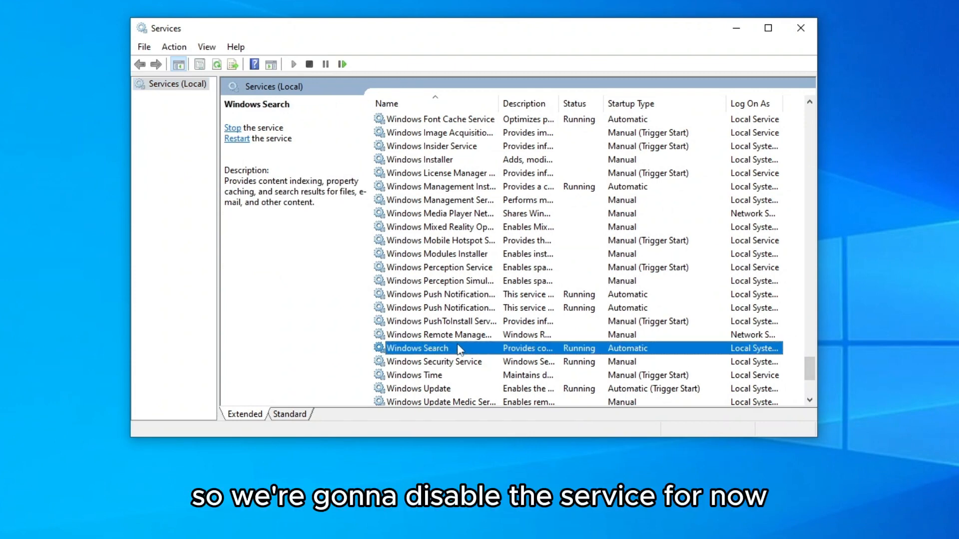
In Windows Search properties, set Startup type to Disabled, apply, stop the service and confirm.
right_click(418, 348)
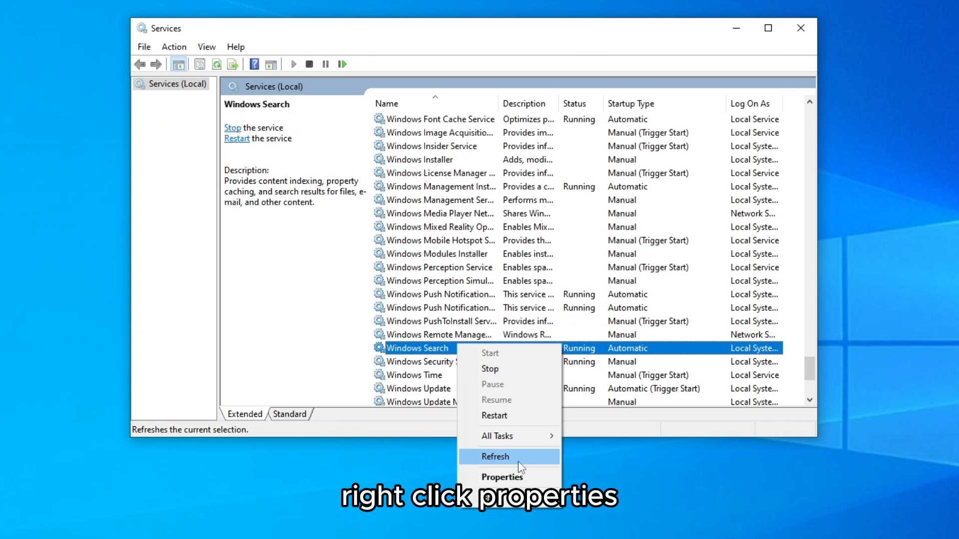
left_click(502, 478)
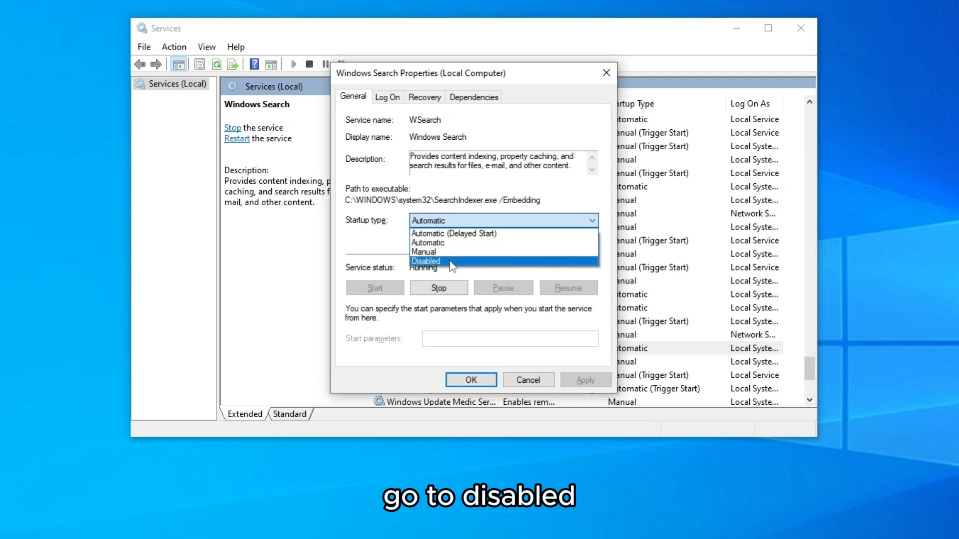
left_click(426, 261)
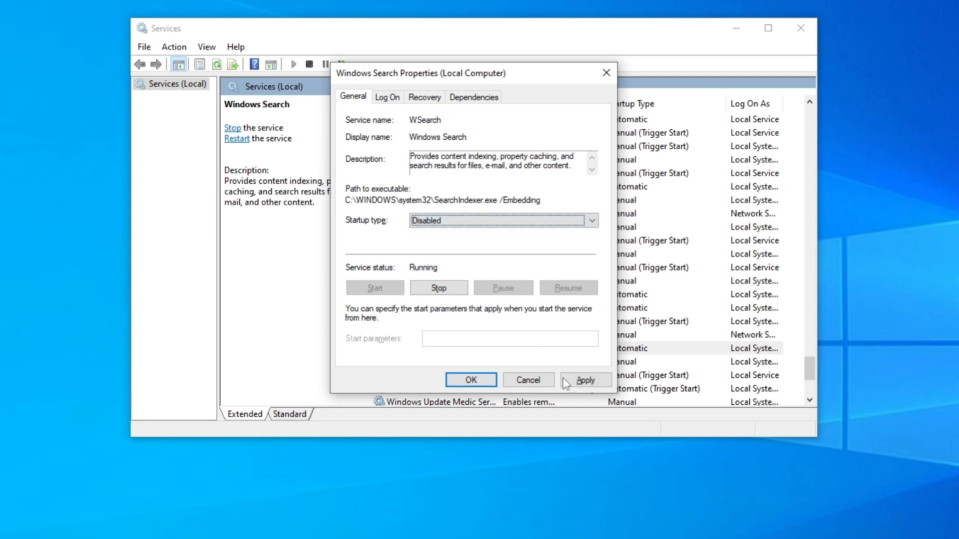
left_click(585, 380)
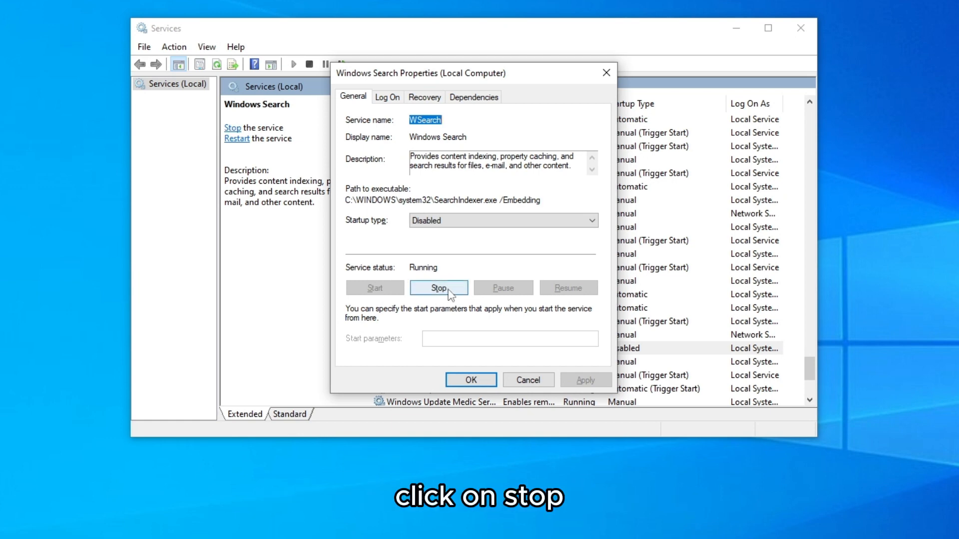
left_click(438, 287)
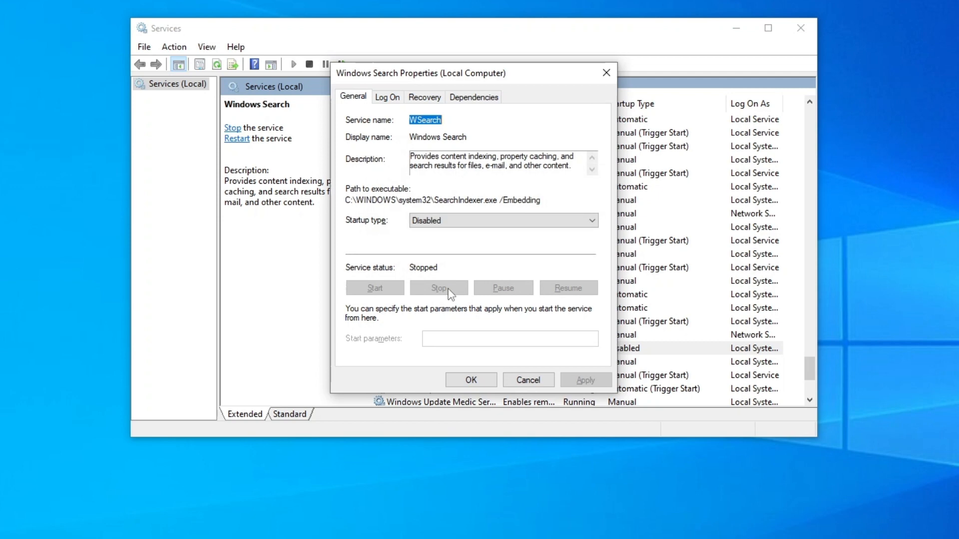
left_click(471, 379)
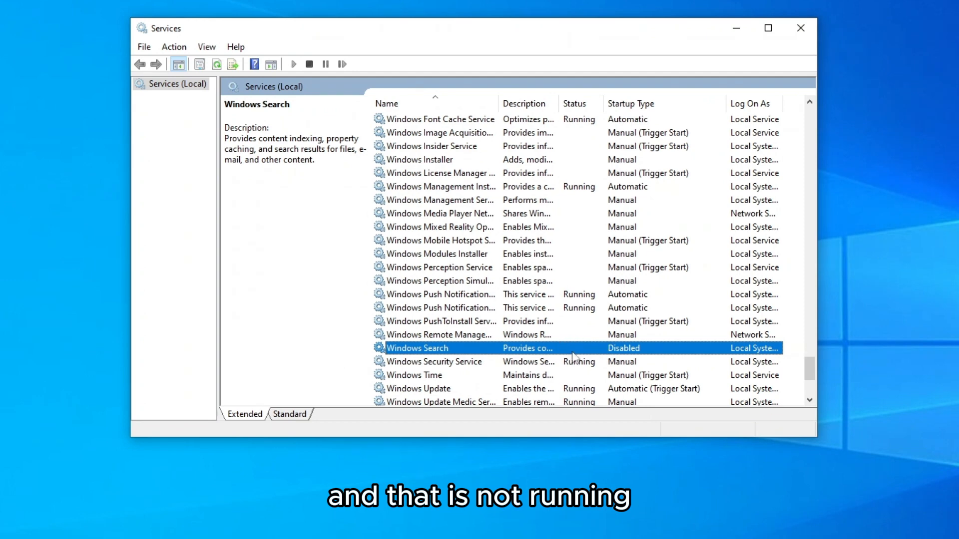
mouse_move(598, 350)
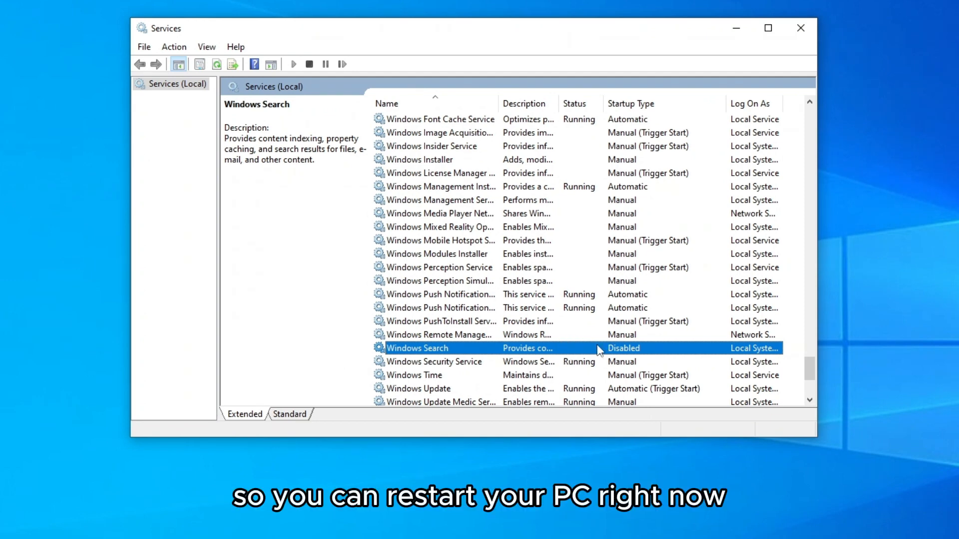
mouse_move(576, 310)
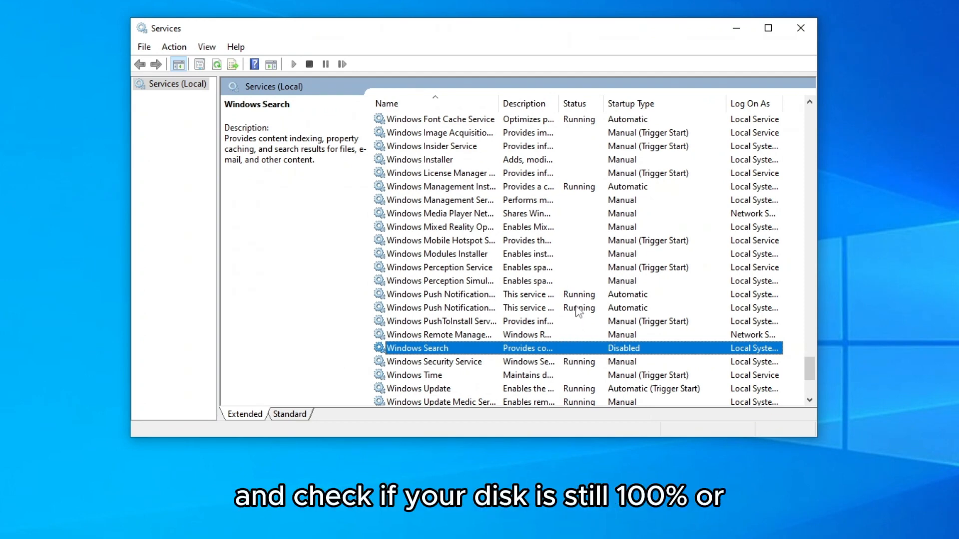
mouse_move(530, 333)
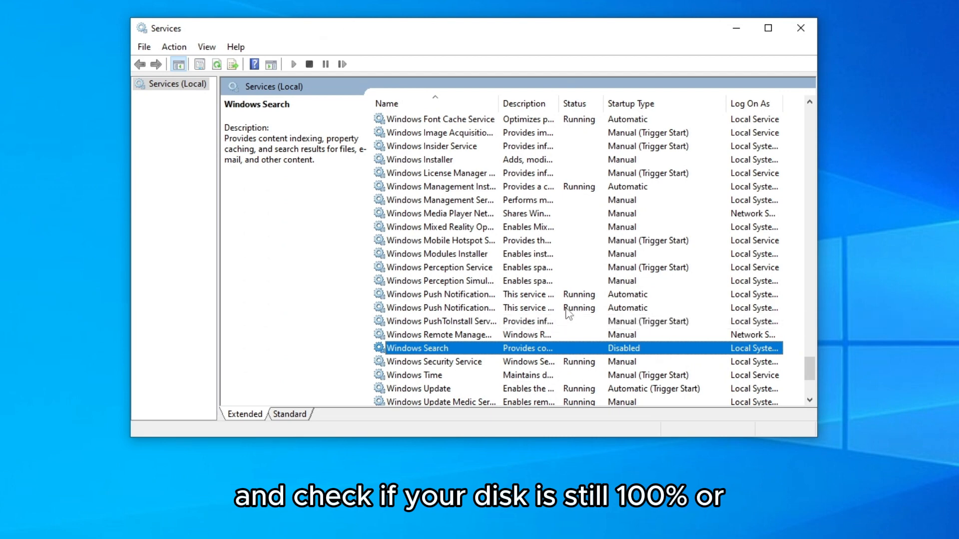
mouse_move(557, 308)
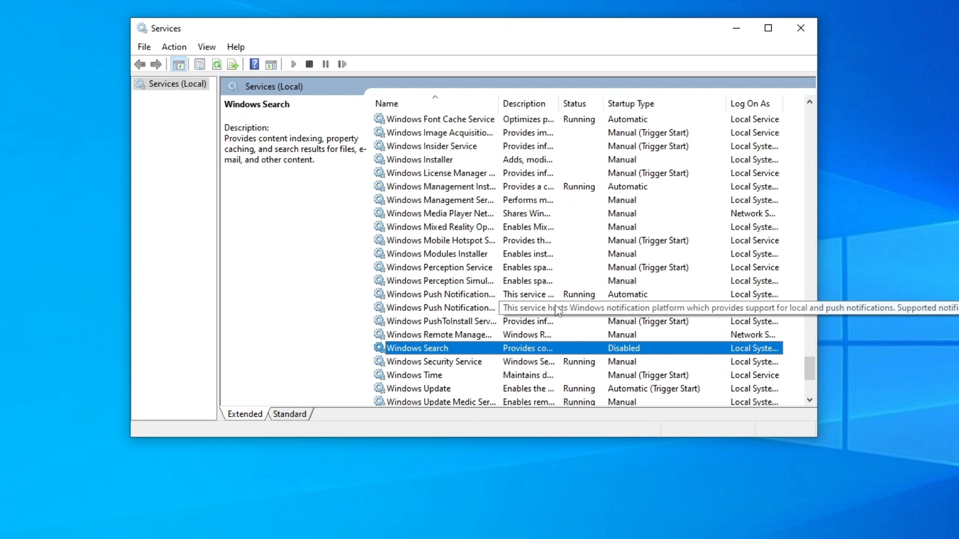
mouse_move(597, 323)
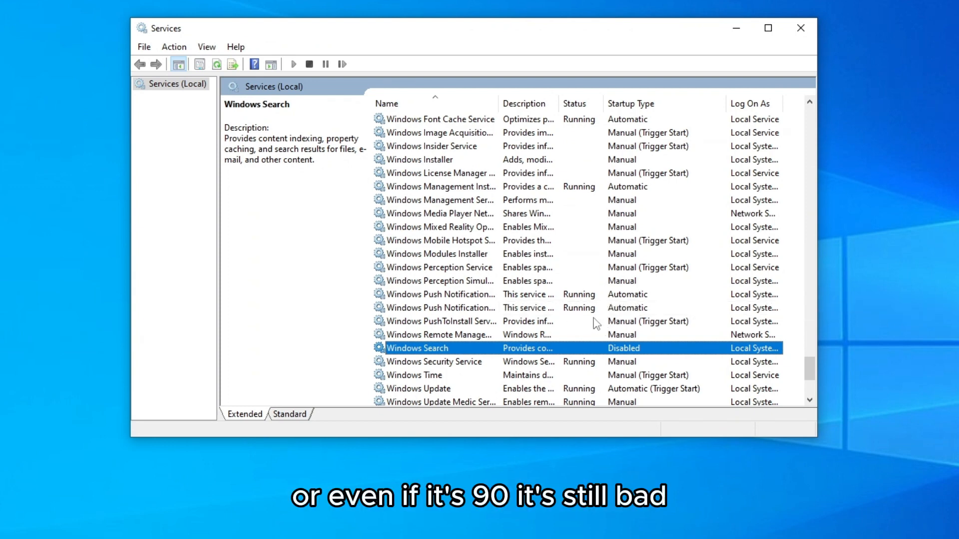
mouse_move(671, 325)
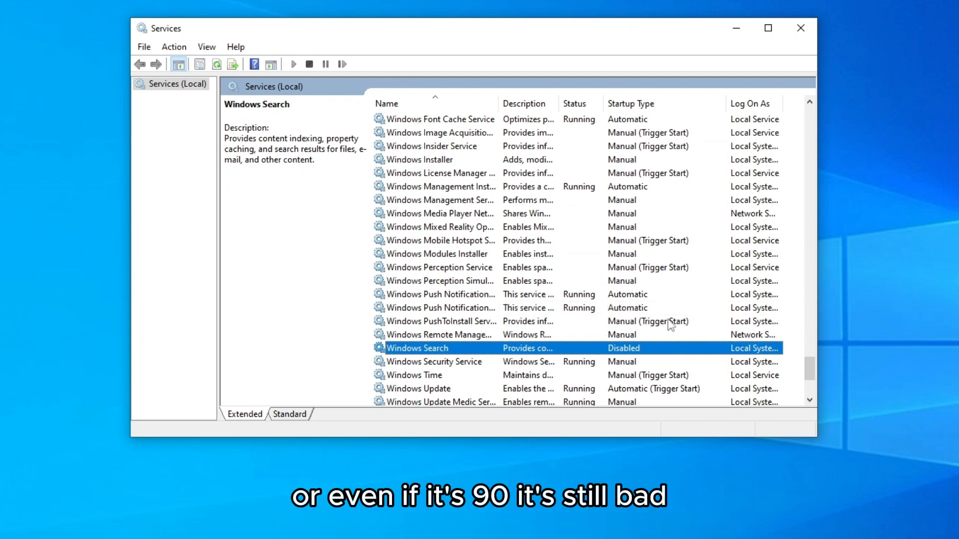
scroll("down", 3)
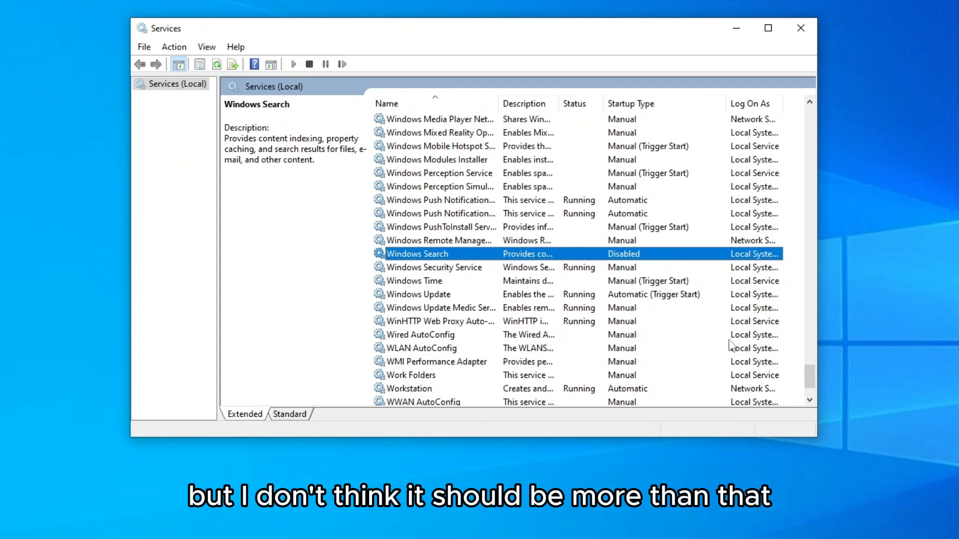
mouse_move(646, 331)
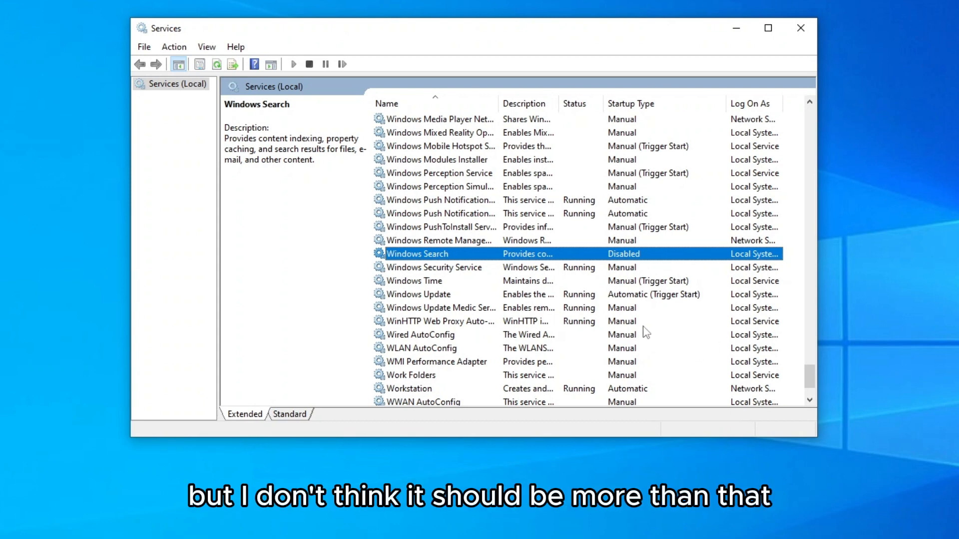
mouse_move(602, 321)
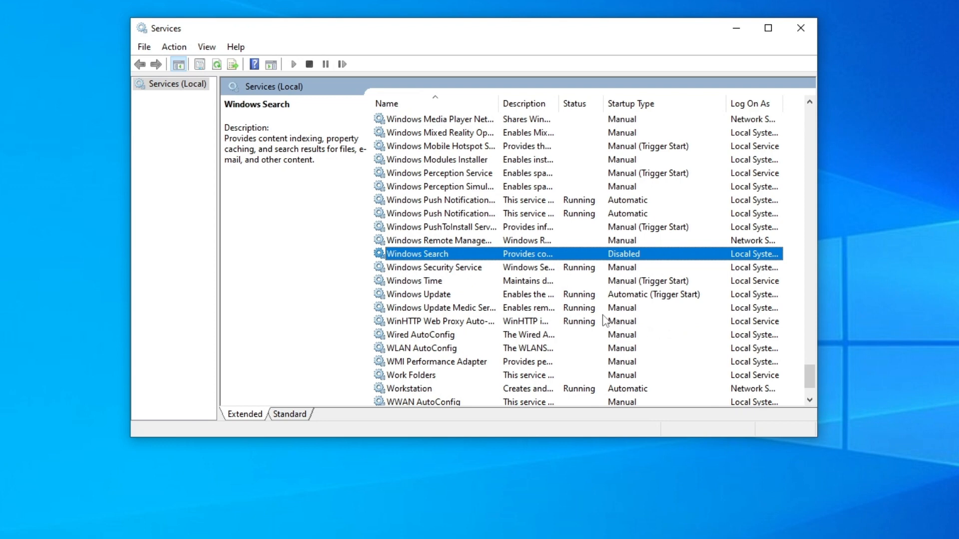
mouse_move(807, 377)
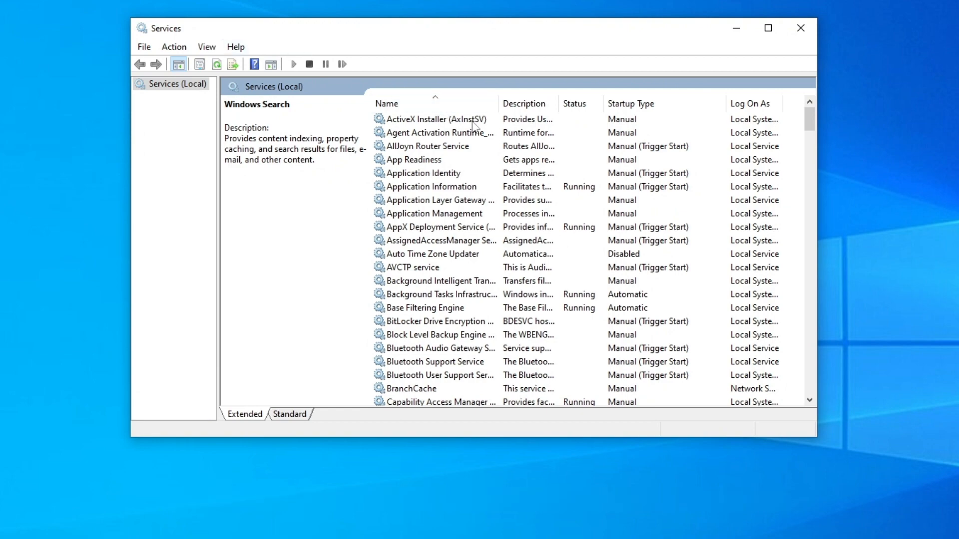
Select the Windows Update service and bring up its context menu of actions.
scroll("down", 3)
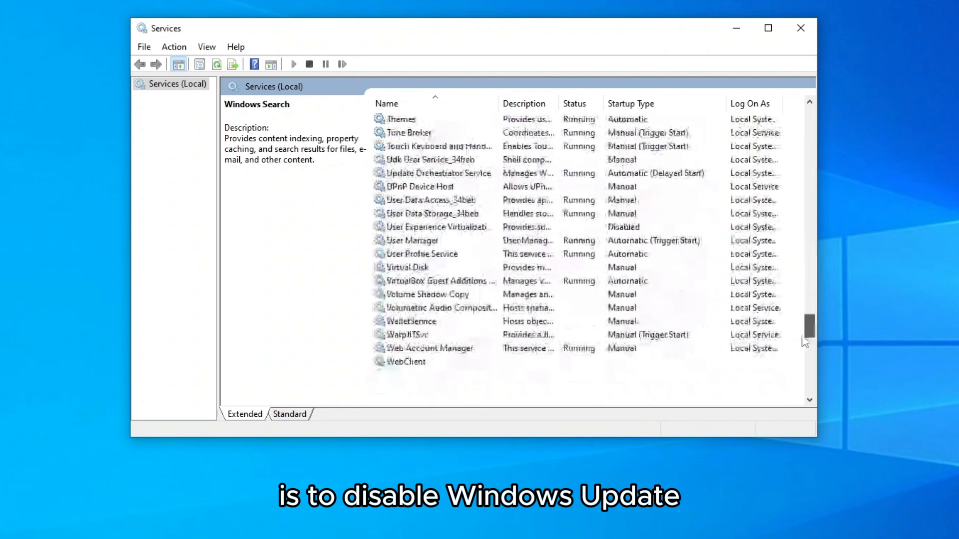
scroll("down", 3)
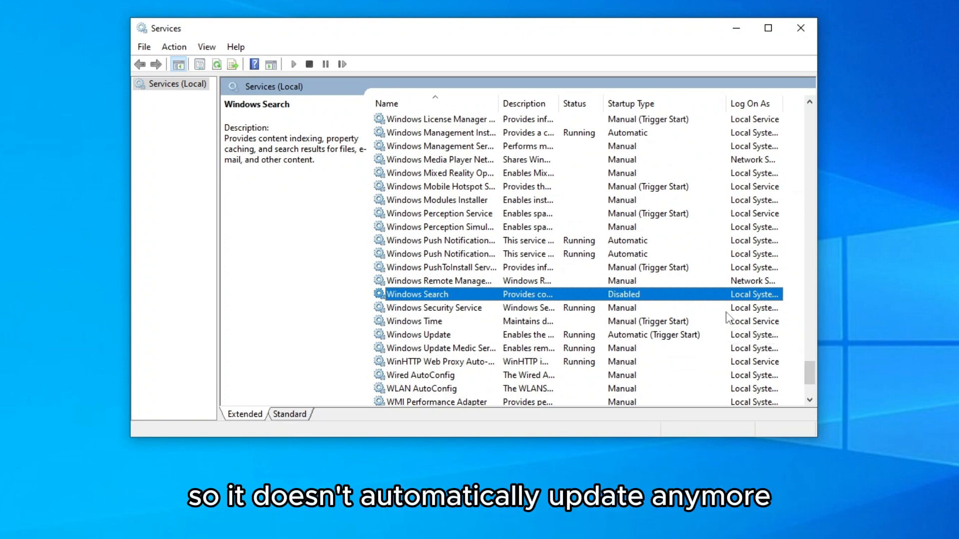
mouse_move(709, 329)
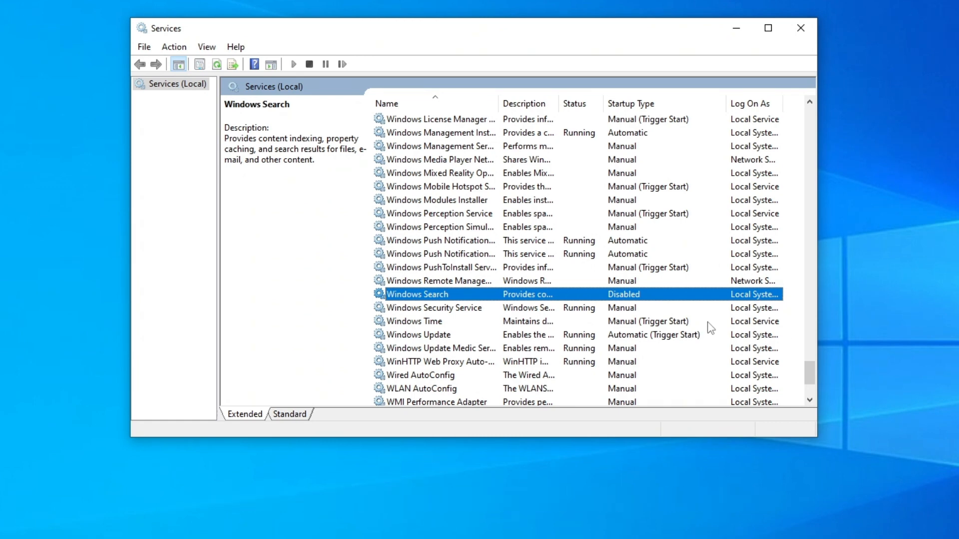
mouse_move(397, 344)
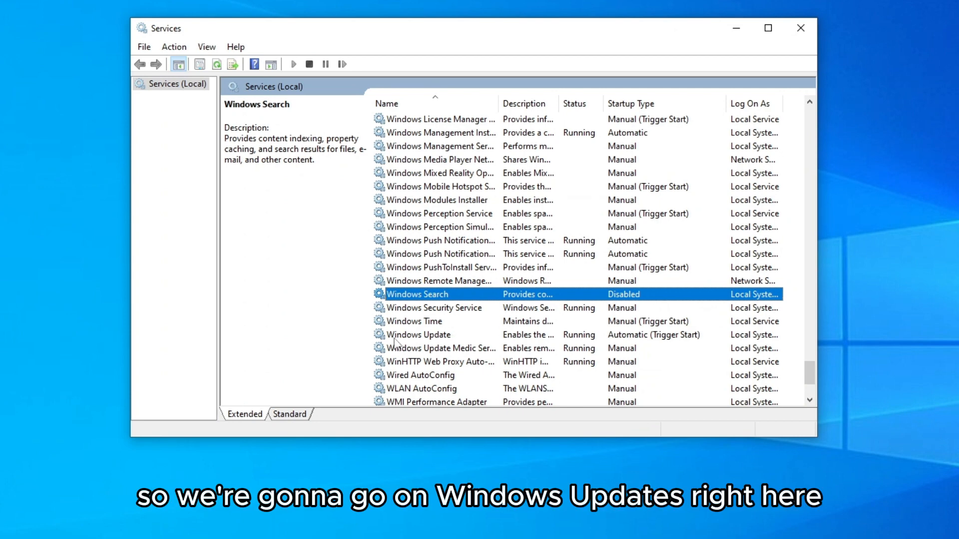
left_click(419, 334)
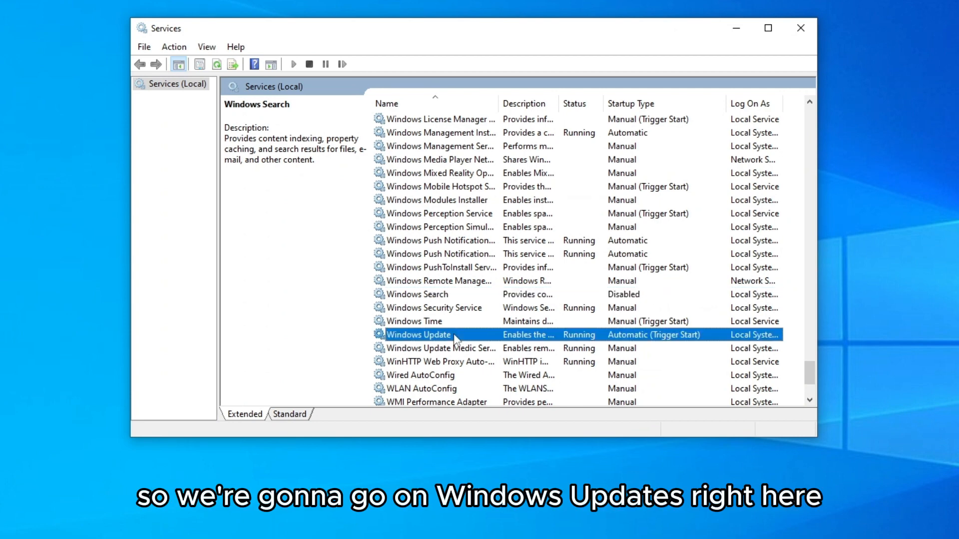
left_click(417, 335)
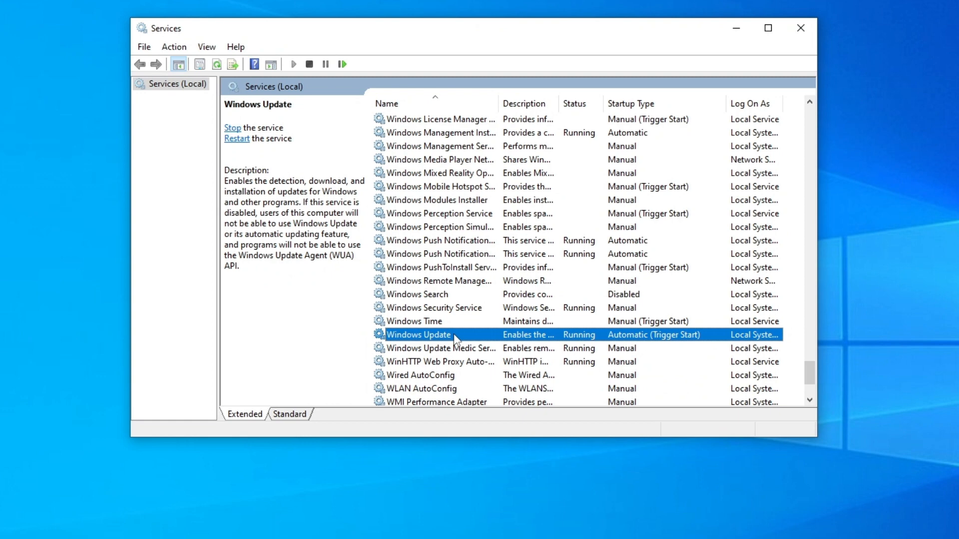
right_click(419, 335)
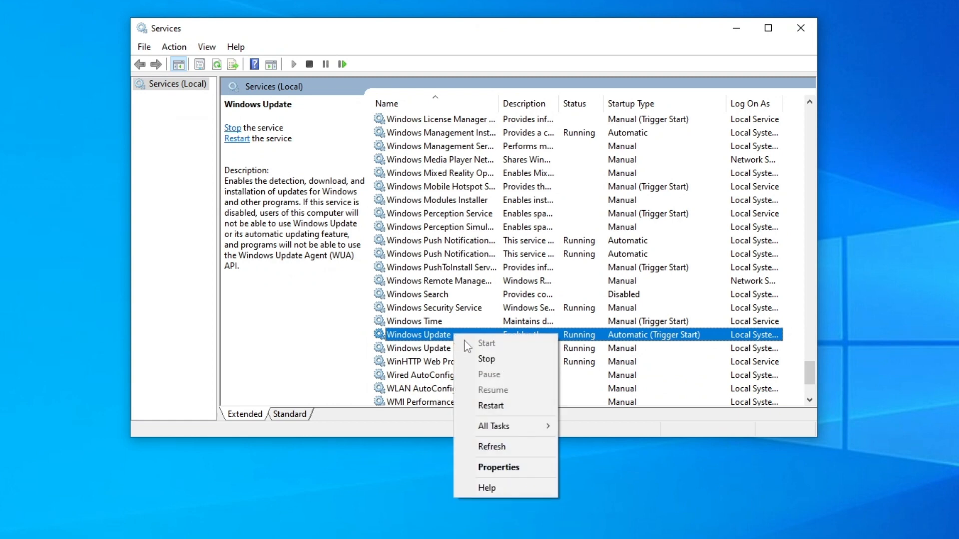
In Windows Update properties, set Startup type to Disabled, apply, stop the service and confirm with OK.
left_click(497, 466)
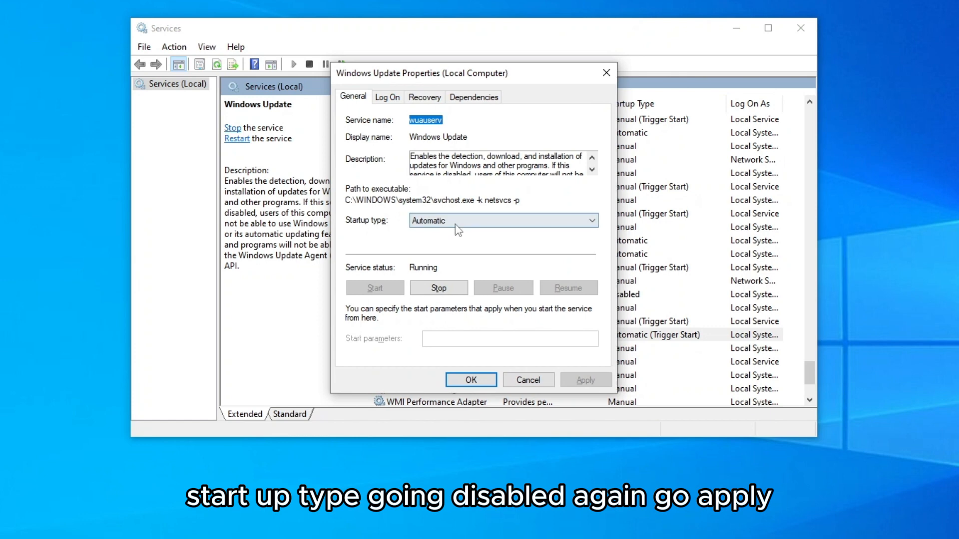
left_click(502, 221)
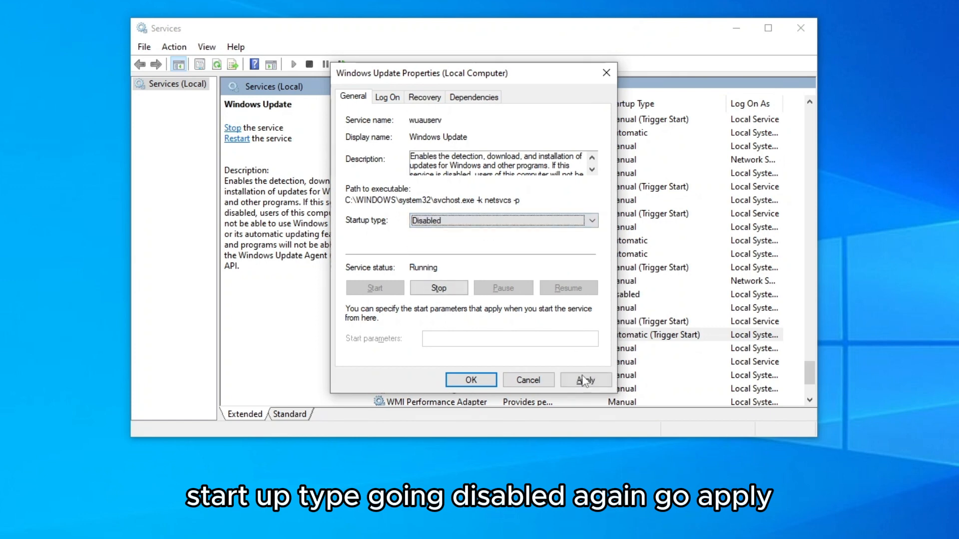
left_click(584, 380)
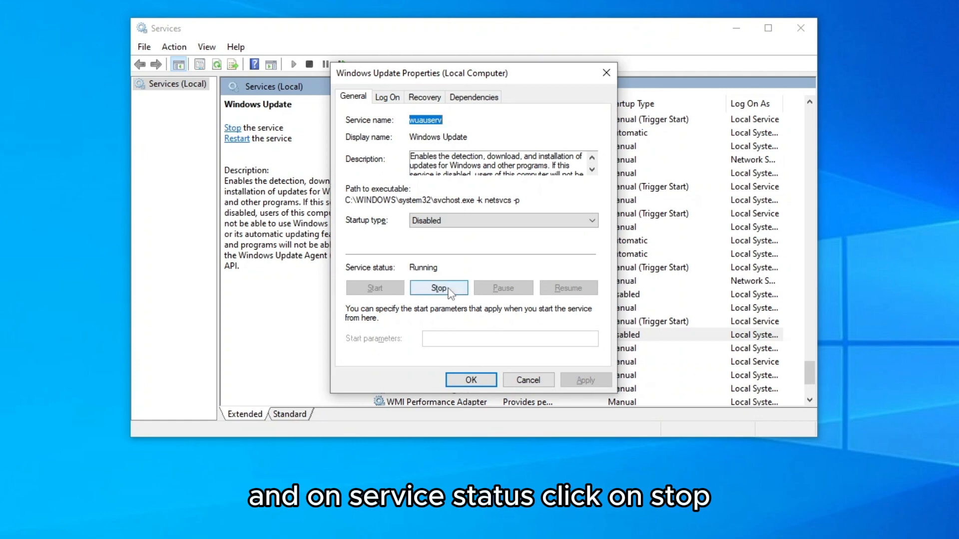
left_click(439, 287)
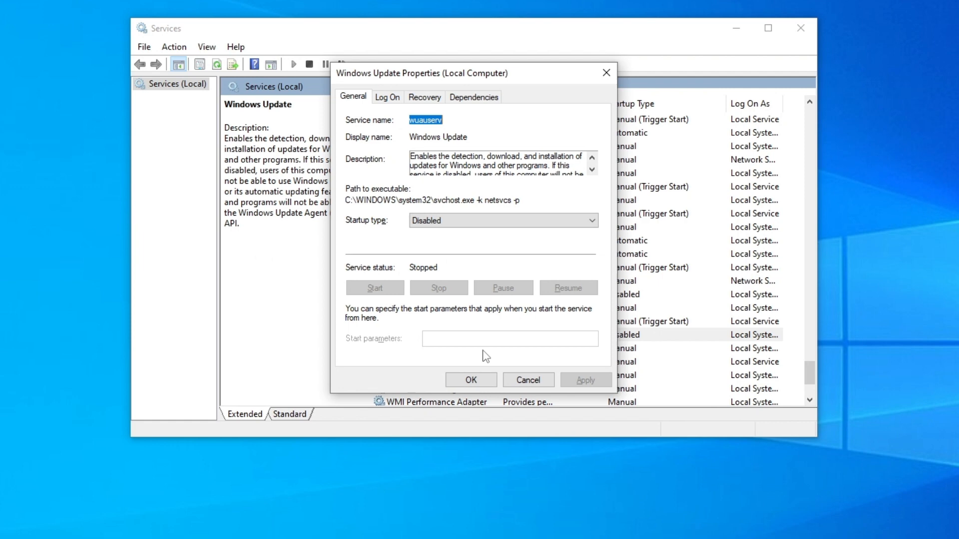
left_click(470, 380)
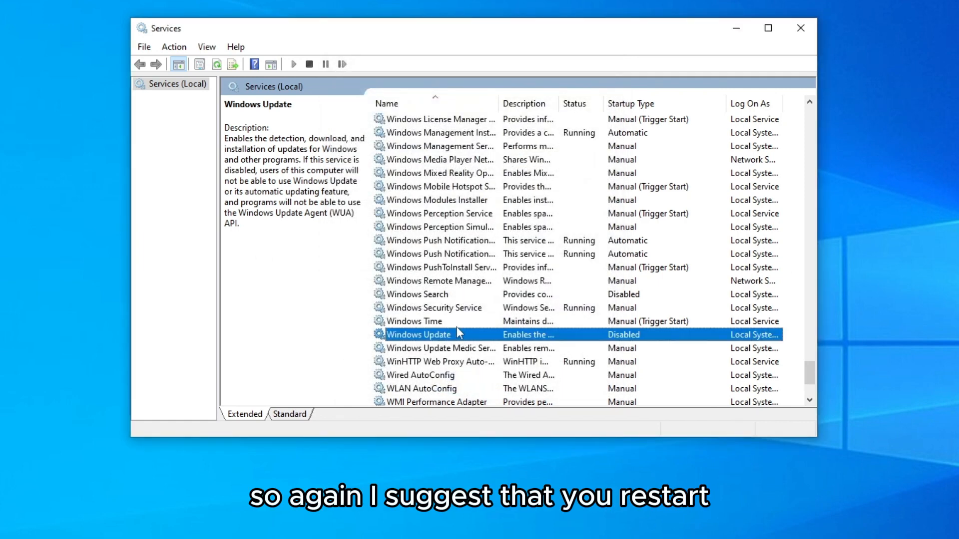
mouse_move(455, 313)
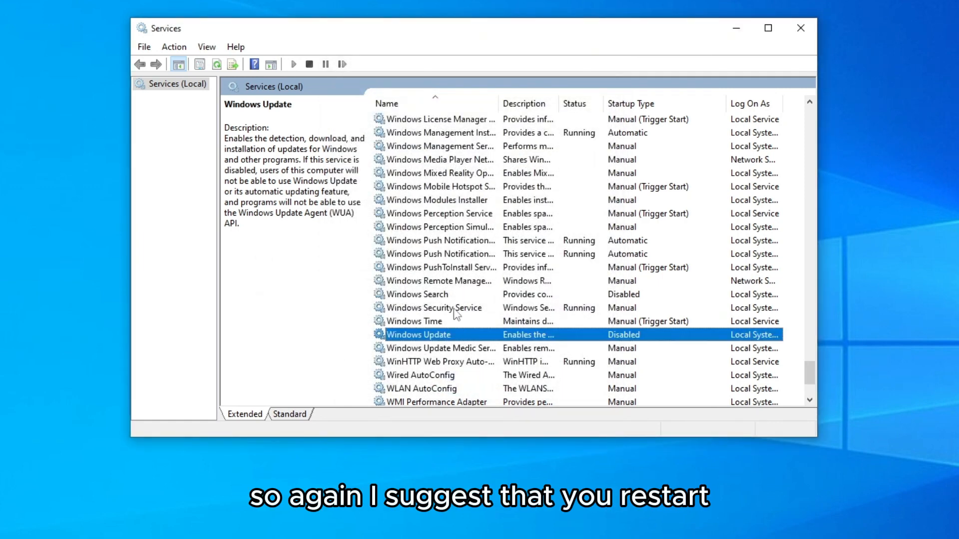
mouse_move(431, 307)
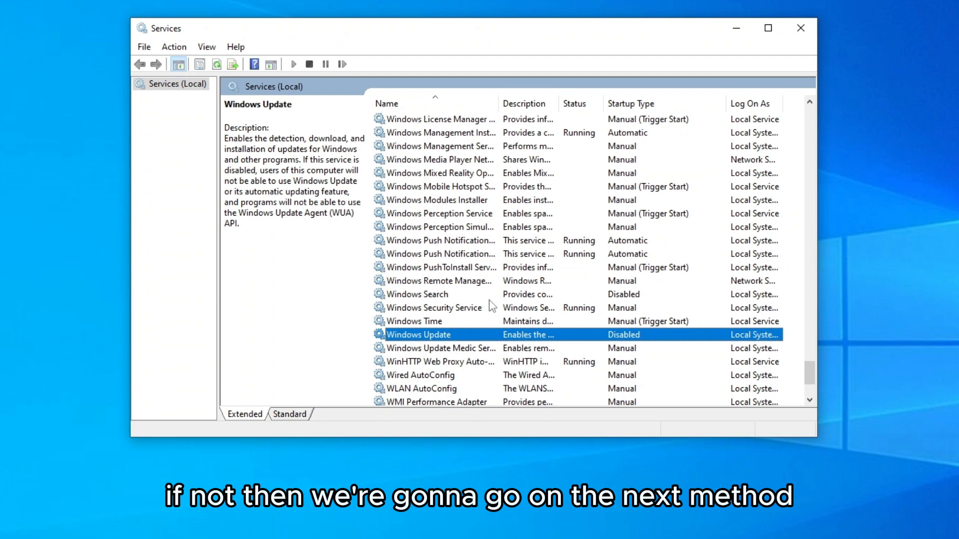
mouse_move(460, 351)
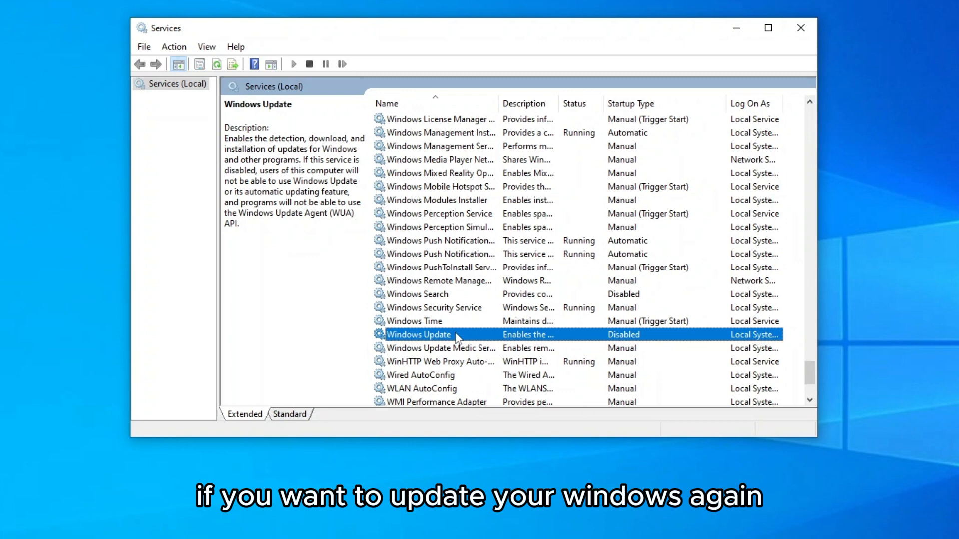
mouse_move(472, 438)
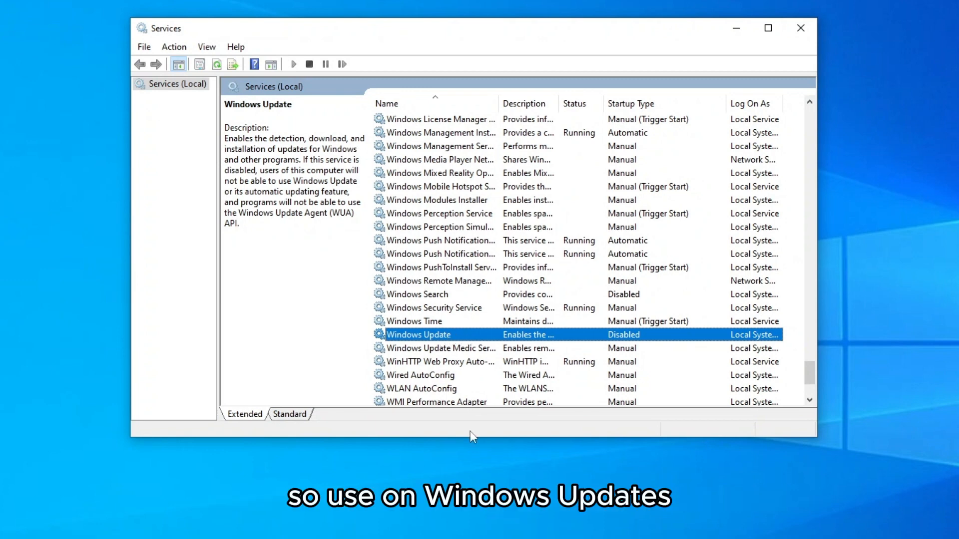
mouse_move(231, 29)
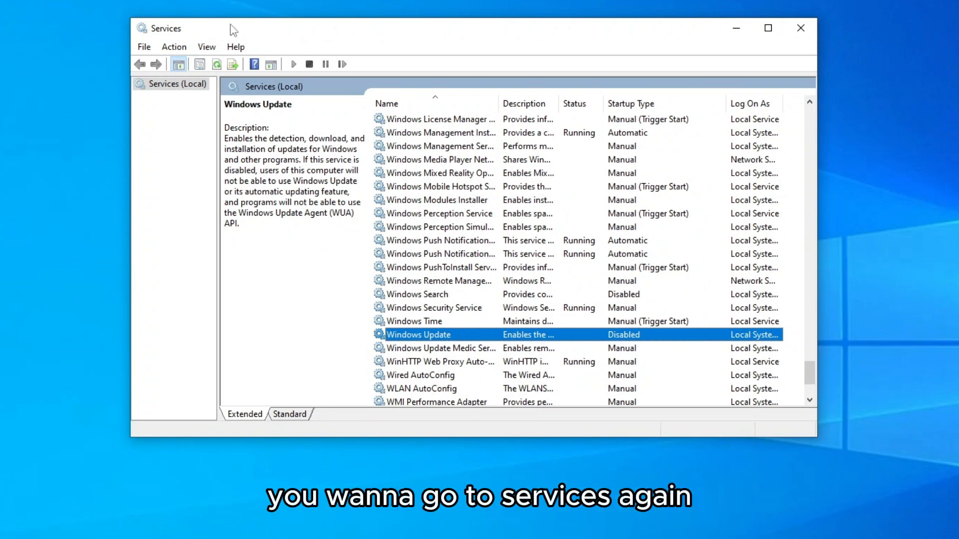
Bring up the actions menu for the now-disabled Windows Update service.
right_click(419, 335)
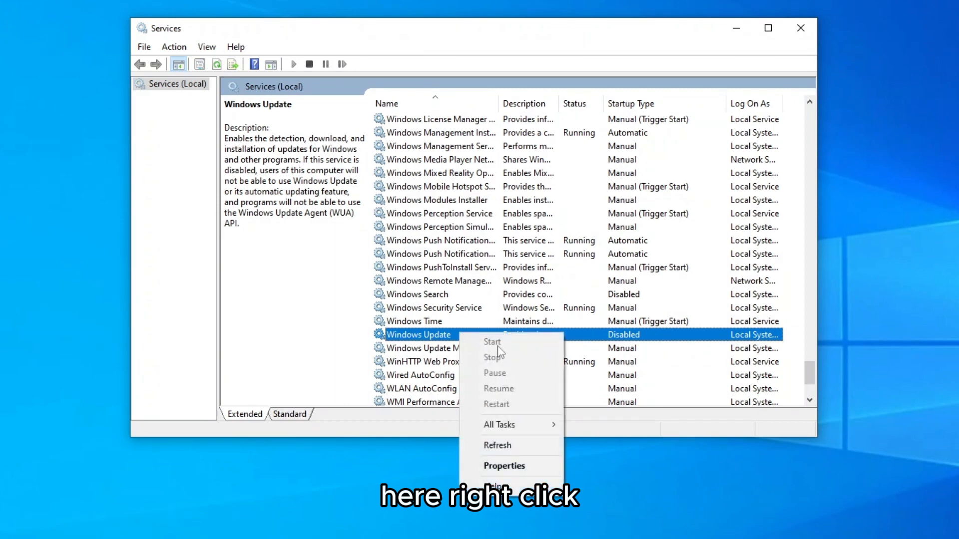
Briefly set Windows Update to Automatic and start it, then stop it, set Disabled, apply and confirm.
left_click(504, 466)
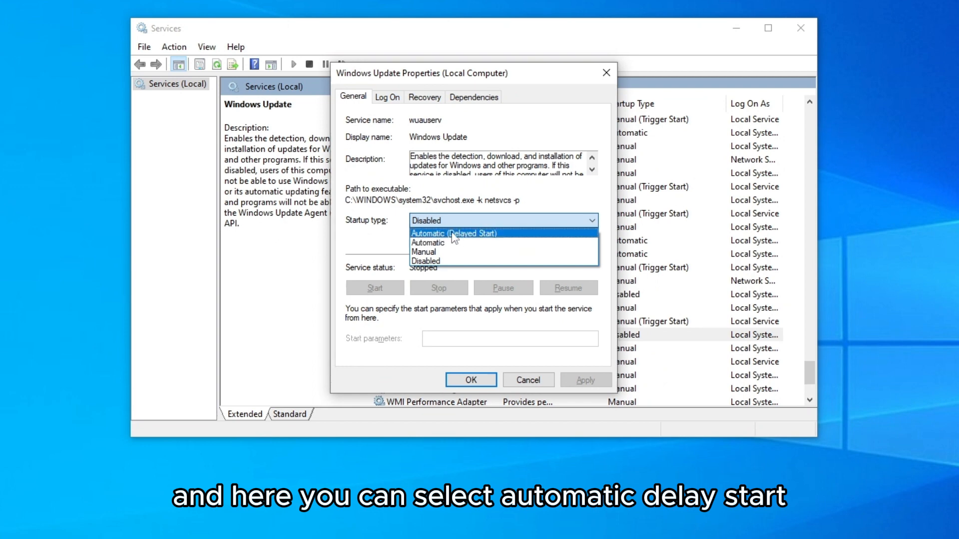
mouse_move(480, 244)
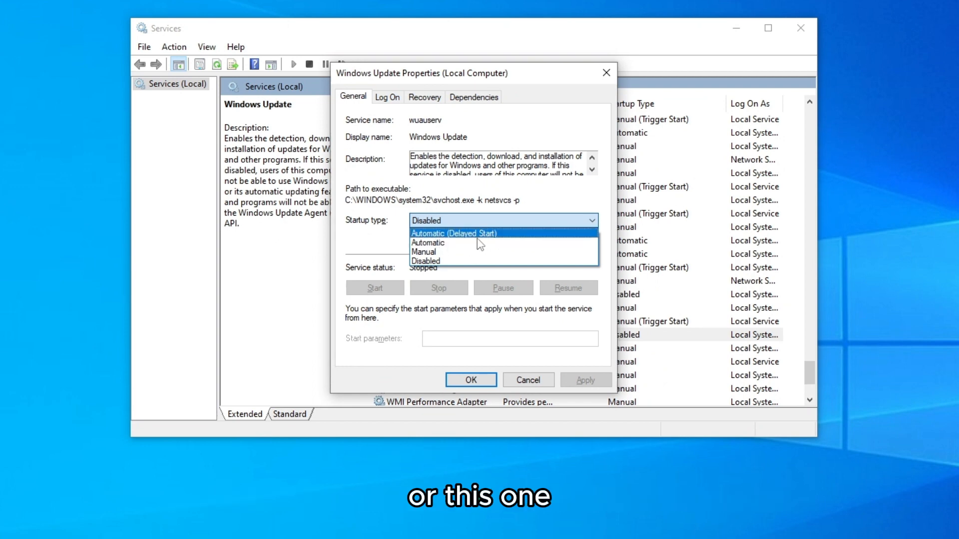
left_click(427, 243)
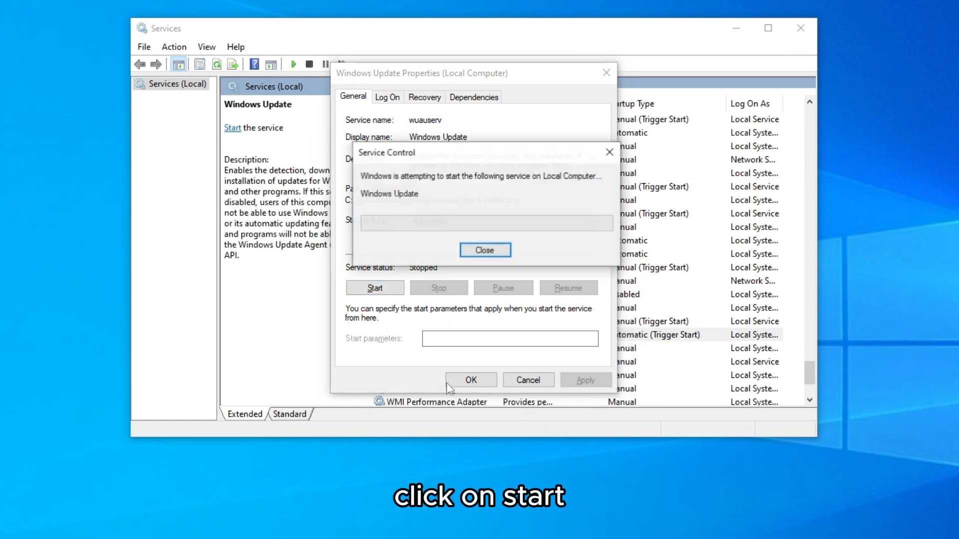
left_click(484, 250)
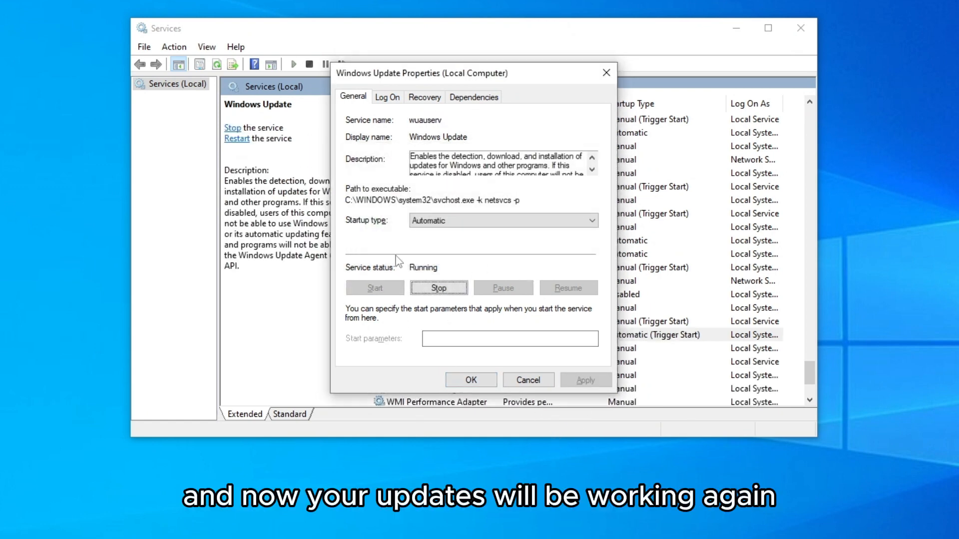
mouse_move(465, 246)
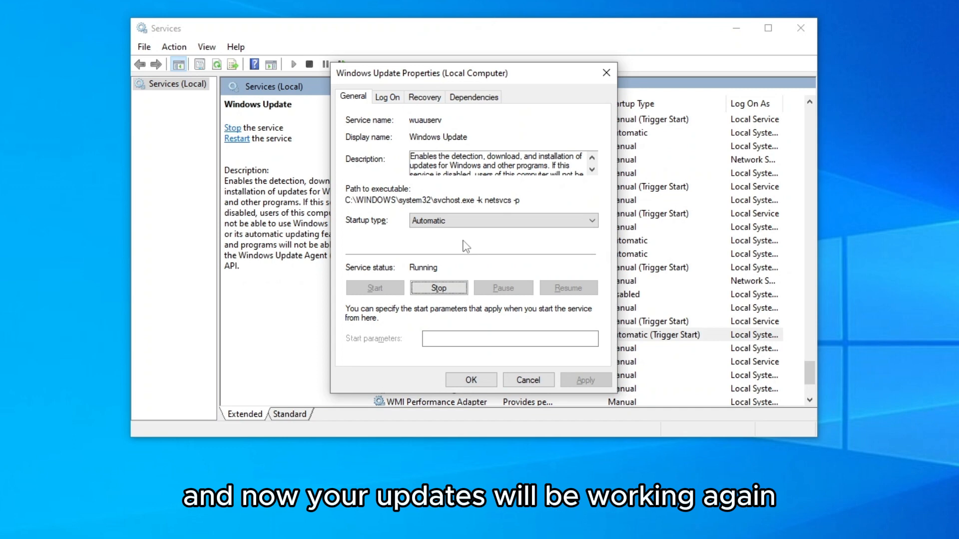
left_click(437, 287)
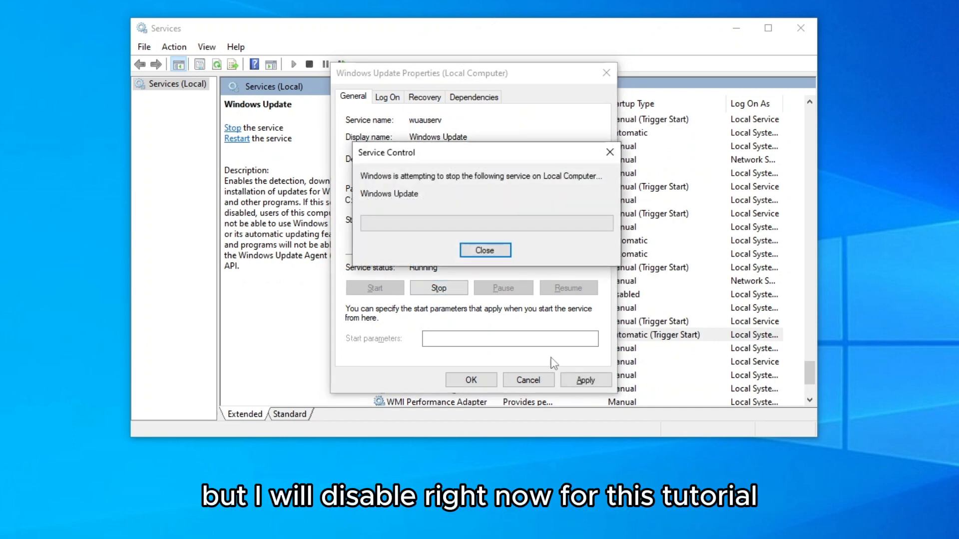
left_click(484, 250)
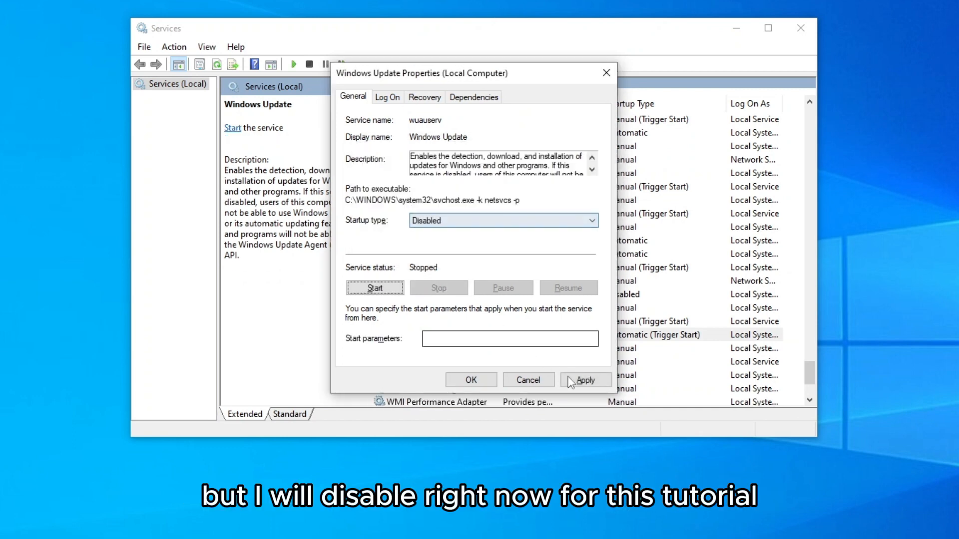
left_click(584, 380)
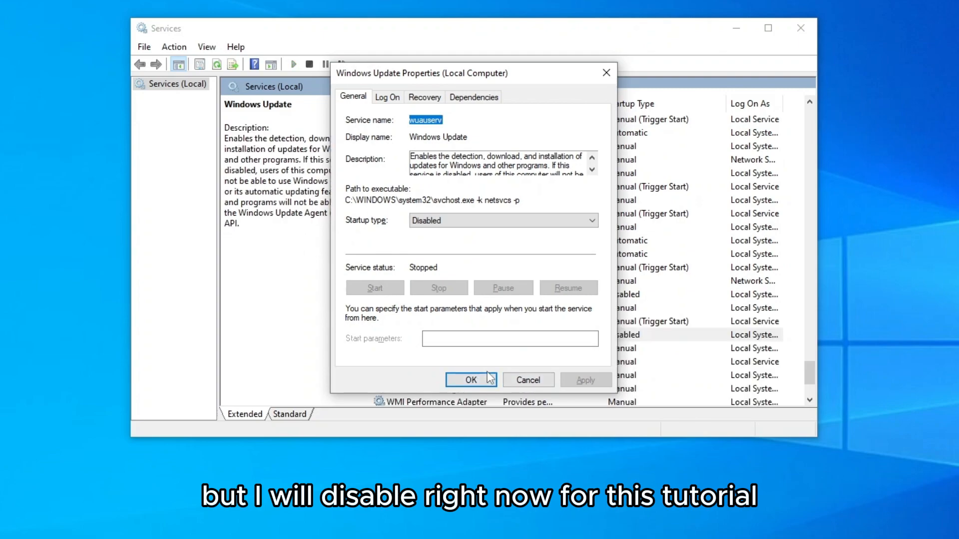
left_click(470, 379)
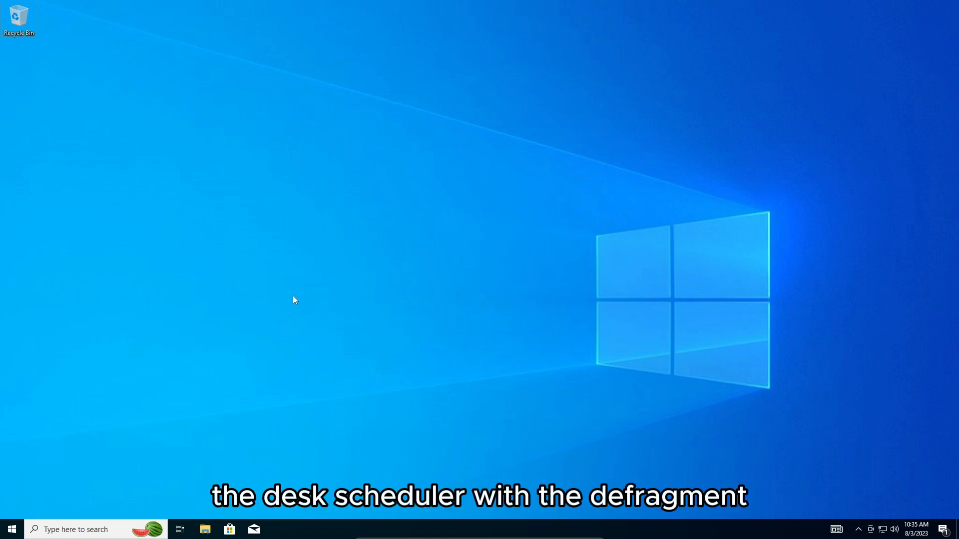
mouse_move(289, 367)
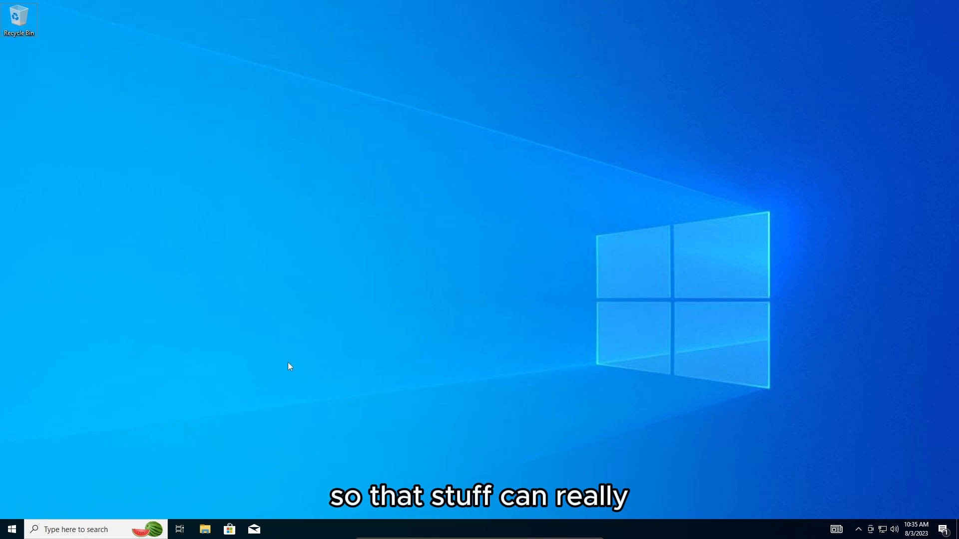
mouse_move(136, 457)
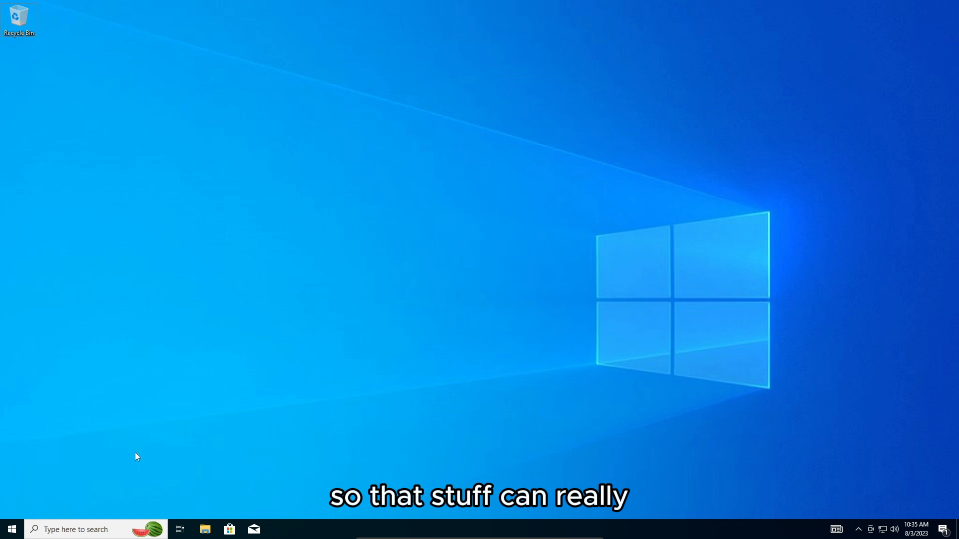
mouse_move(176, 469)
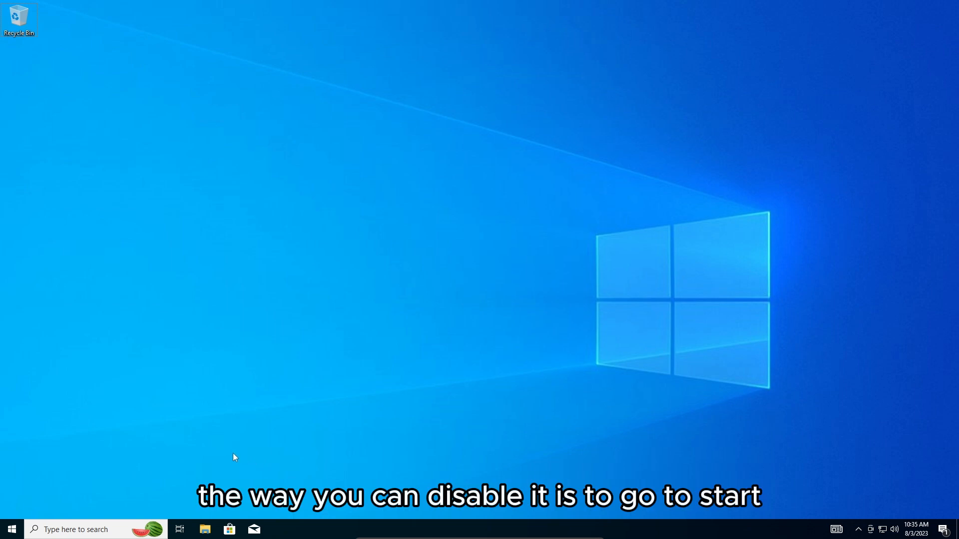
Search the Start menu for 'TASK SCHEDULER' to find the Task Scheduler app.
left_click(11, 529)
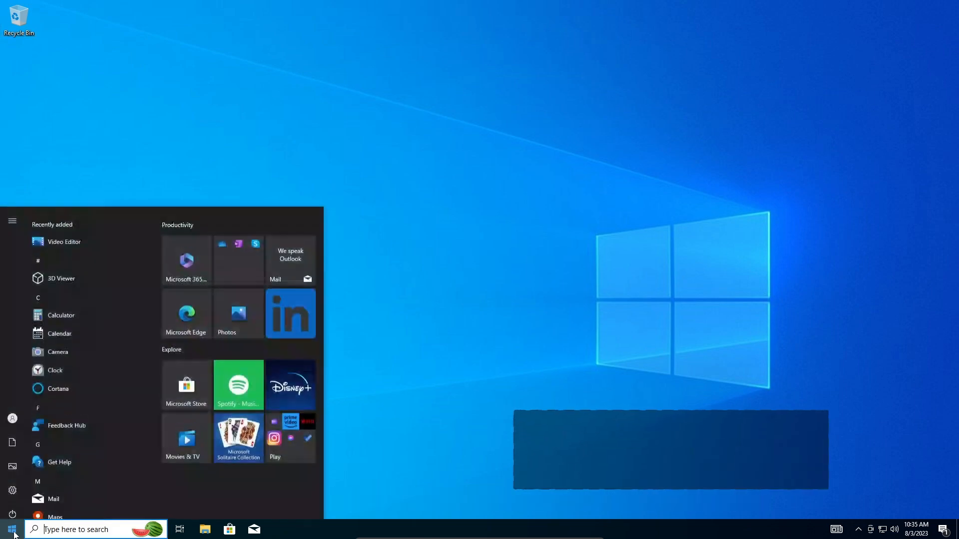
type("T")
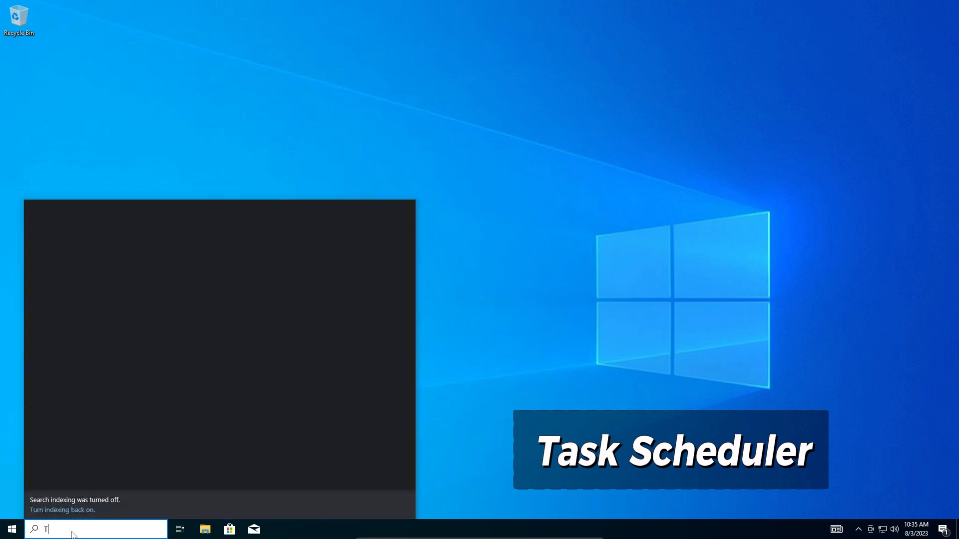
type("ASK SCHEDUL")
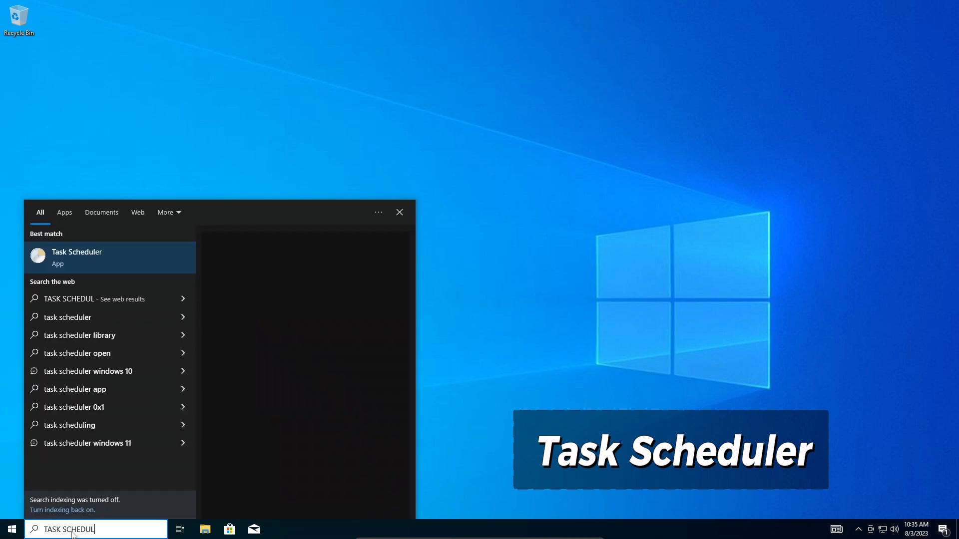
type("ER")
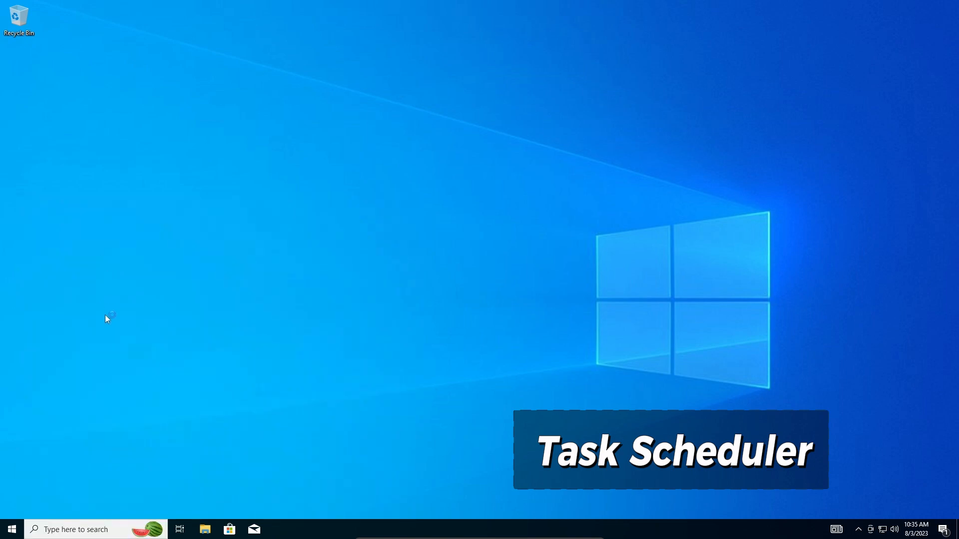
mouse_move(96, 380)
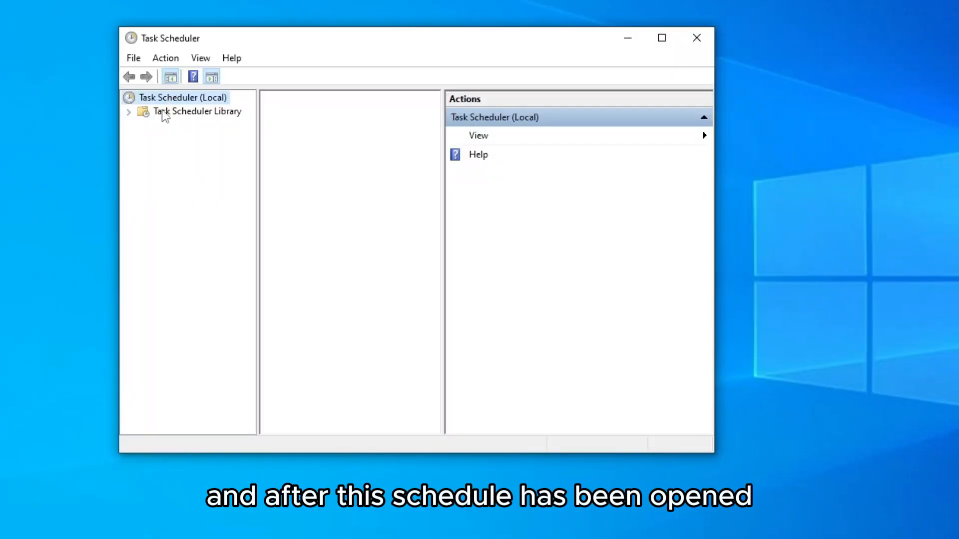
mouse_move(143, 128)
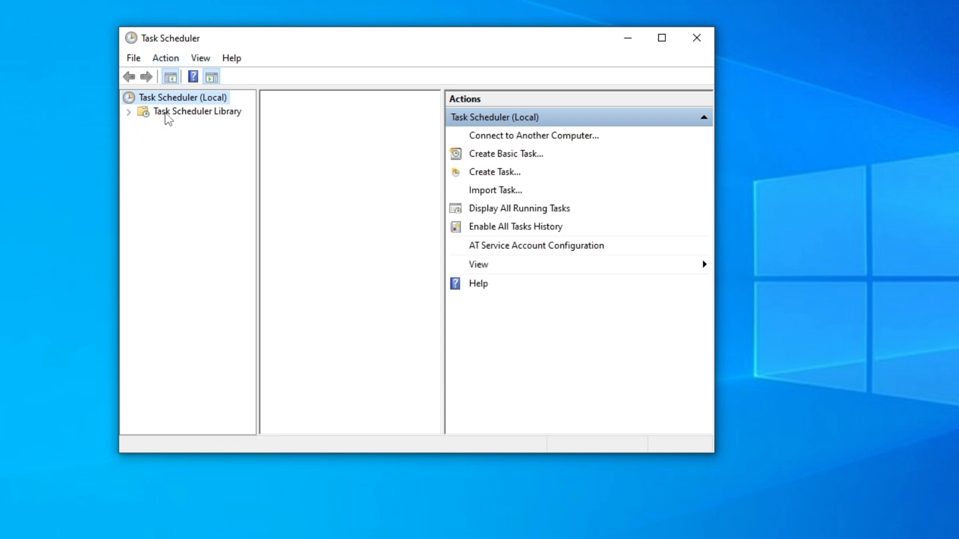
Expand Task Scheduler Library > Microsoft > Windows and select the Defrag folder showing ScheduledDefrag.
left_click(197, 111)
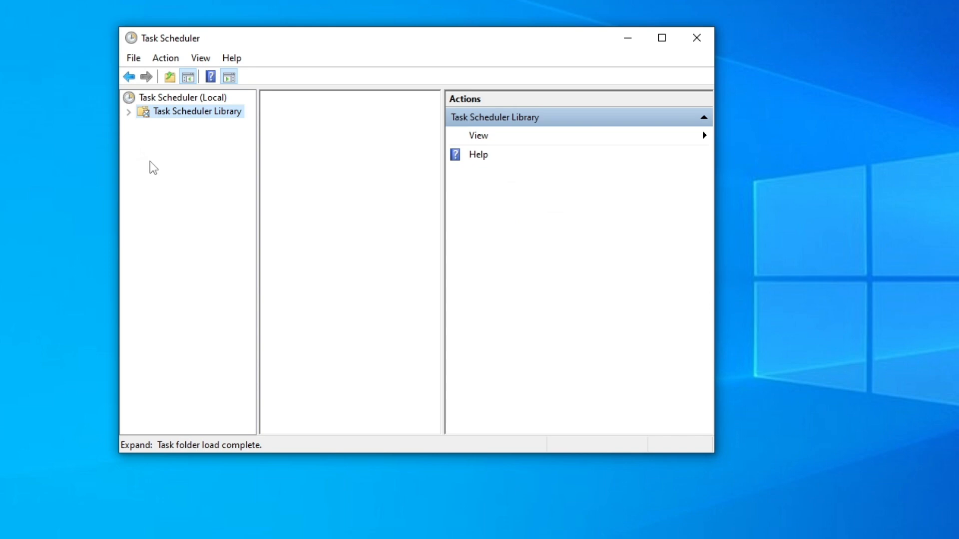
left_click(128, 110)
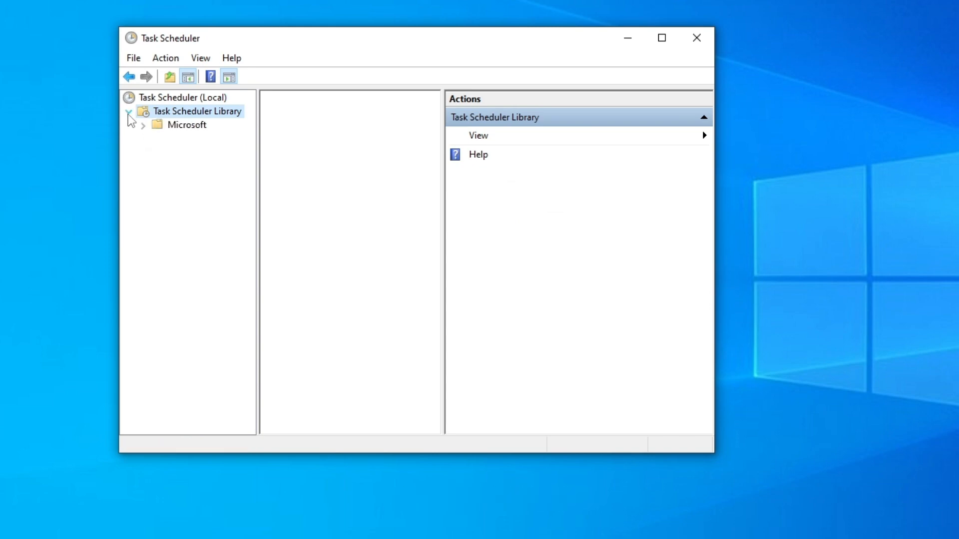
left_click(129, 111)
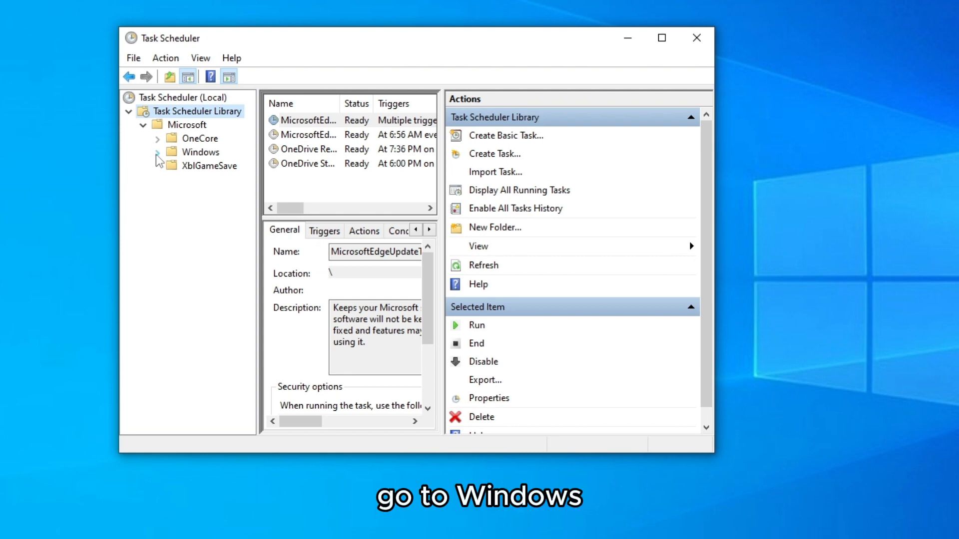
left_click(157, 152)
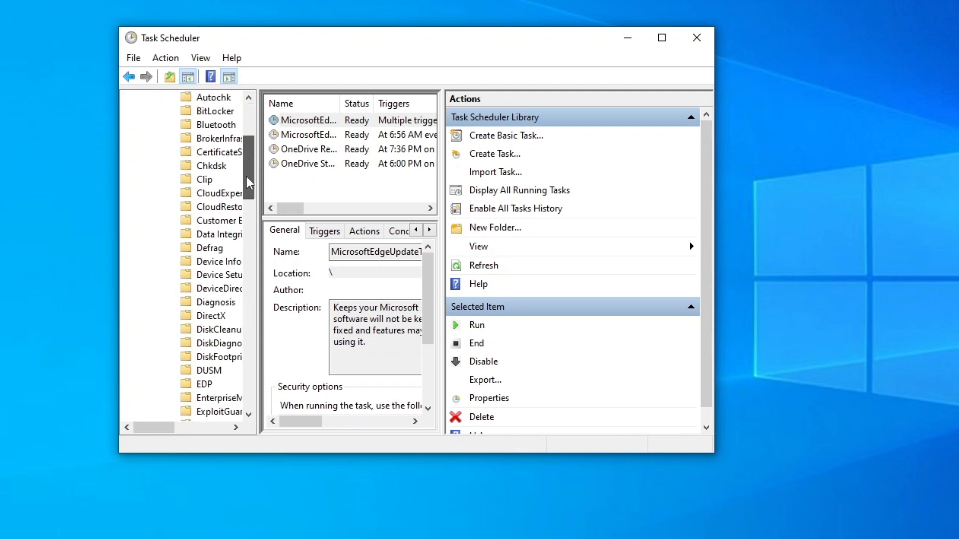
scroll("down", 3)
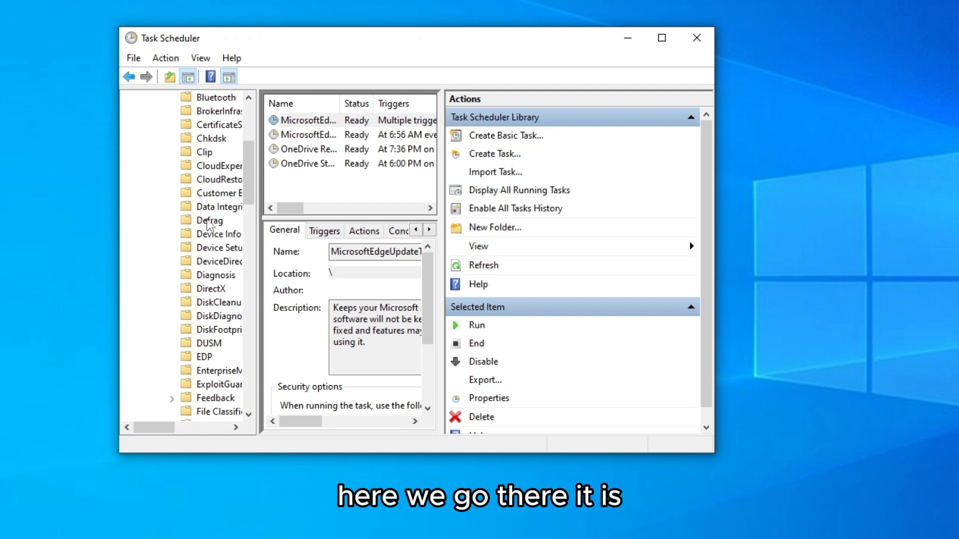
left_click(212, 220)
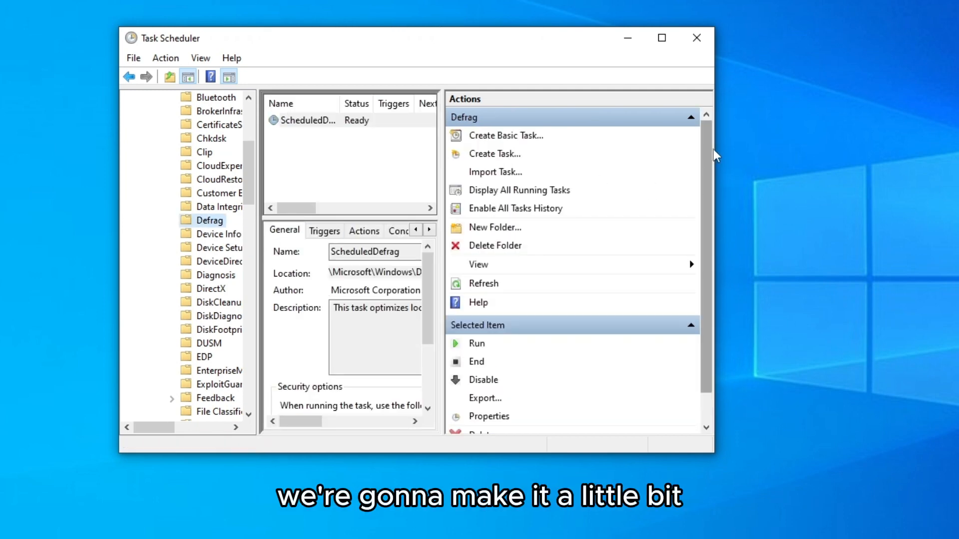
mouse_move(714, 140)
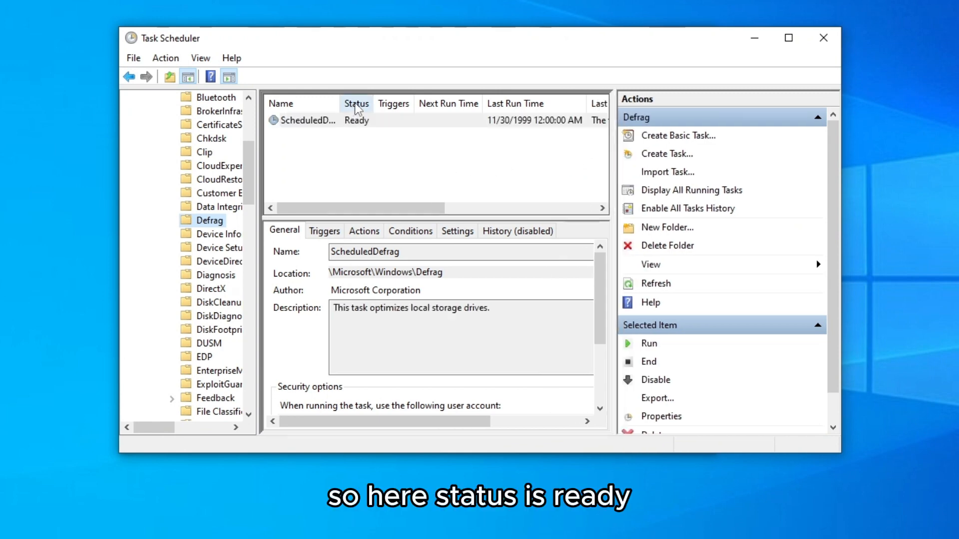
End all running instances of the ScheduledDefrag task and confirm with Yes.
left_click(309, 120)
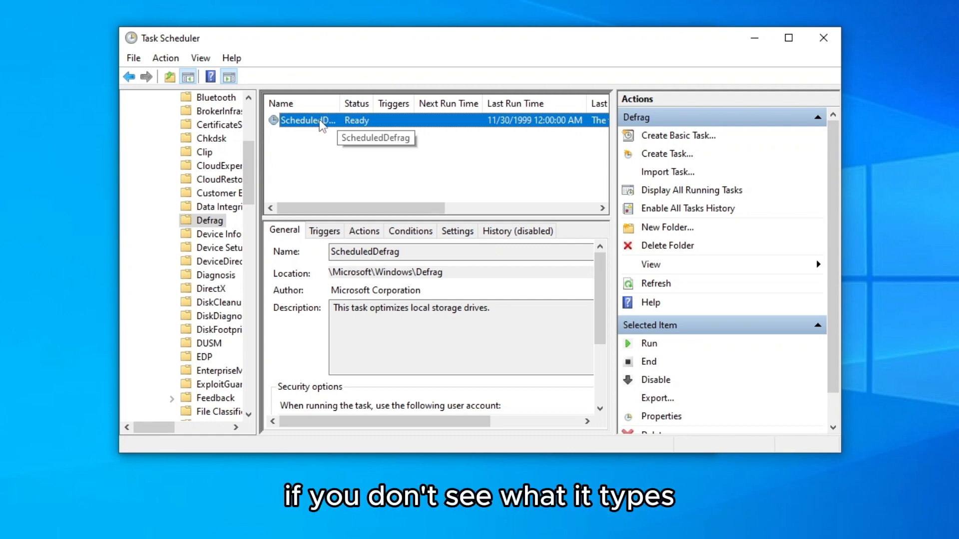
mouse_move(306, 126)
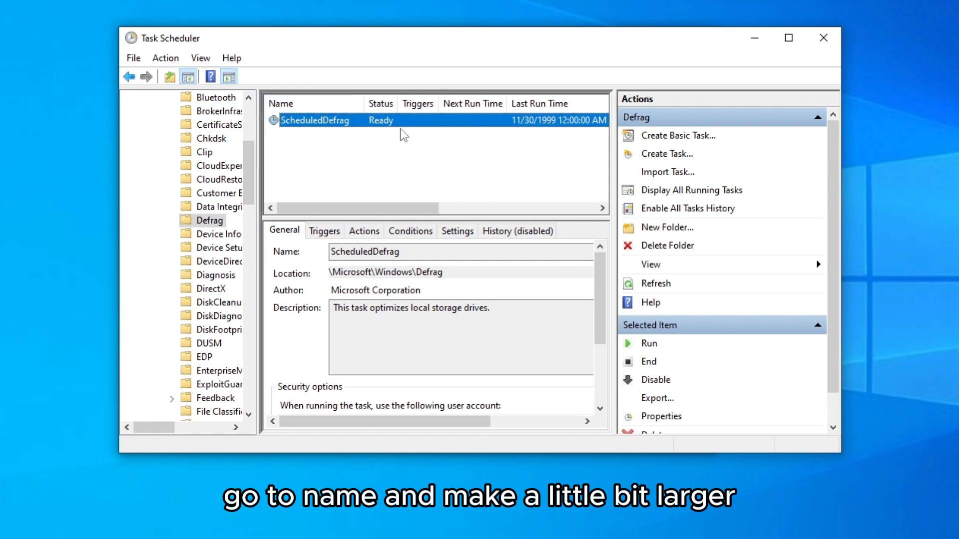
mouse_move(336, 126)
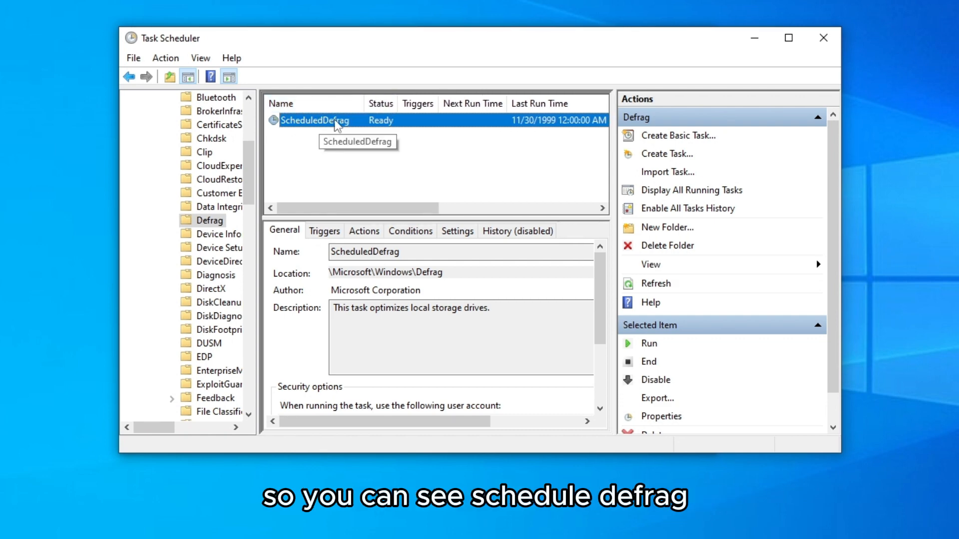
mouse_move(403, 149)
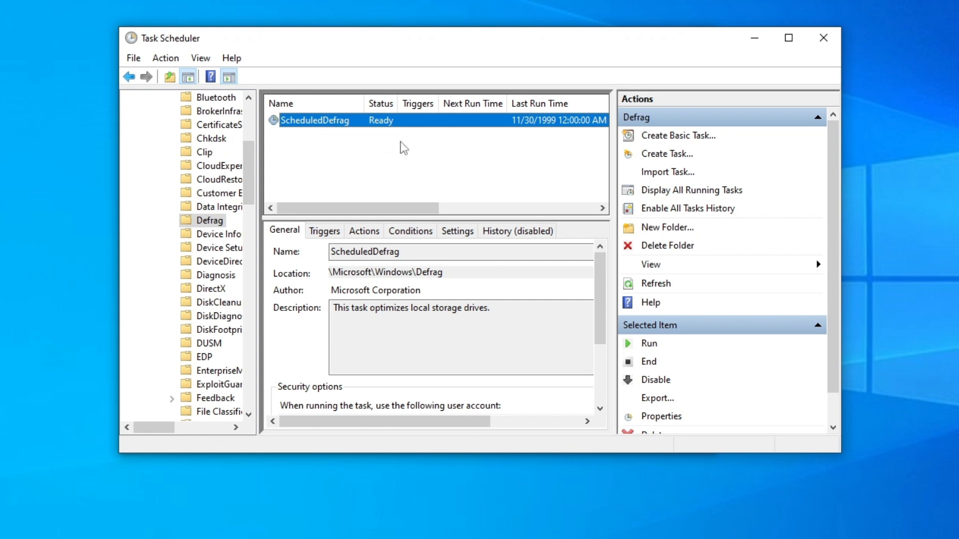
mouse_move(626, 254)
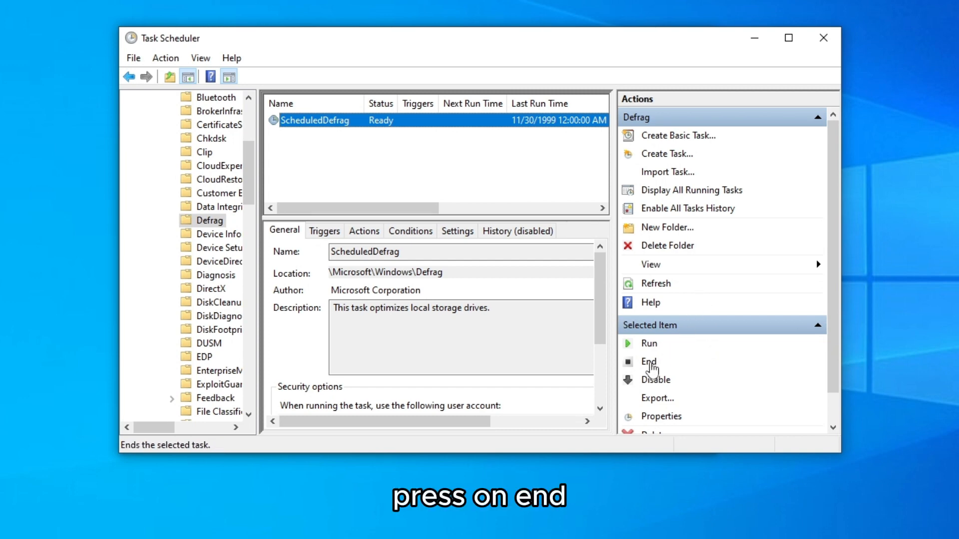
left_click(647, 362)
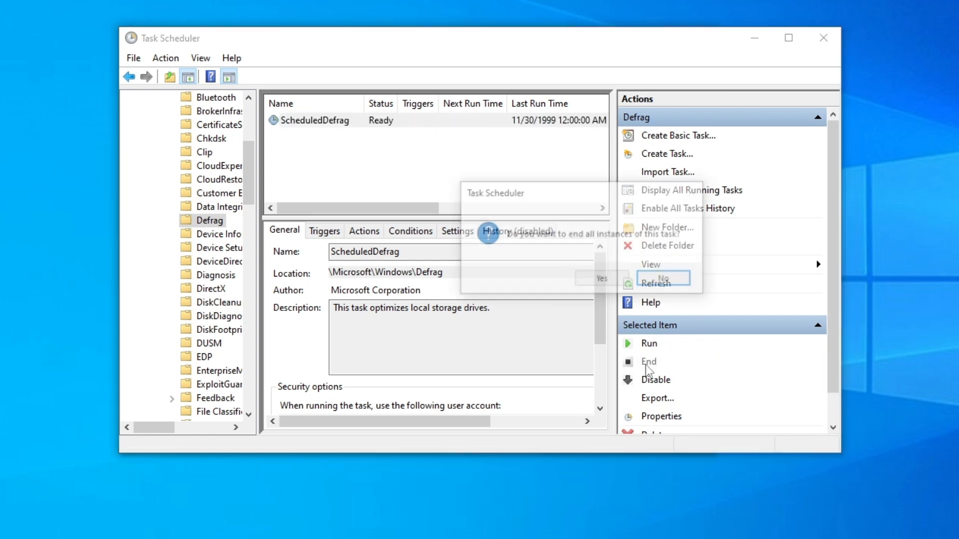
left_click(602, 280)
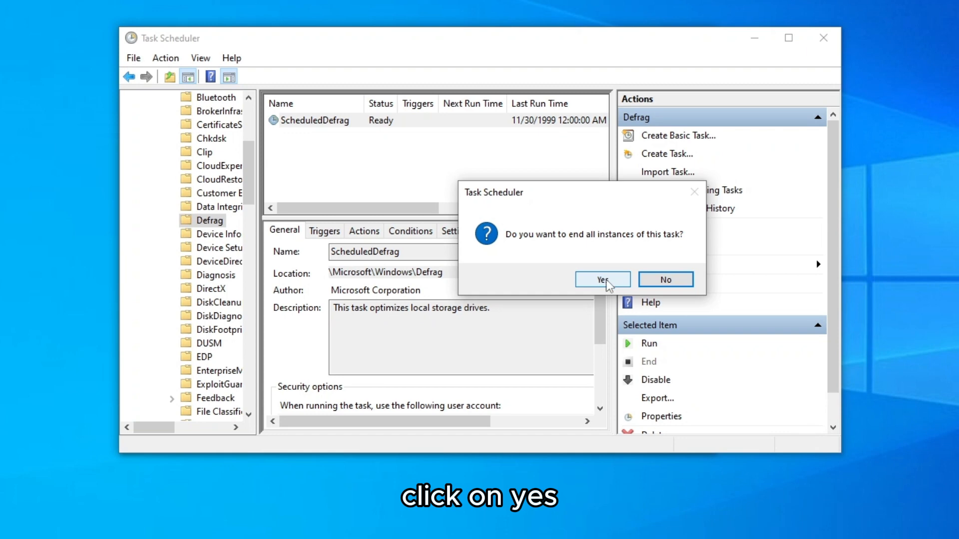
left_click(602, 280)
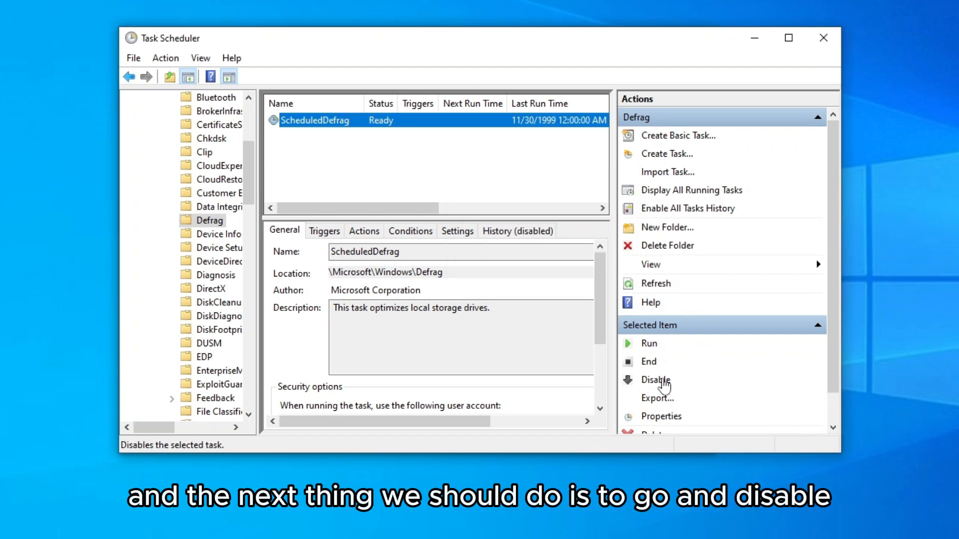
Disable the ScheduledDefrag task from the Actions pane.
left_click(655, 379)
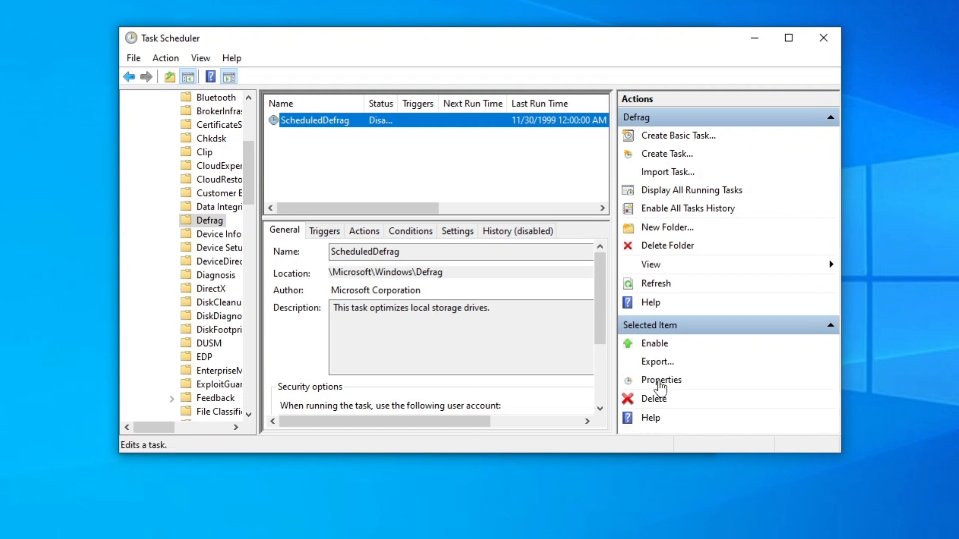
mouse_move(421, 175)
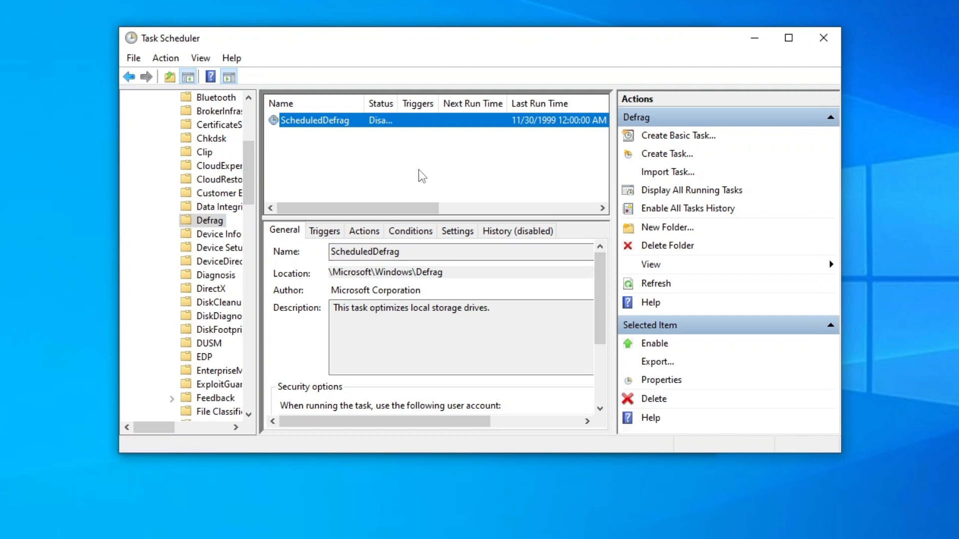
mouse_move(391, 105)
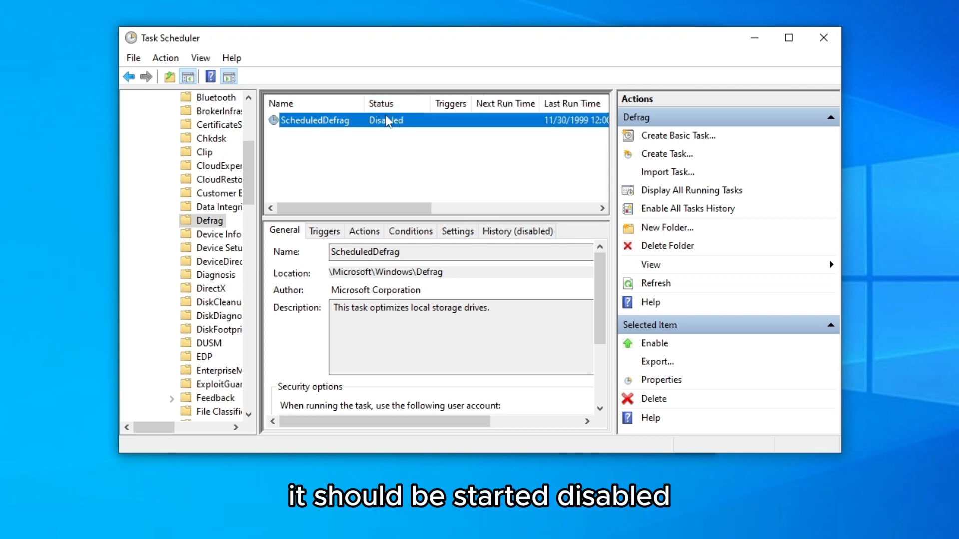
mouse_move(792, 61)
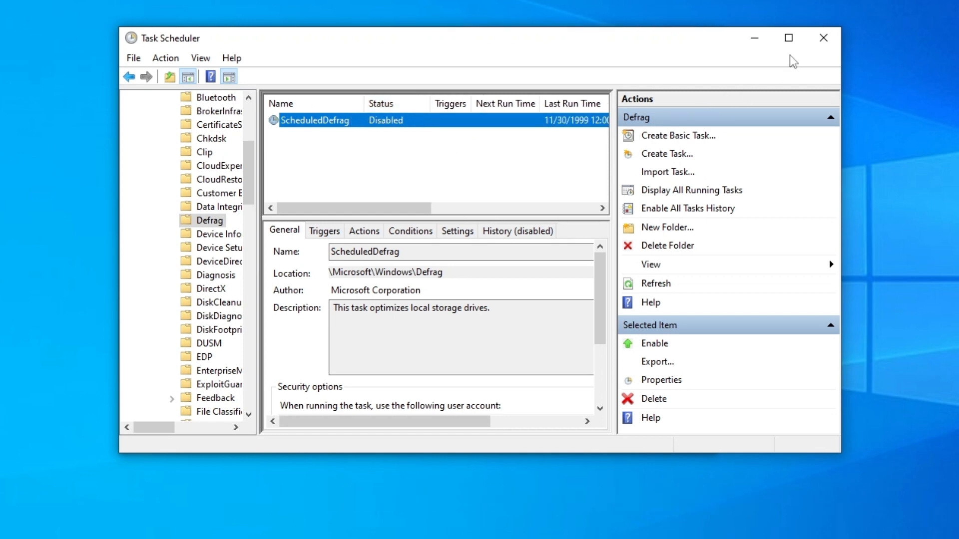
mouse_move(824, 37)
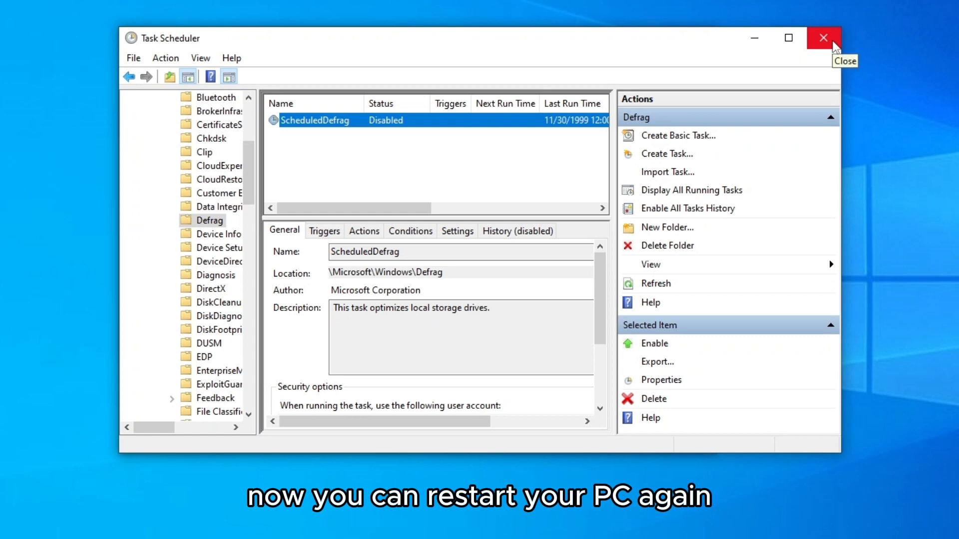
Close both Task Scheduler windows, returning to the empty desktop.
left_click(182, 97)
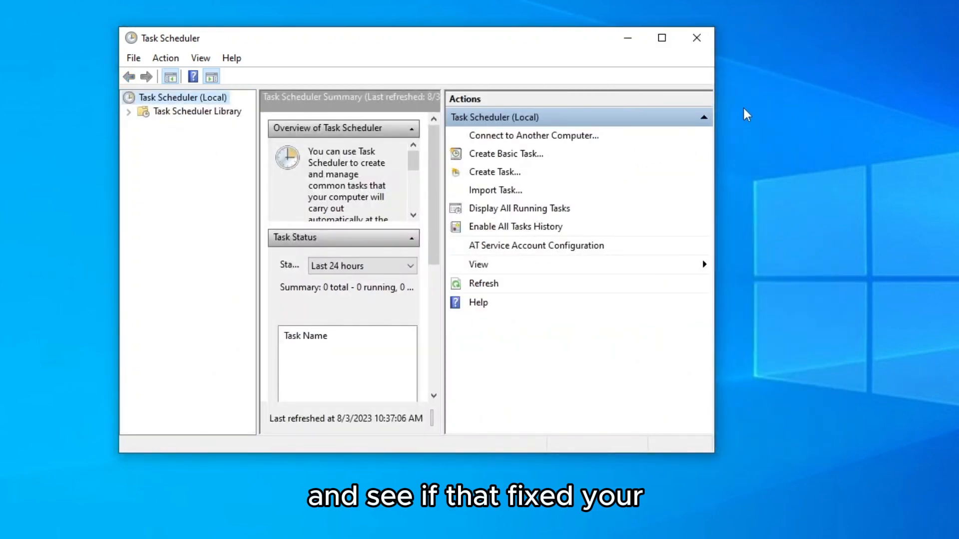
left_click(696, 36)
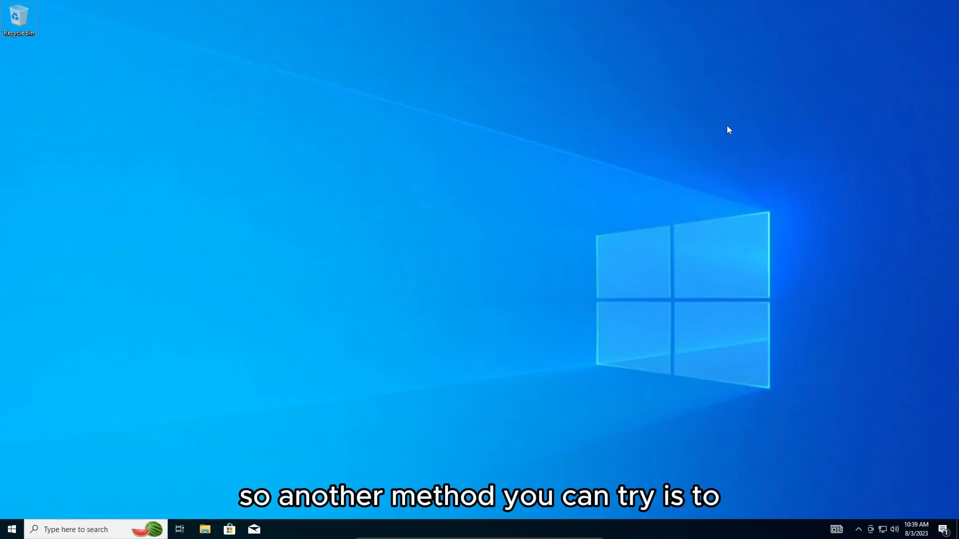
mouse_move(666, 110)
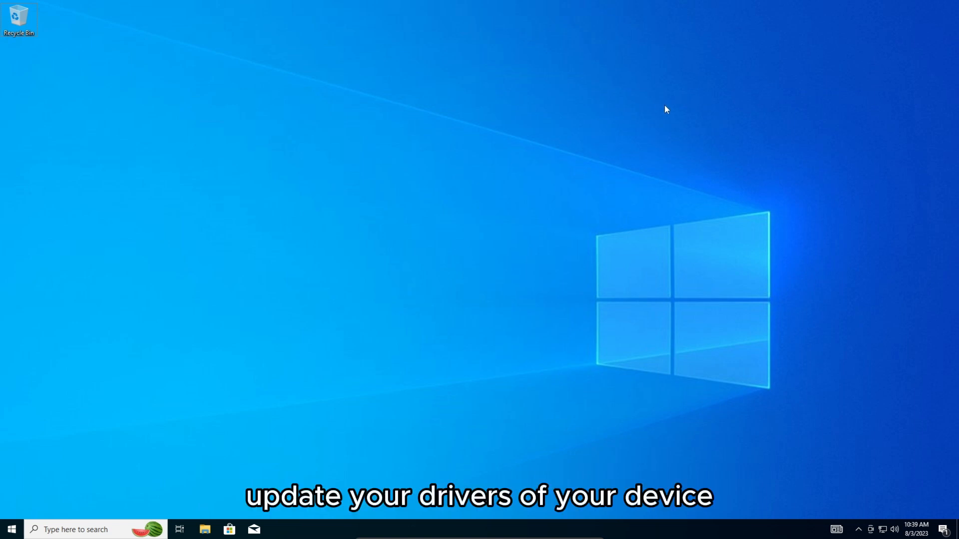
mouse_move(329, 389)
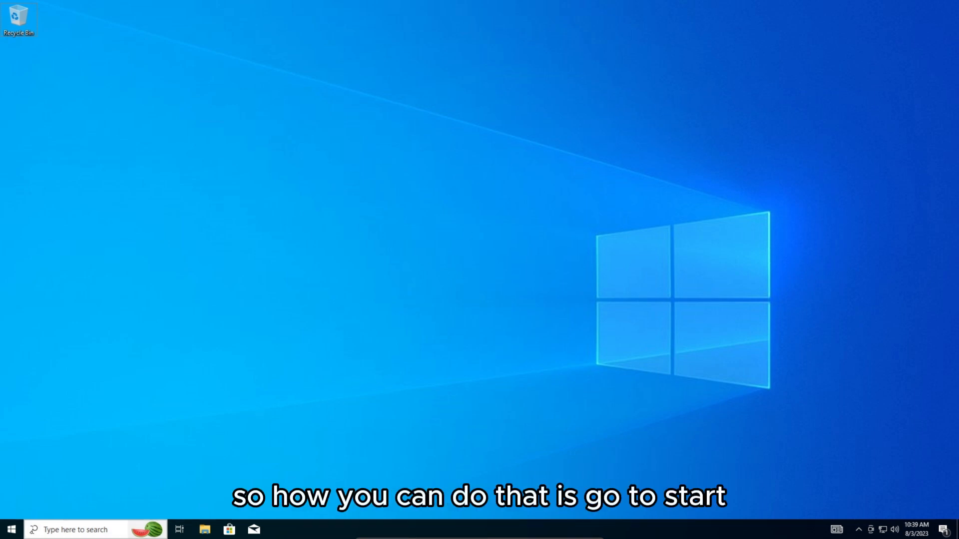
Check for updates in Settings > Update & Security > Windows Update; Windows reports up to date.
left_click(10, 529)
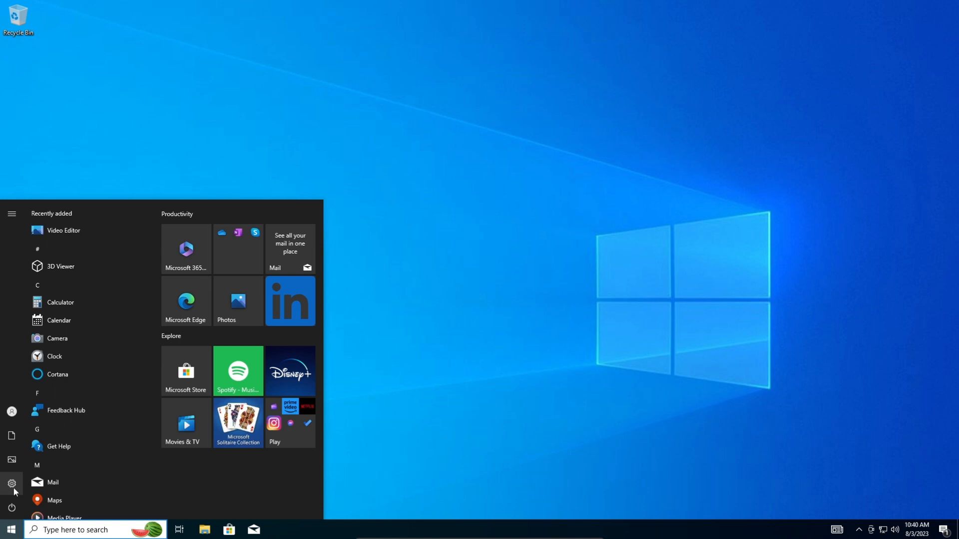
left_click(11, 483)
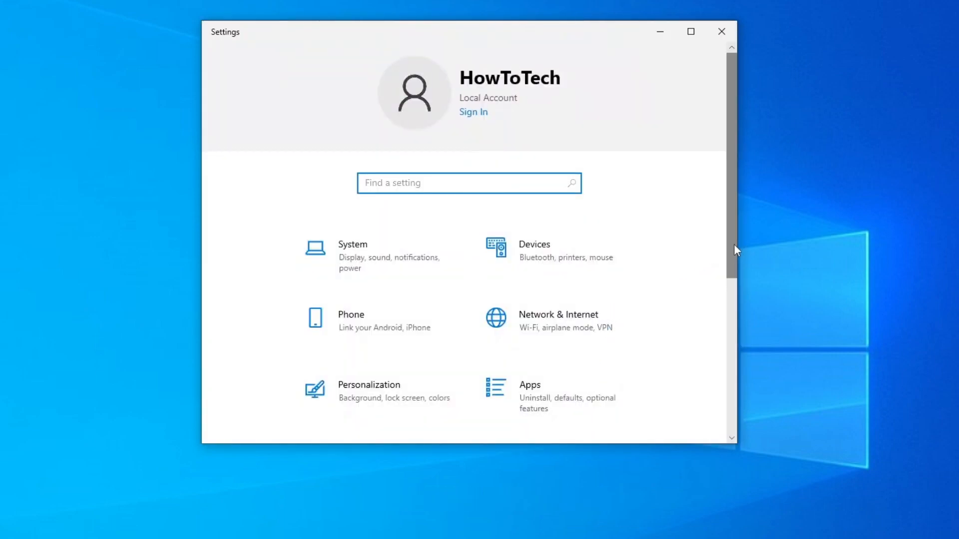
scroll("down", 3)
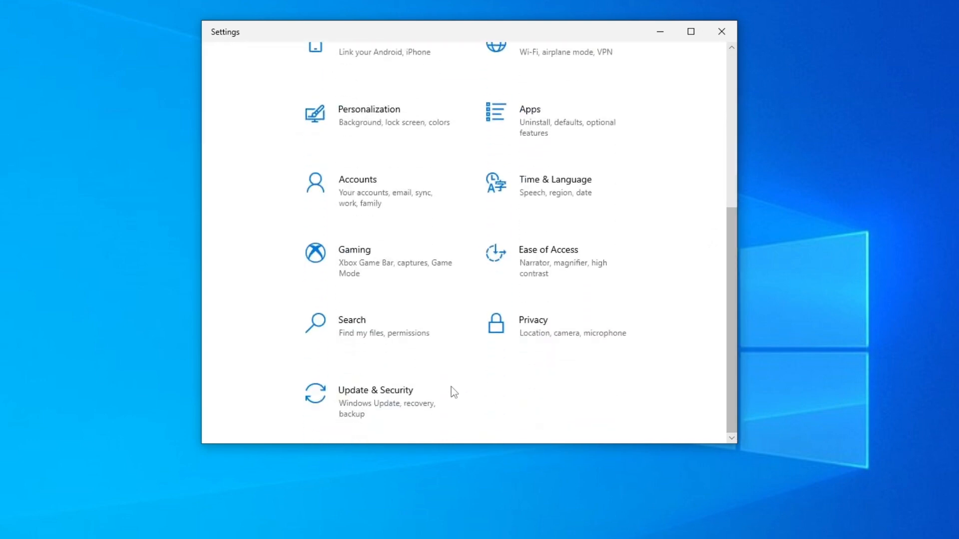
mouse_move(428, 395)
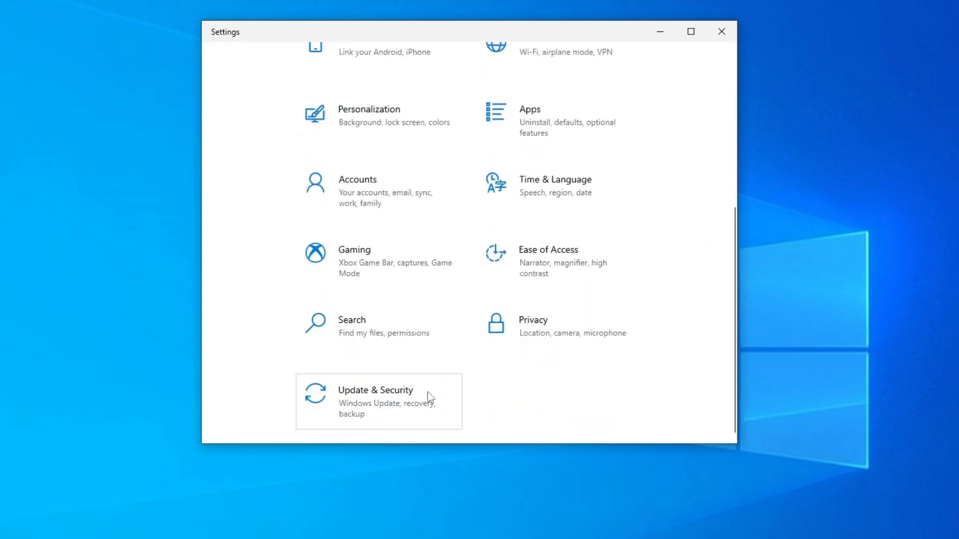
left_click(376, 390)
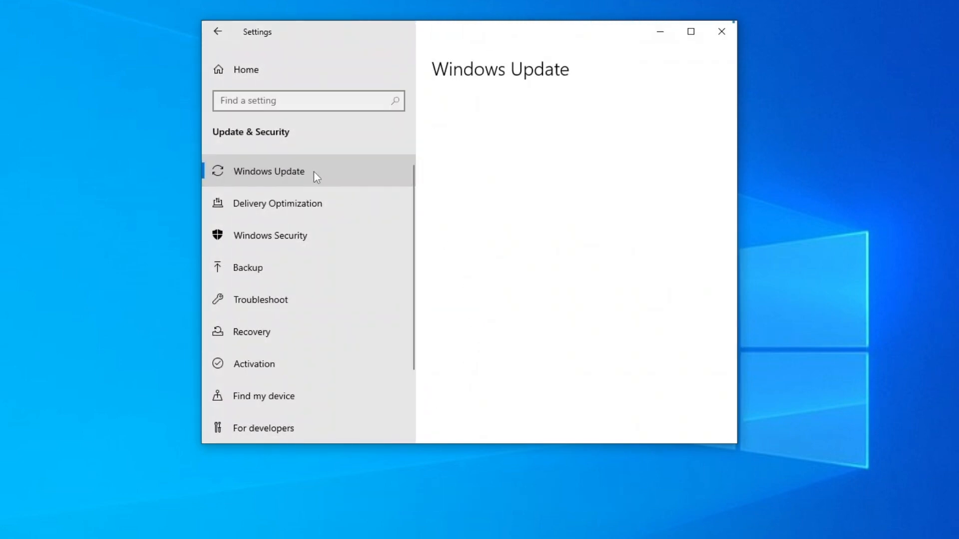
mouse_move(370, 176)
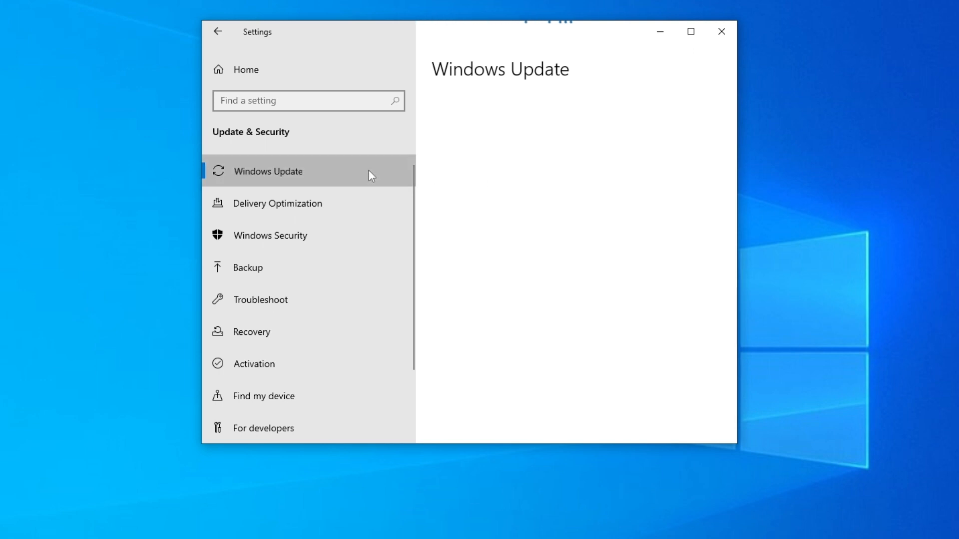
mouse_move(628, 165)
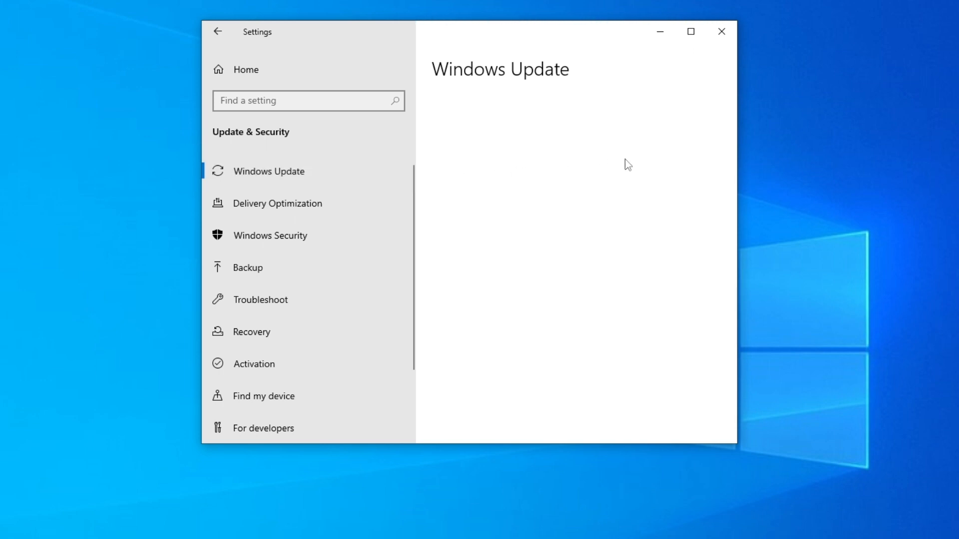
mouse_move(641, 151)
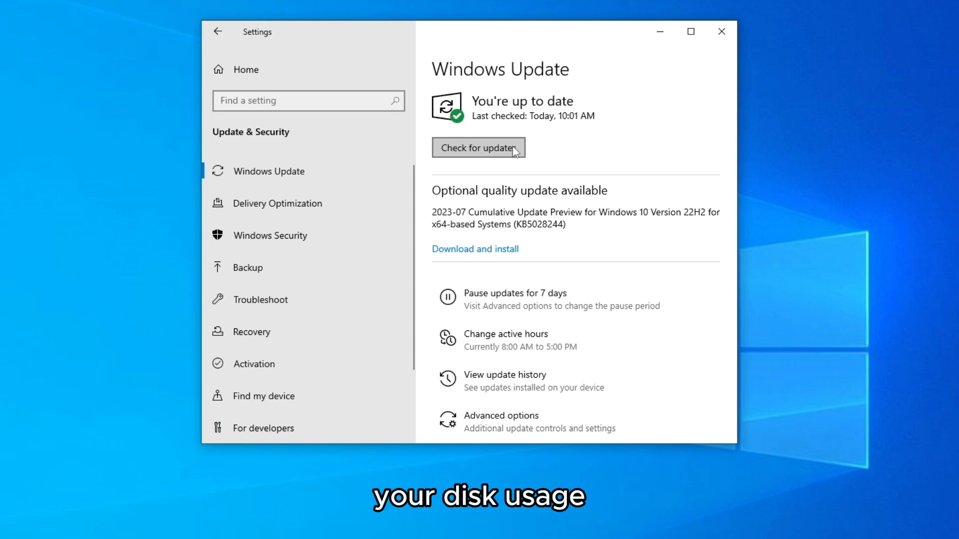
left_click(479, 147)
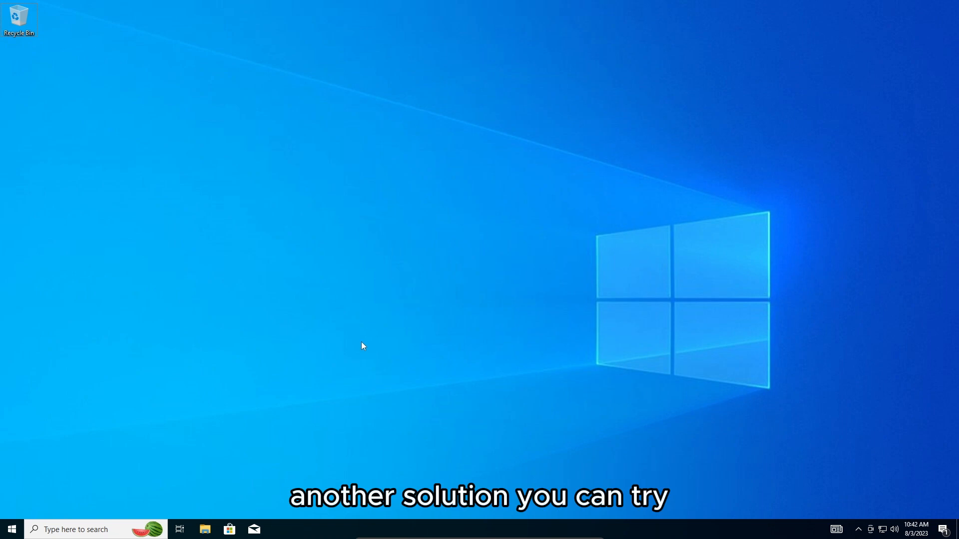
mouse_move(174, 487)
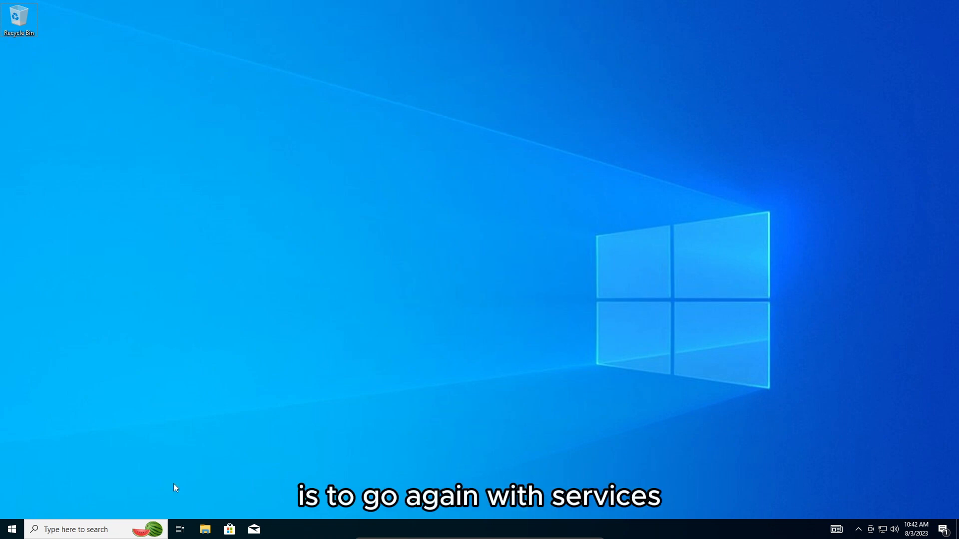
Search Start for 'service' and launch the Services app.
left_click(12, 529)
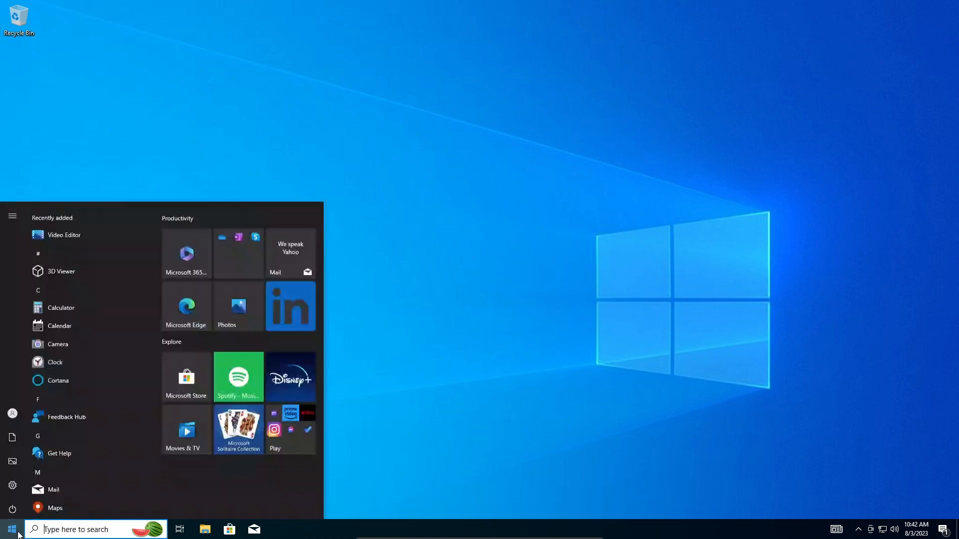
type("service")
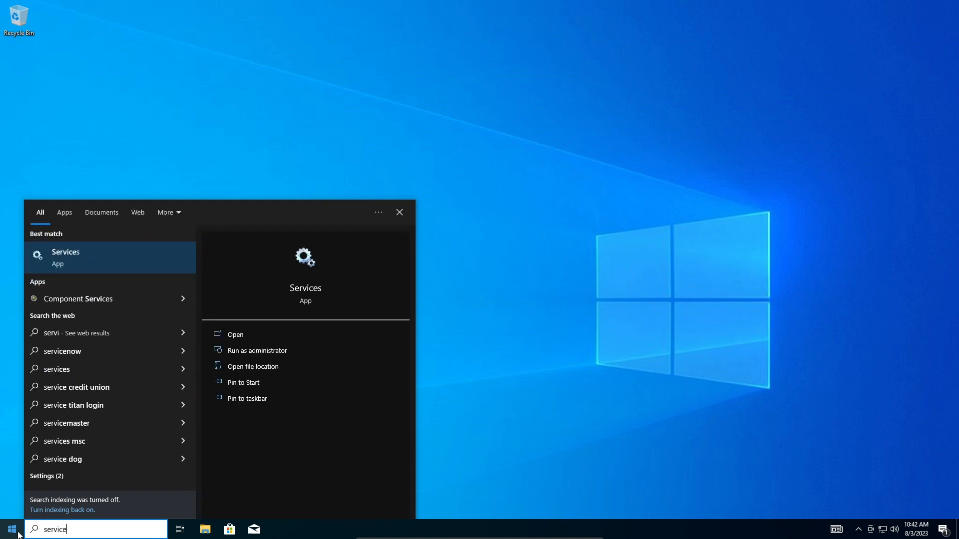
left_click(399, 212)
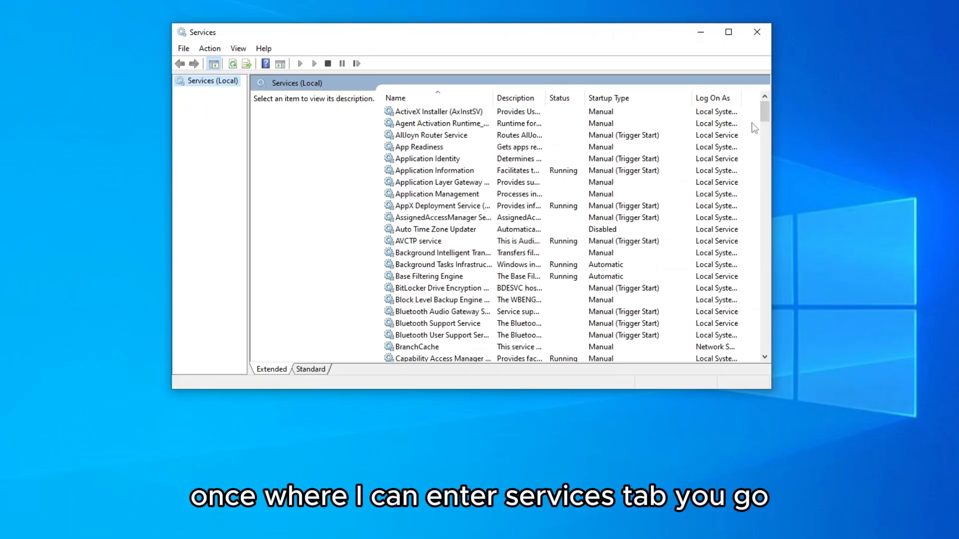
Scroll down the services list and select the SysMain service.
scroll("down", 3)
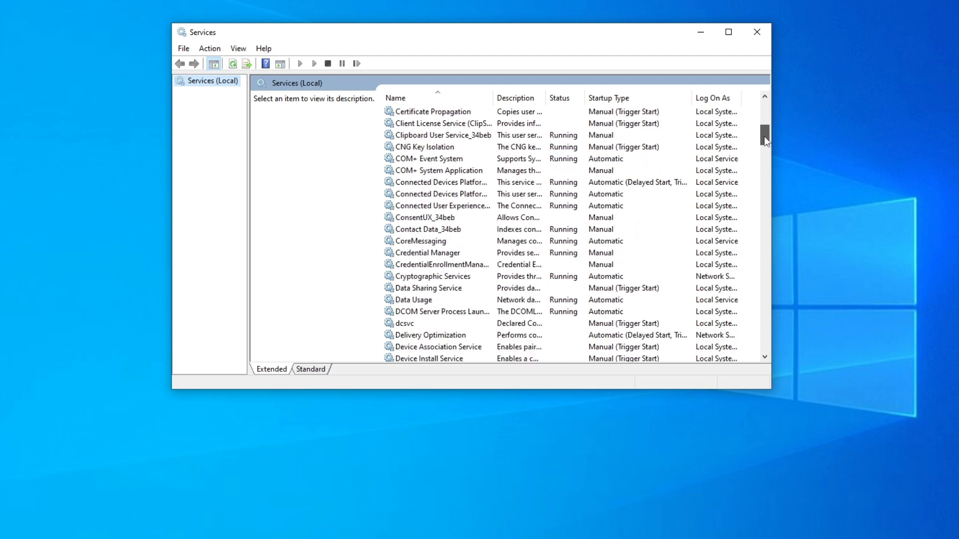
scroll("down", 3)
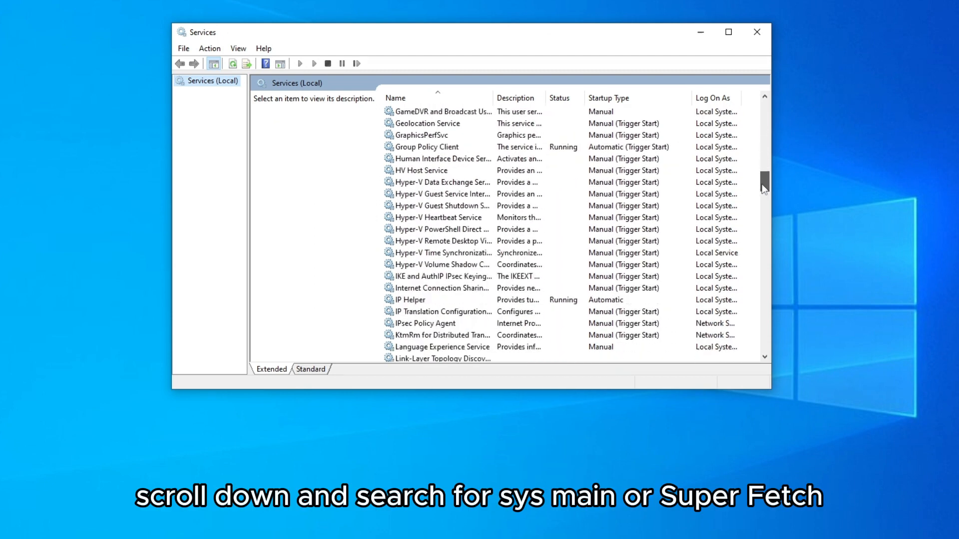
scroll("down", 3)
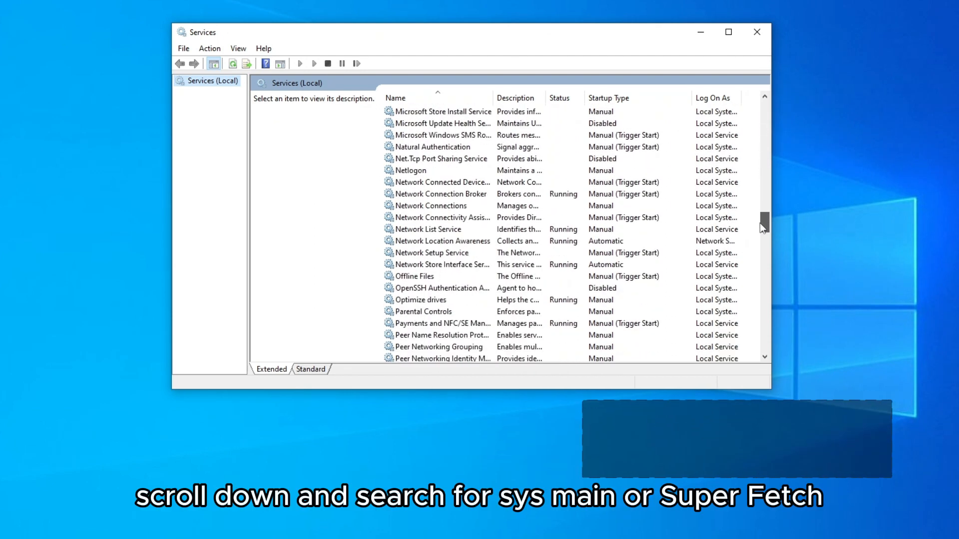
scroll("down", 3)
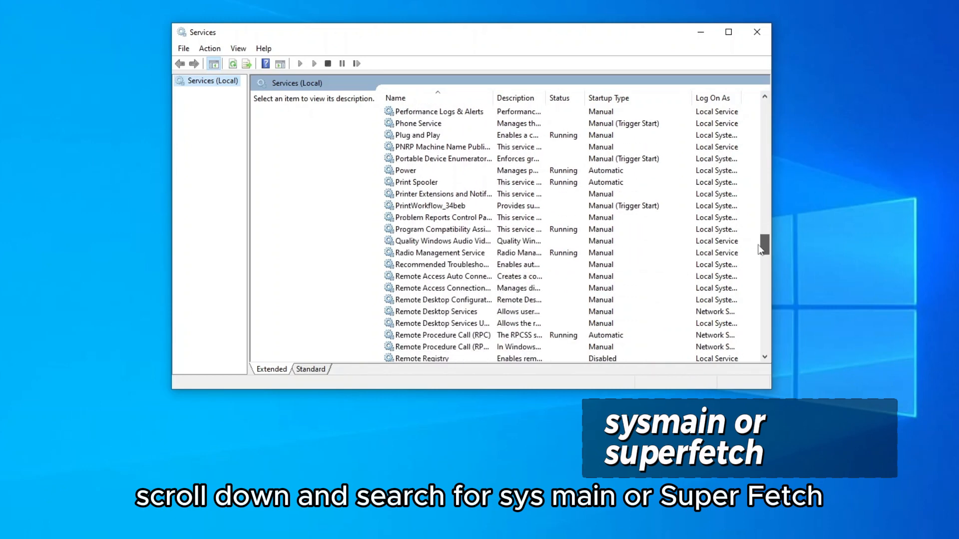
scroll("down", 3)
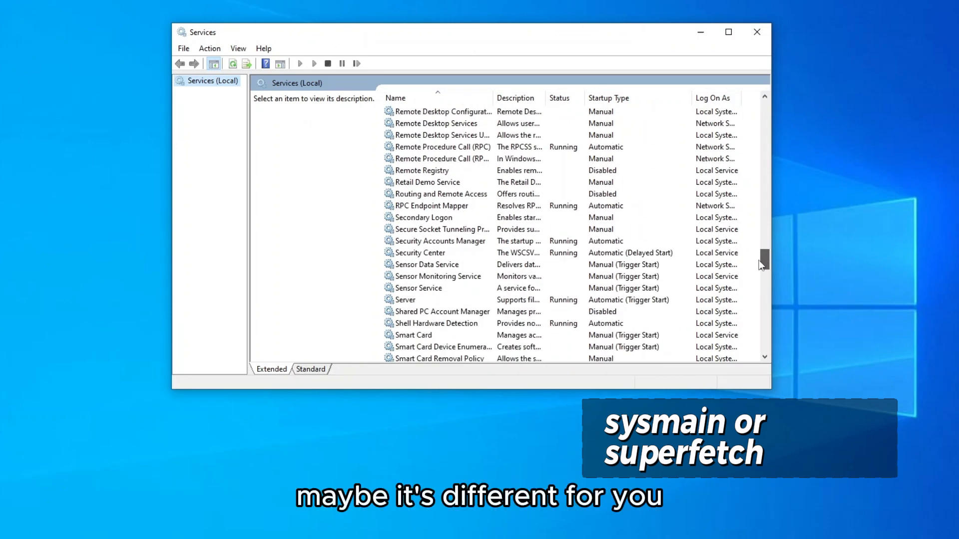
scroll("down", 3)
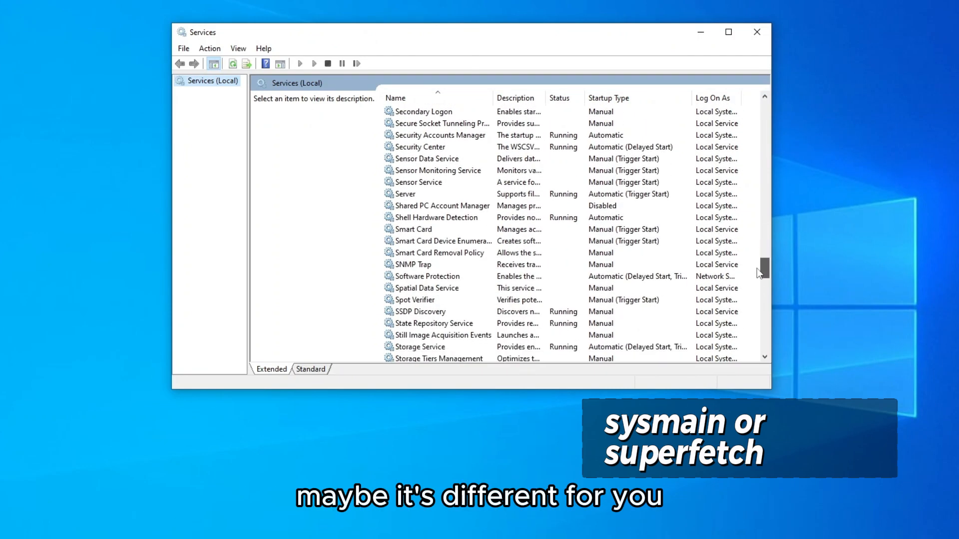
scroll("down", 3)
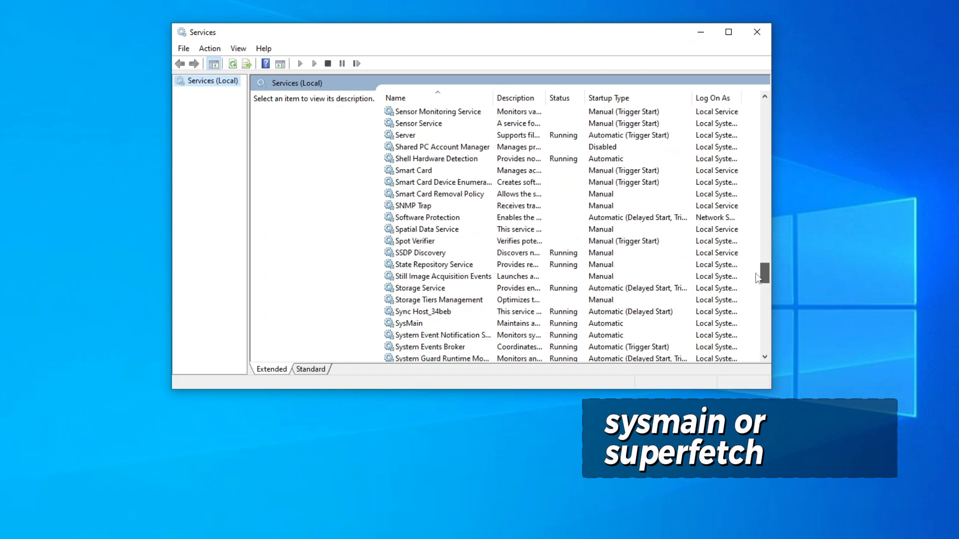
scroll("down", 3)
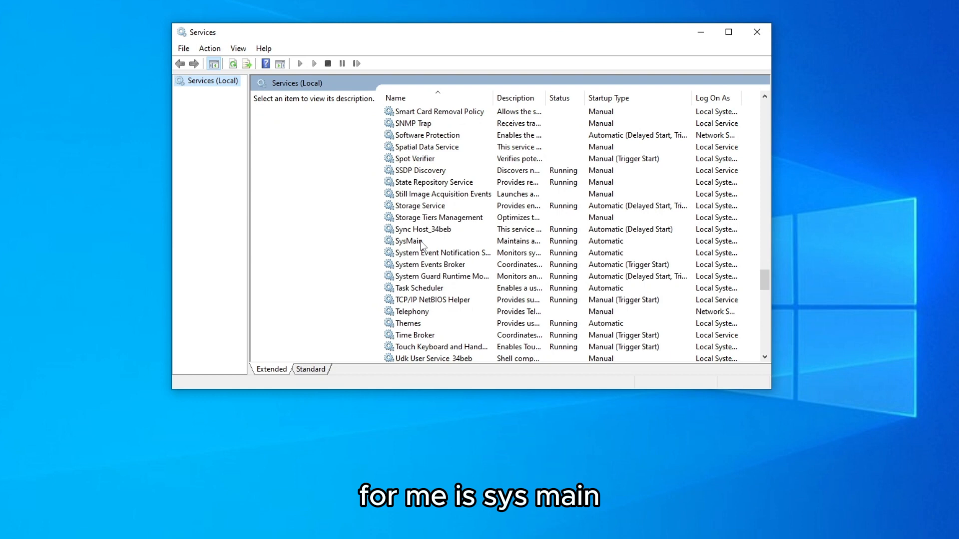
left_click(408, 241)
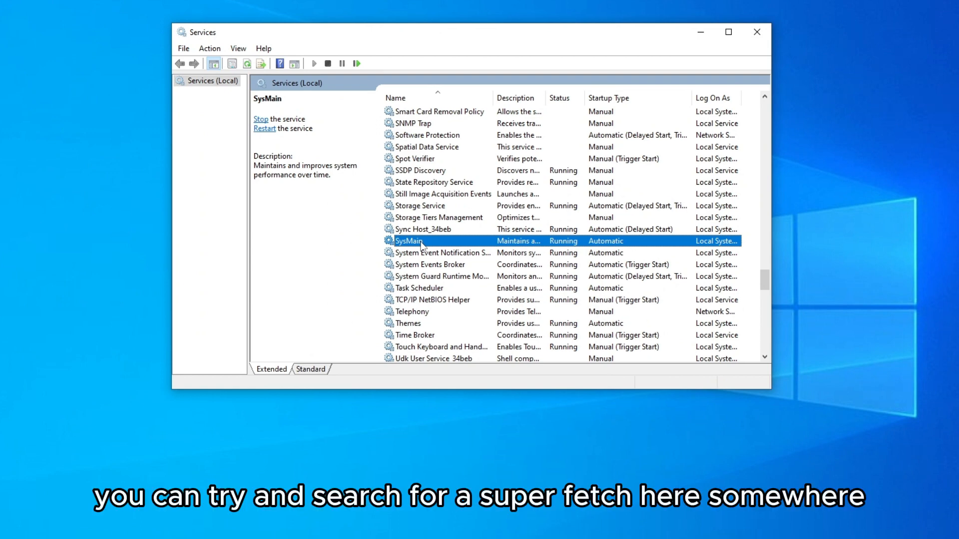
mouse_move(436, 303)
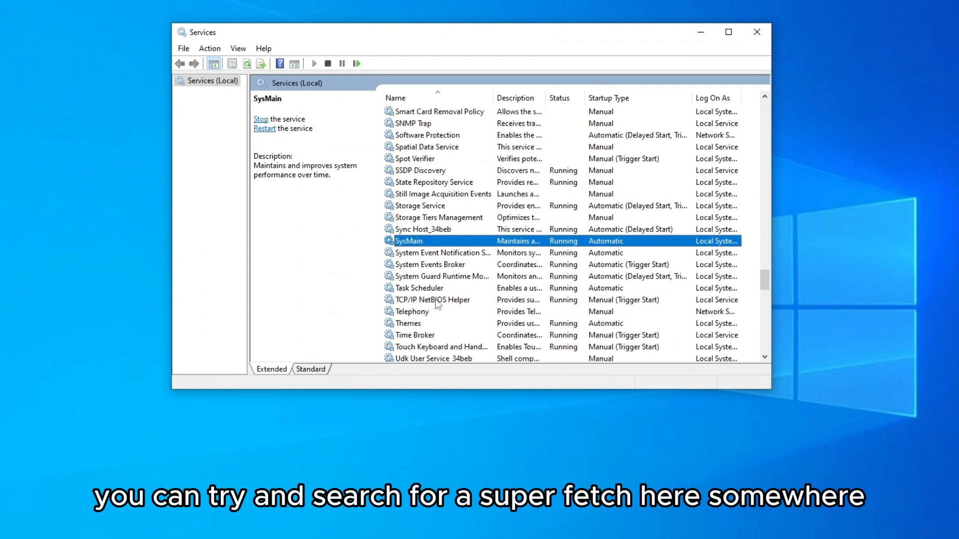
Set SysMain's startup type to Disabled in its Properties and apply it.
right_click(409, 241)
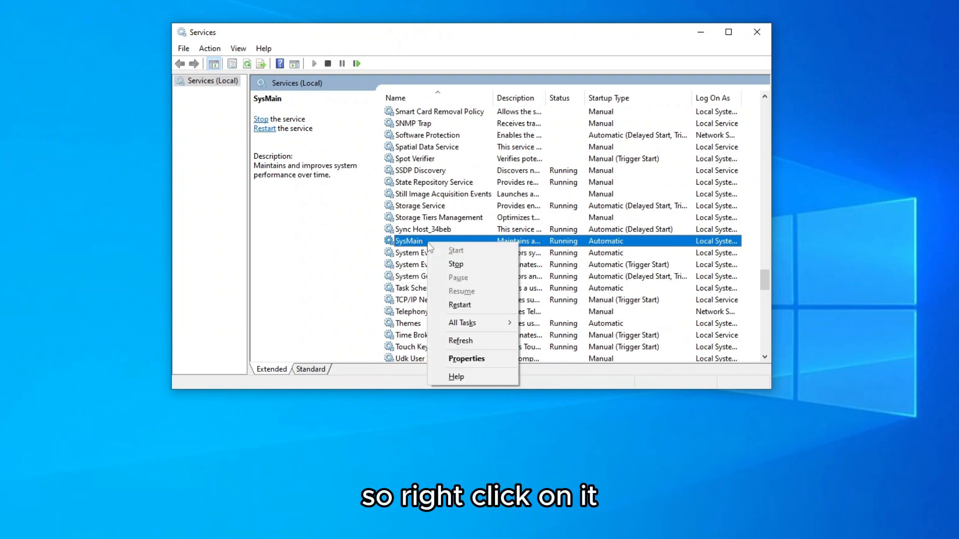
left_click(467, 359)
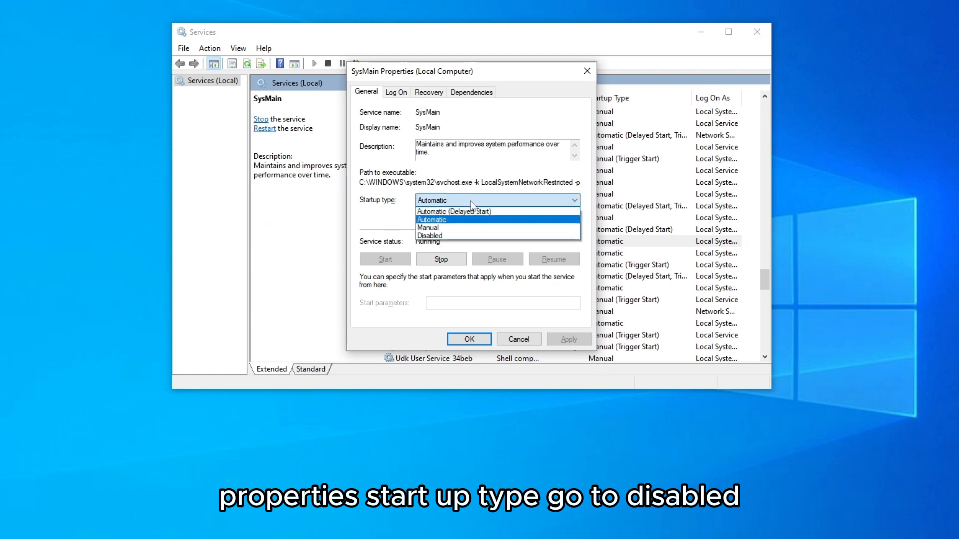
left_click(430, 235)
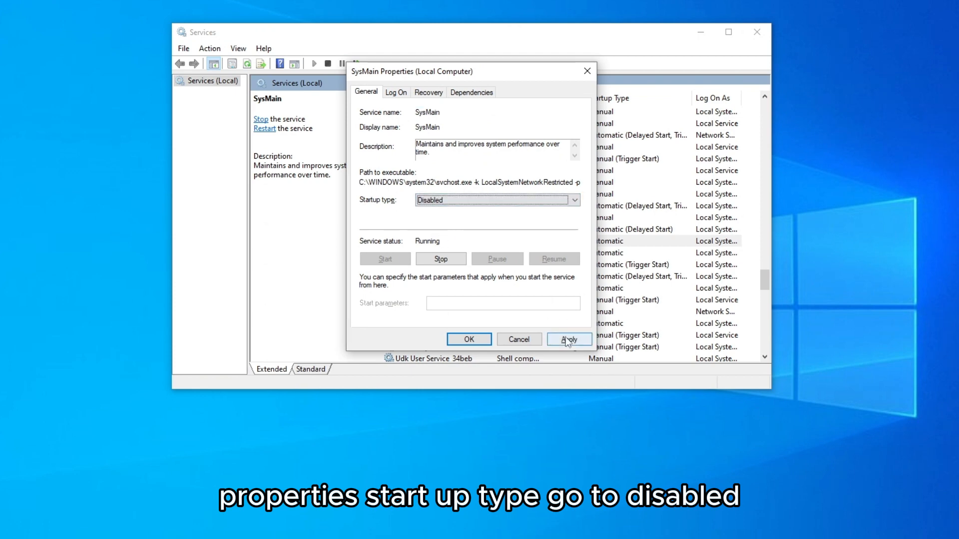
left_click(568, 340)
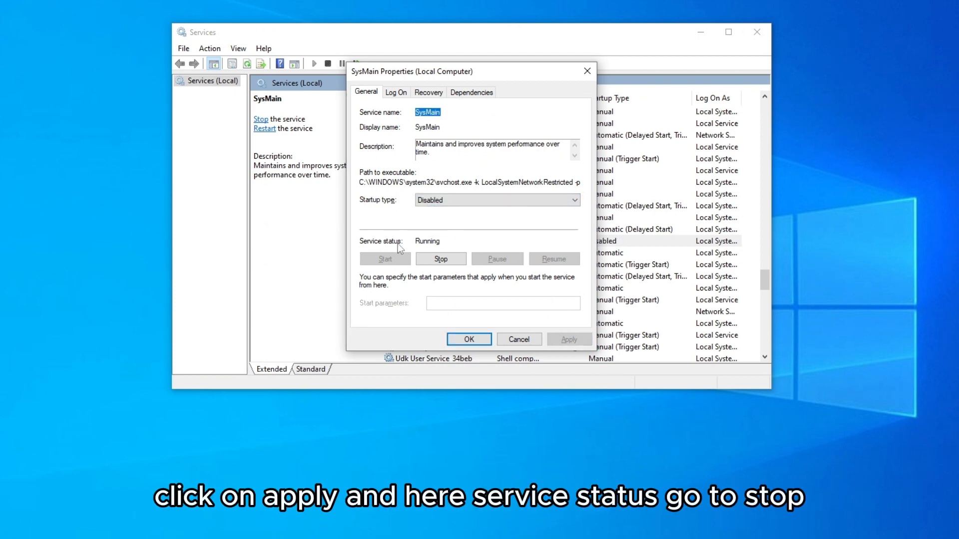
Stop the running SysMain service, confirm with OK and close Services.
left_click(441, 258)
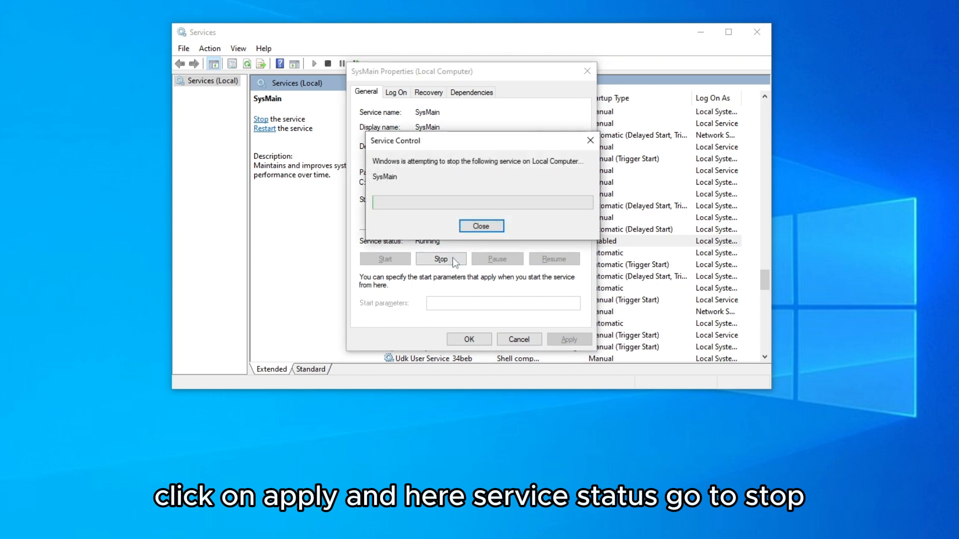
left_click(482, 226)
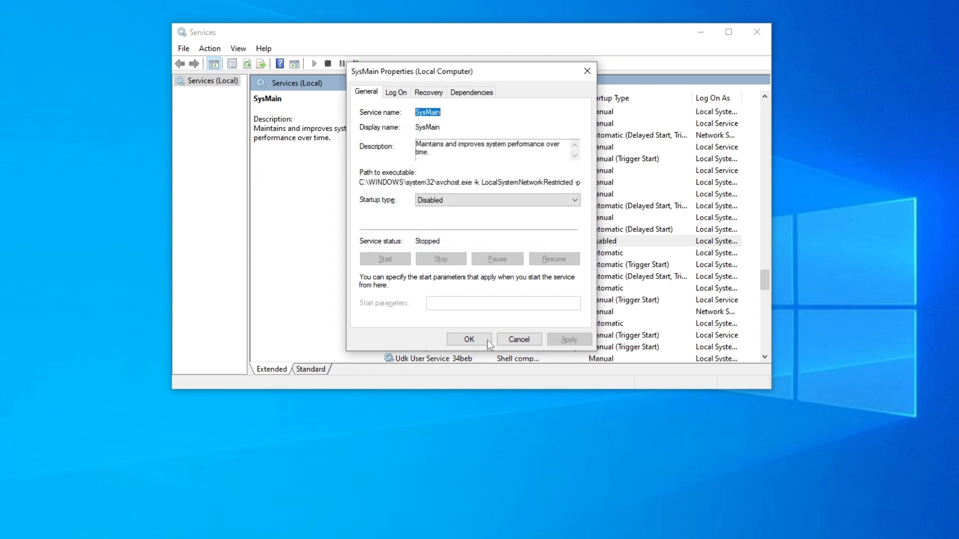
left_click(469, 339)
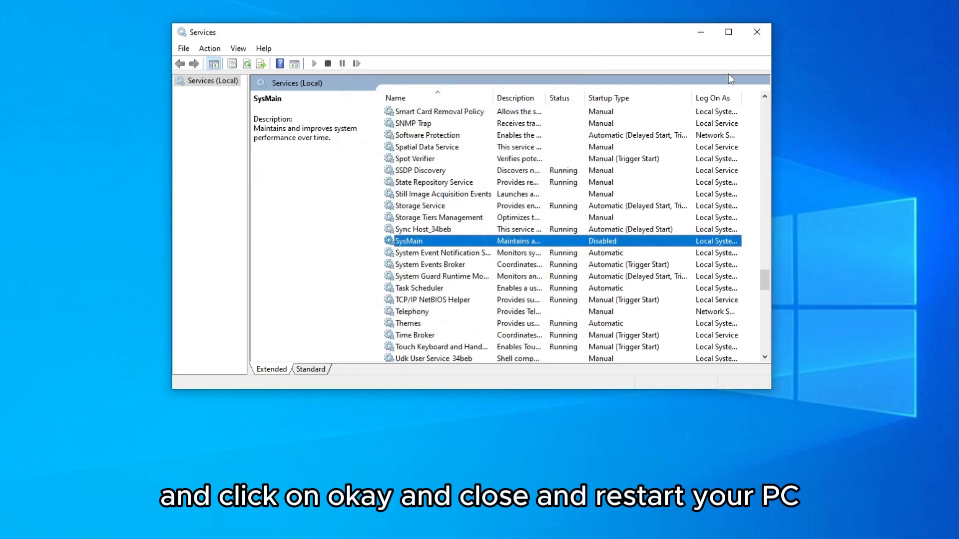
left_click(756, 32)
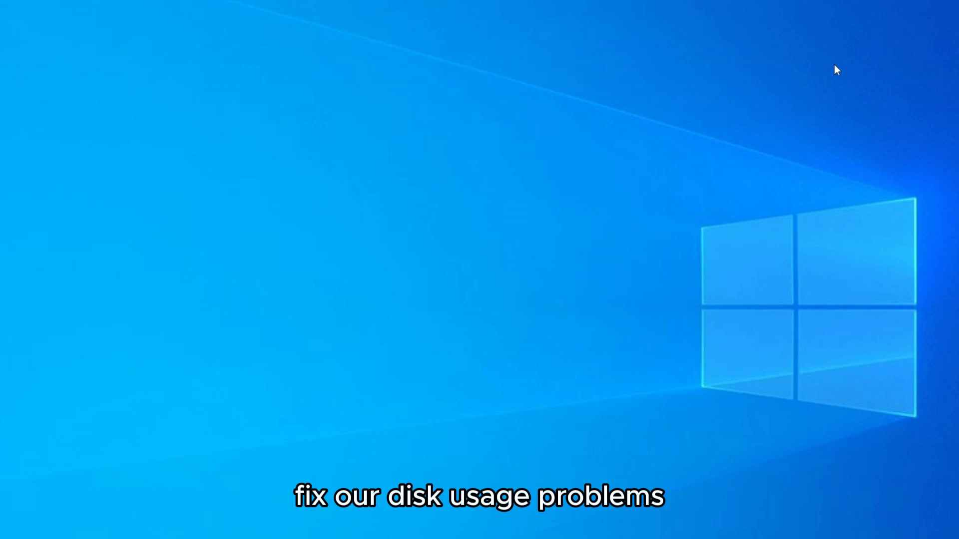
mouse_move(871, 172)
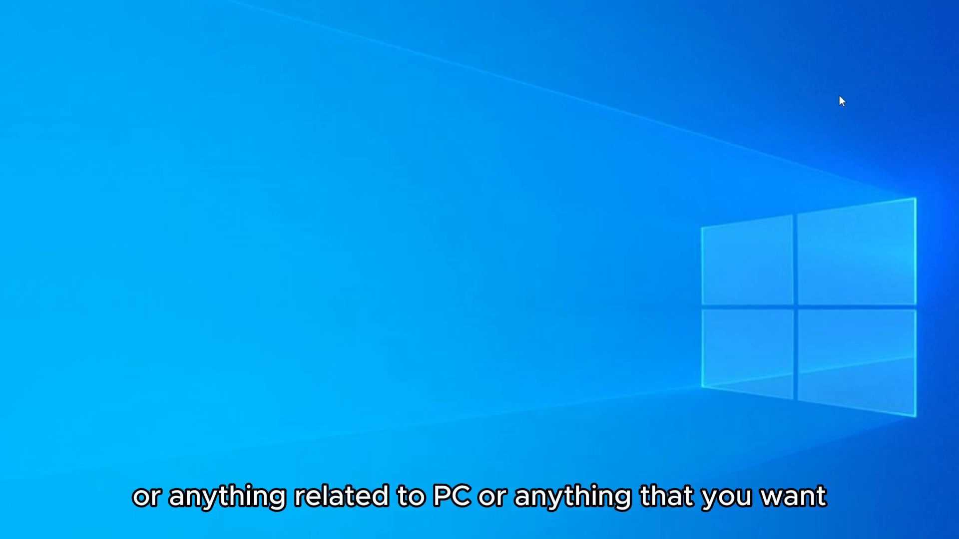
mouse_move(879, 105)
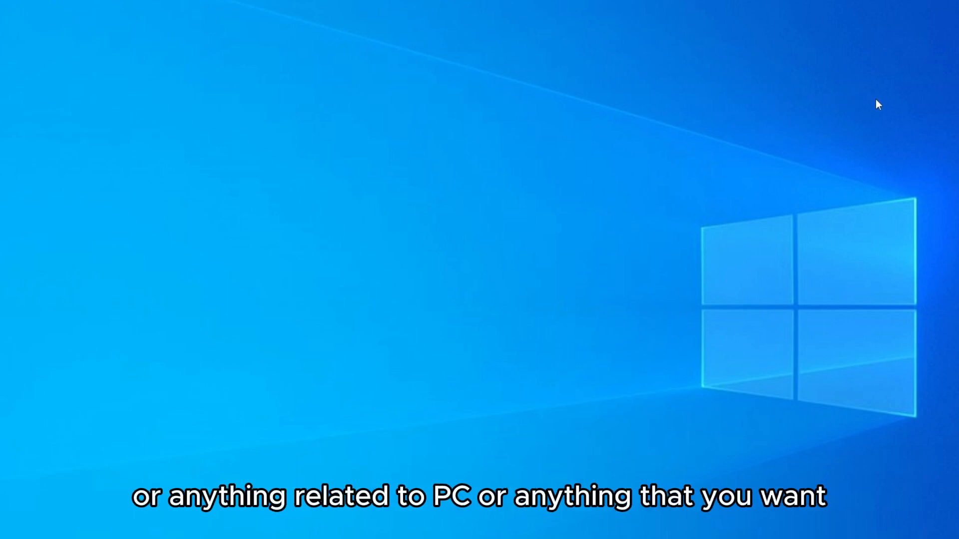